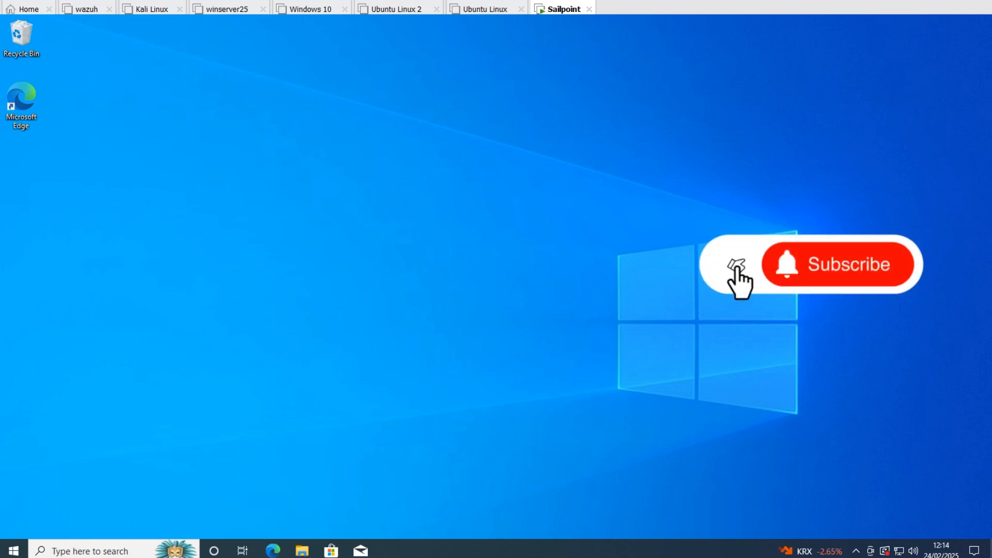
Step: Launch Edge, restore the previous session's pages and maximize the window
click(838, 264)
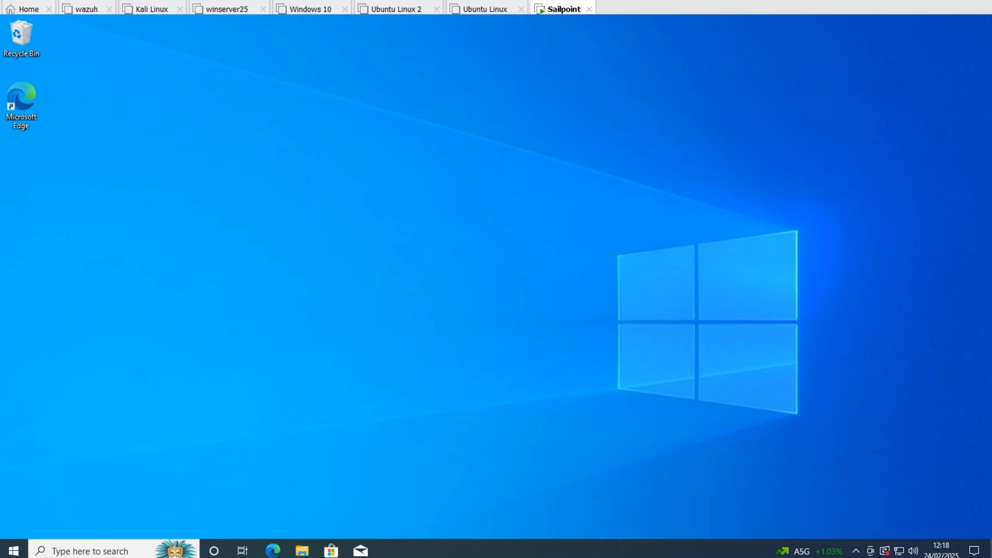
click(272, 550)
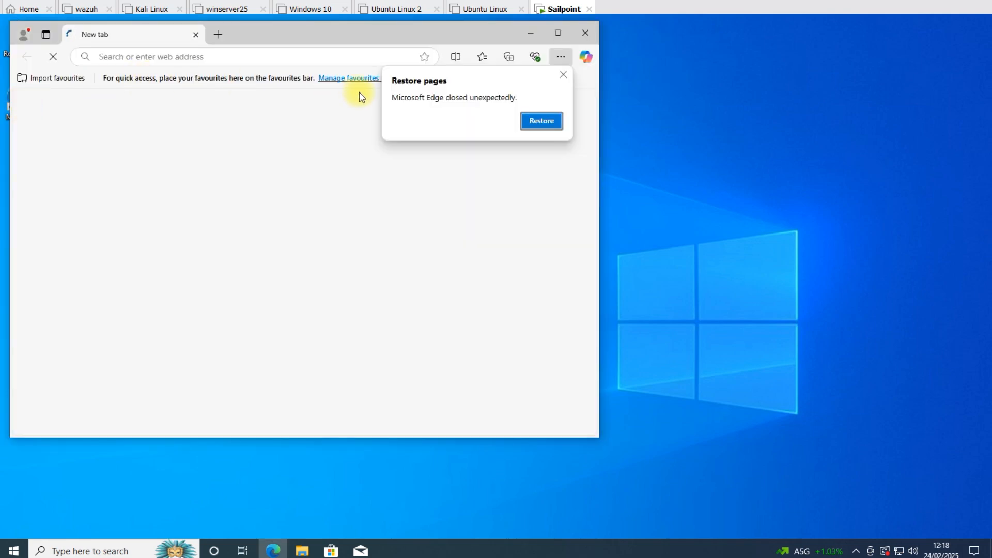
click(540, 121)
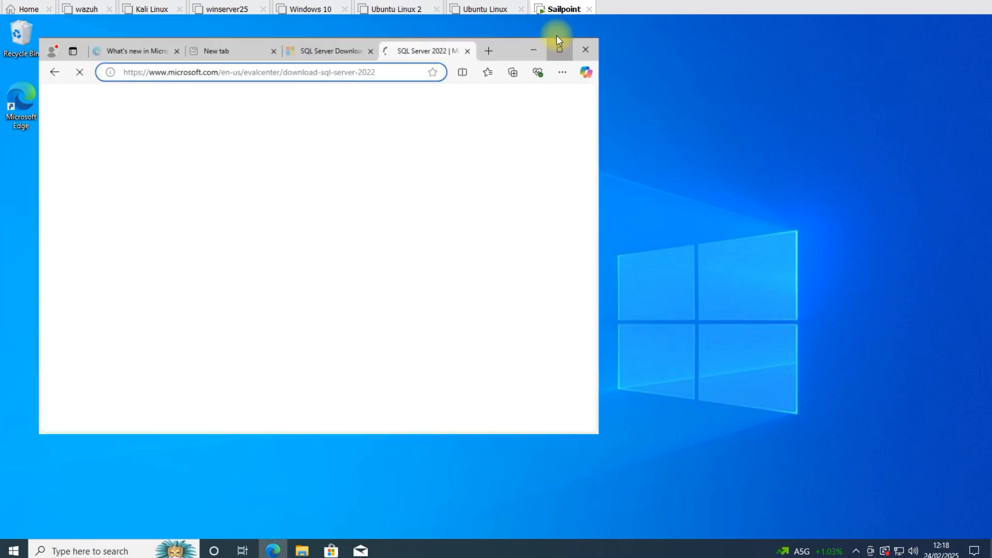
click(558, 50)
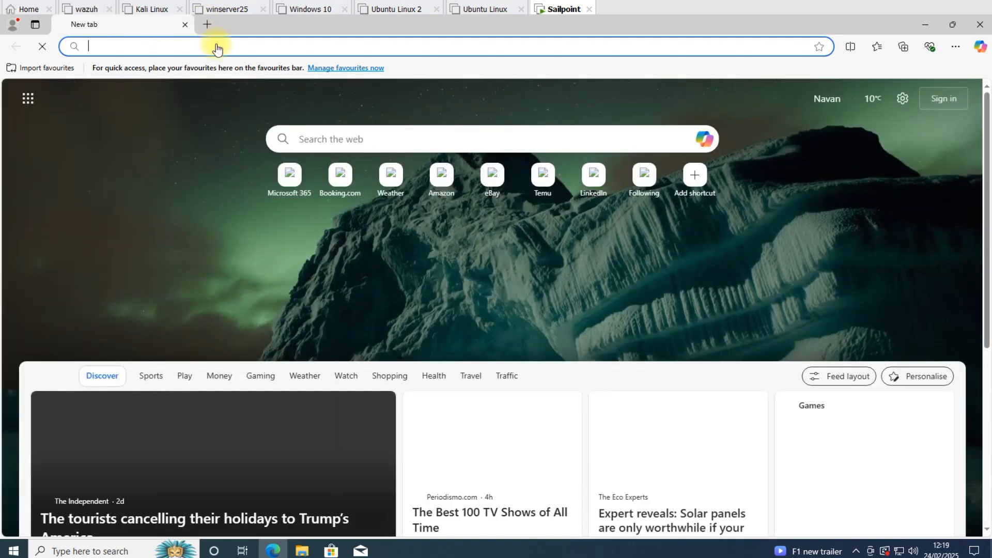
Step: Go to Oracle's Java downloads page and download the JDK 23 Windows x64 installer
text(https://www.oracle.com/java/technologies/downloads/?er=221886&spm=5aebb161.2ef5001f.0.0.3853c921lySXEY#java23)
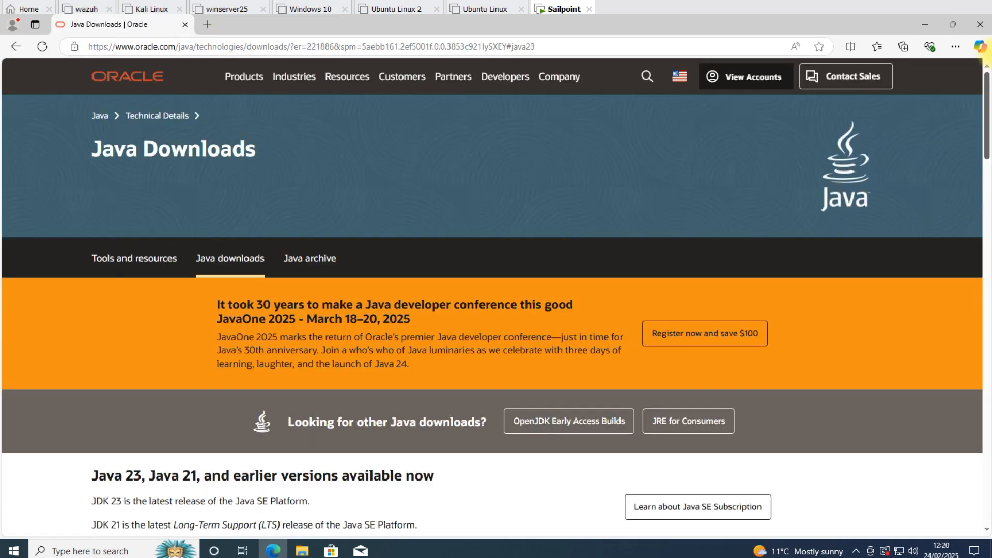
scroll(down, 3)
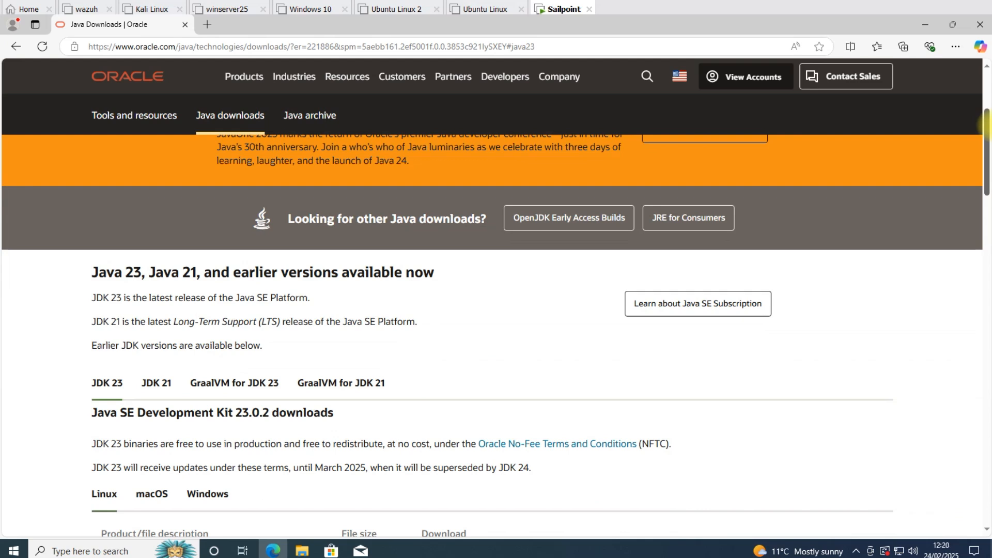
scroll(down, 3)
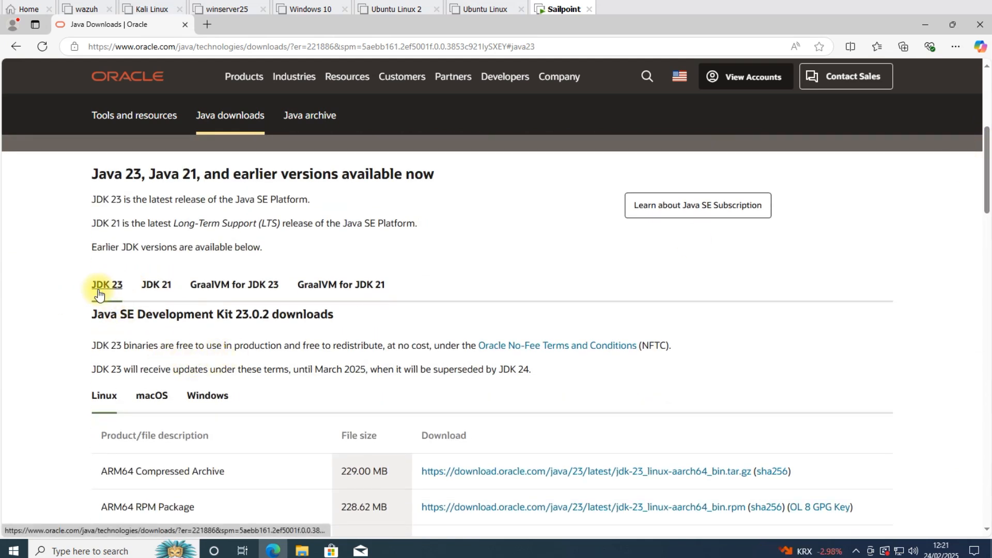
scroll(down, 3)
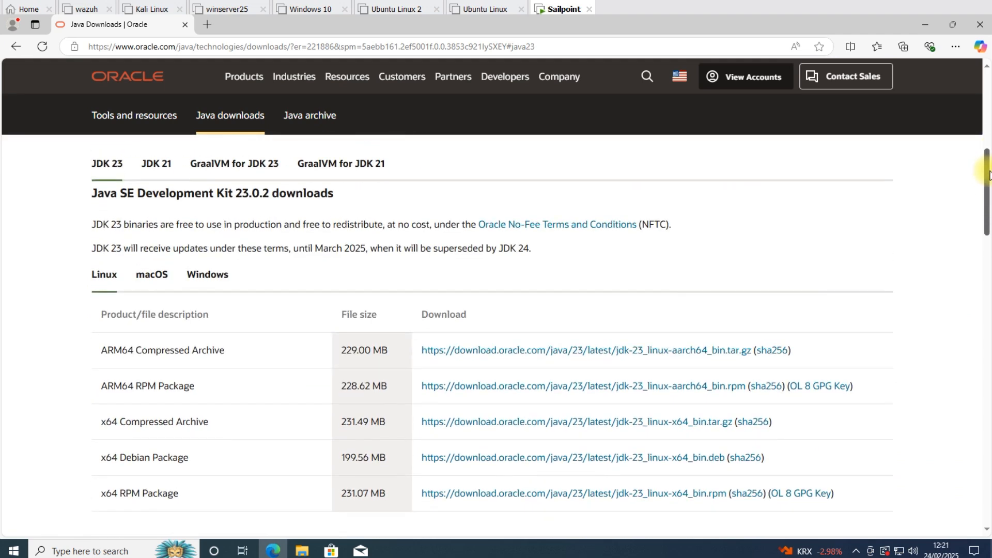
click(206, 274)
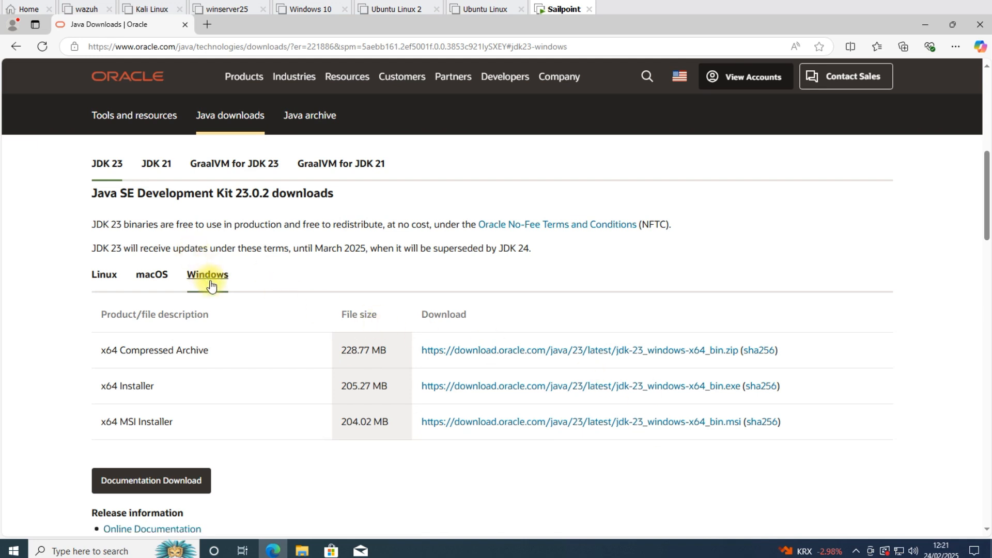
mouse_move(441, 385)
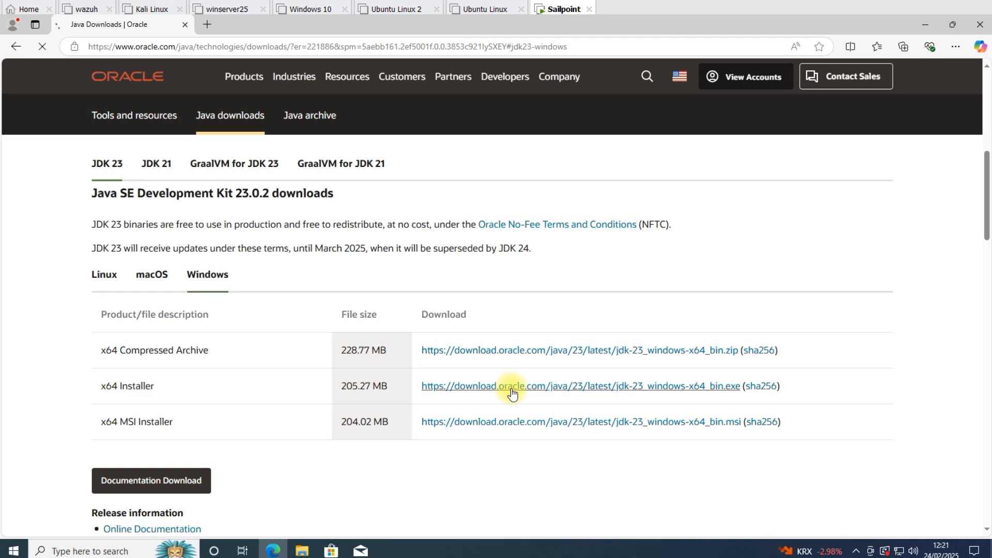
click(511, 386)
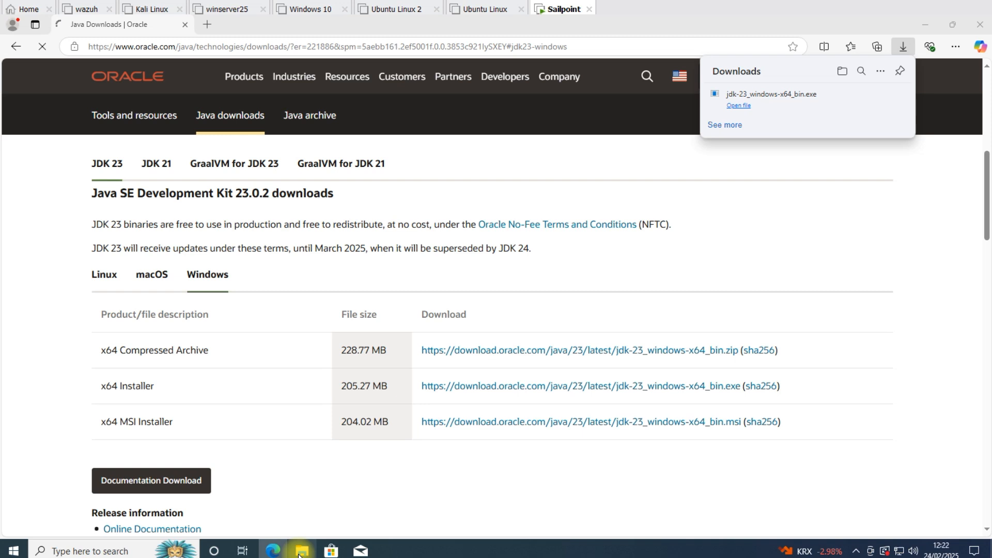
mouse_move(207, 29)
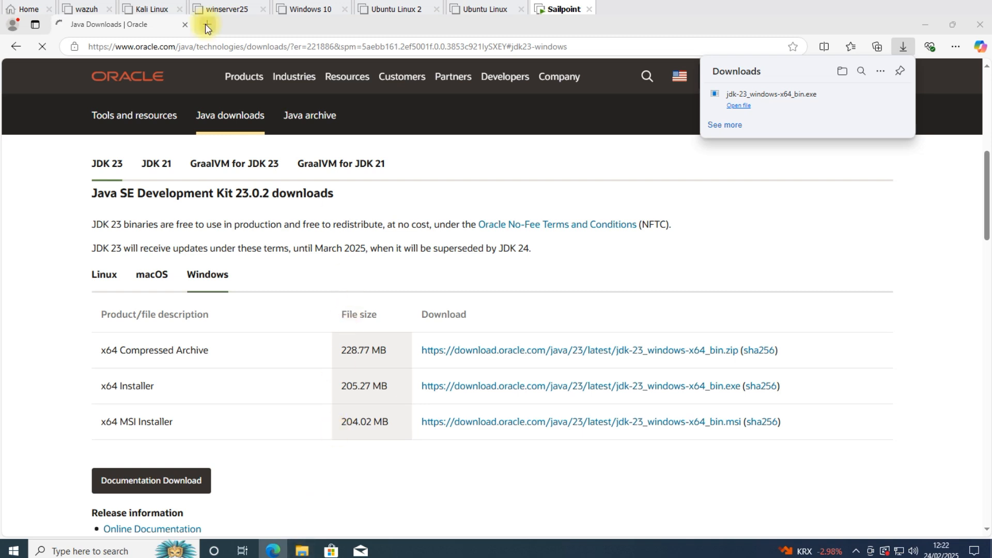
Step: Visit mysql.com in a new tab and reach the MySQL Installer for Windows downloads
click(208, 25)
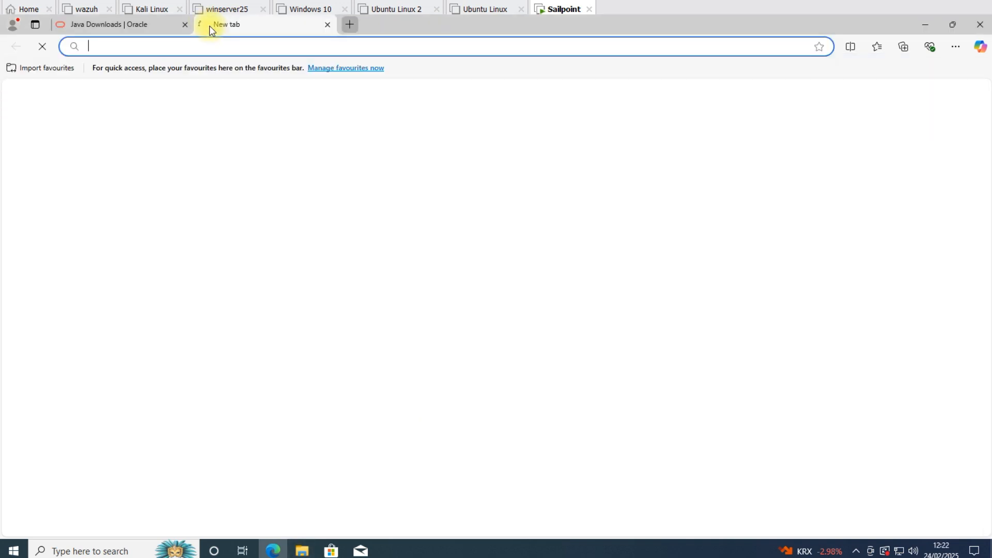
text(www.mysql.com)
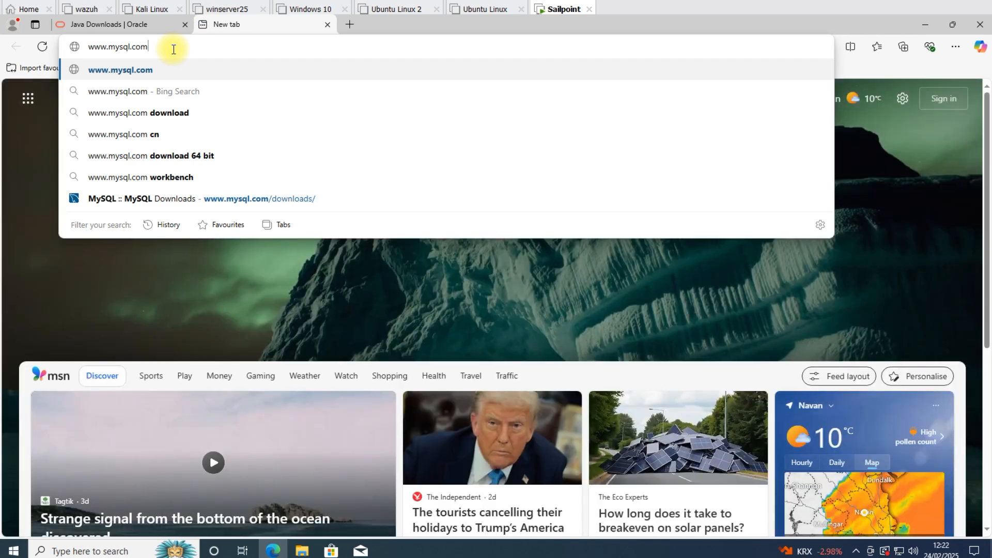
click(200, 199)
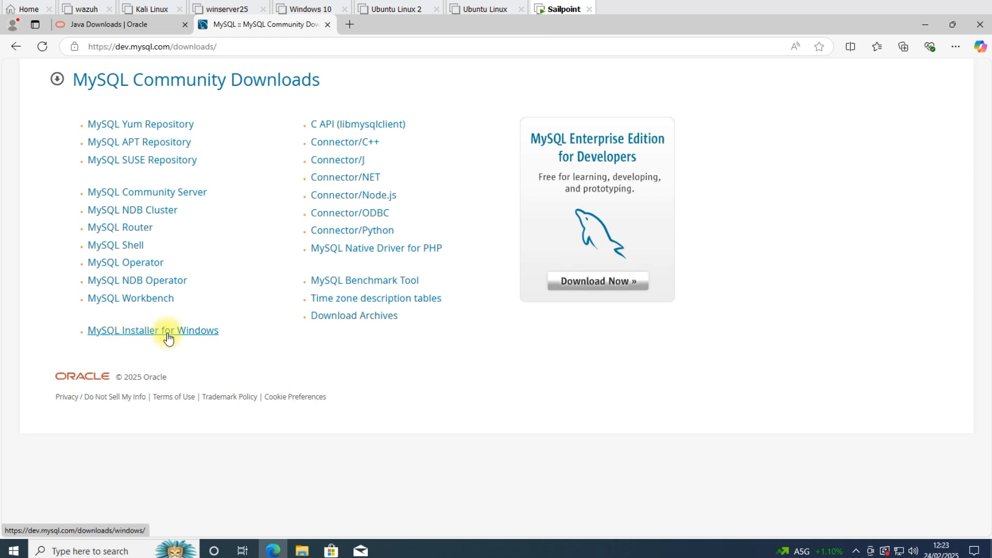
mouse_move(147, 192)
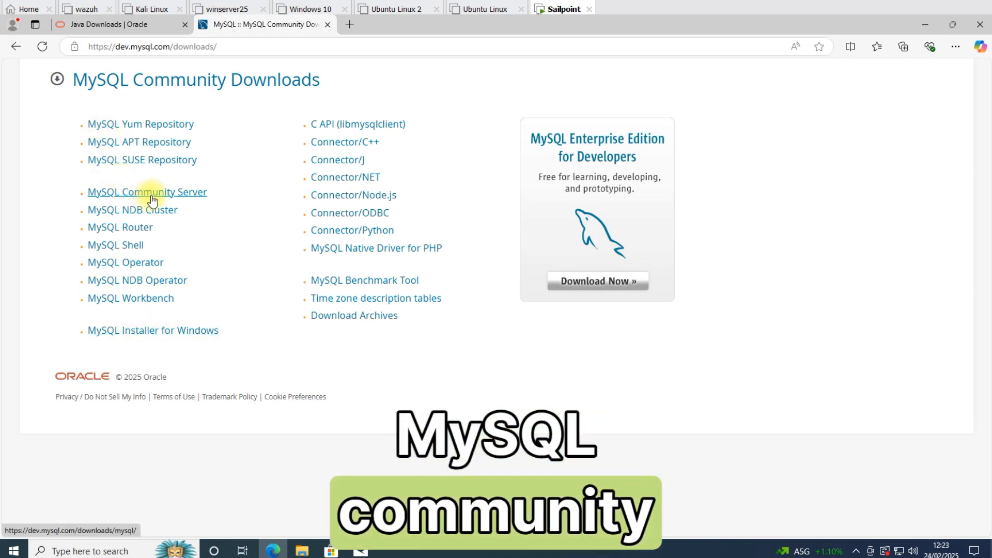
click(153, 330)
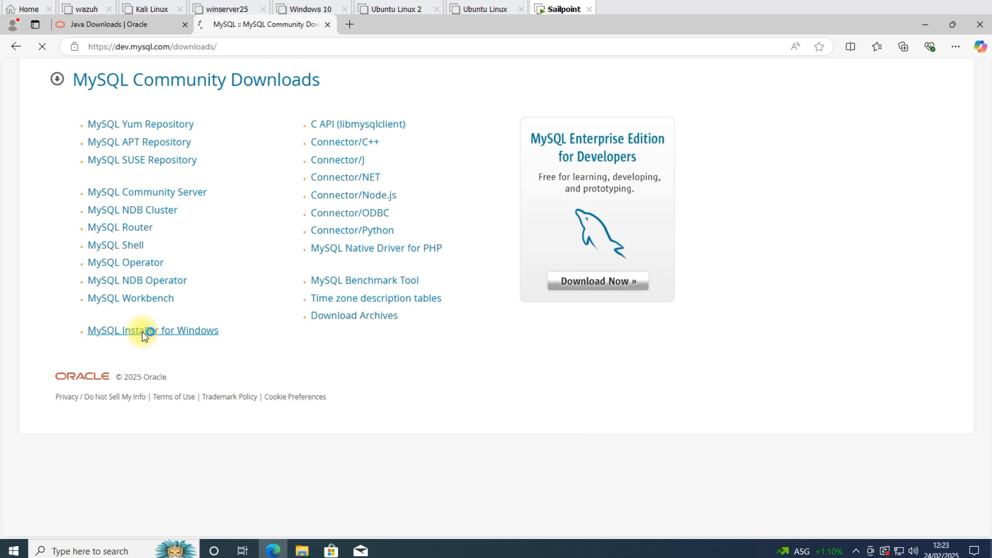
click(153, 330)
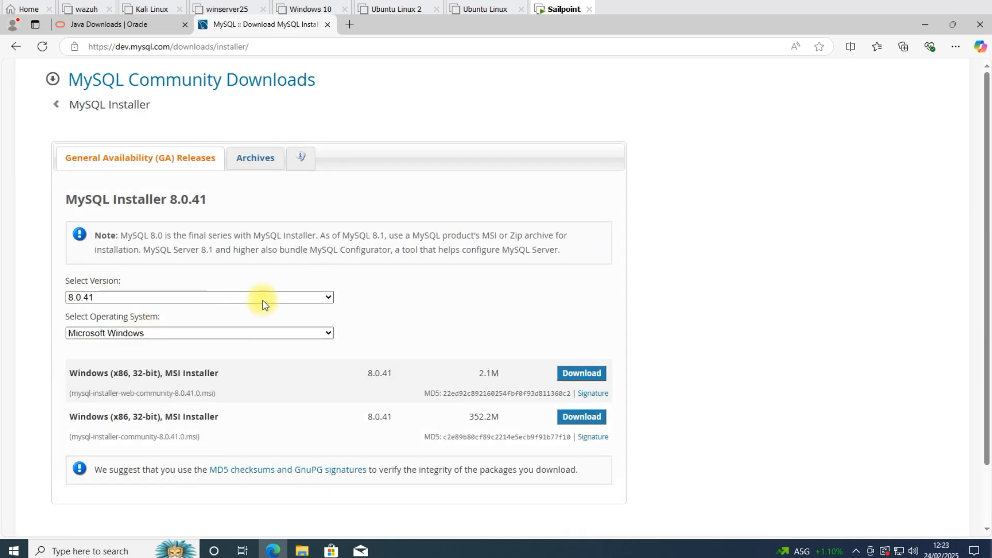
mouse_move(327, 298)
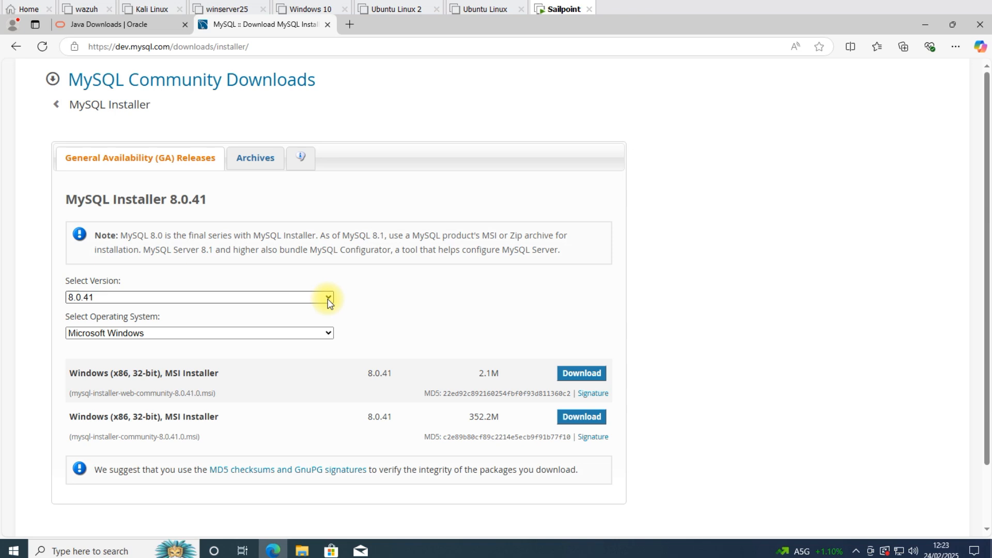
Step: Keep version 8.0.41 and download the web-based MSI installer without signing in
click(325, 296)
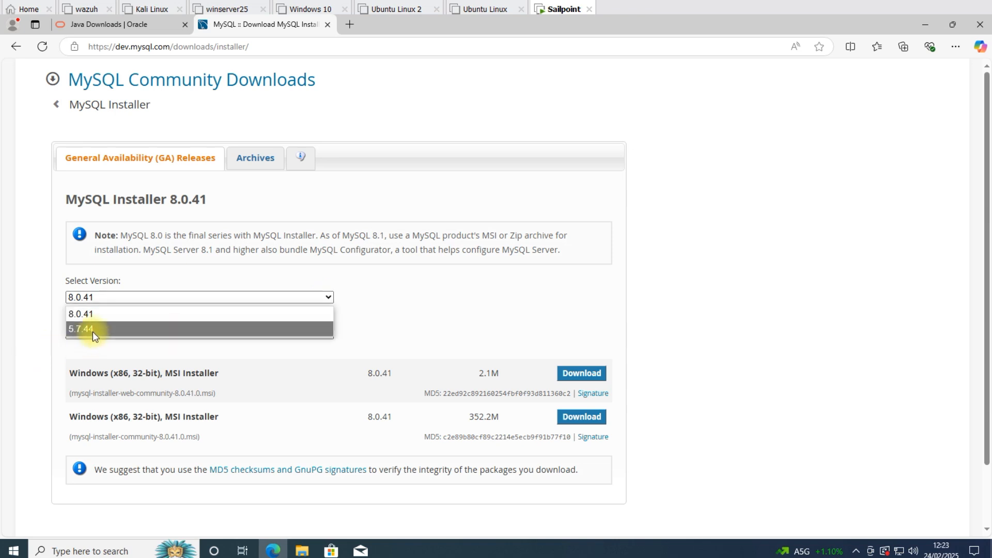
mouse_move(85, 314)
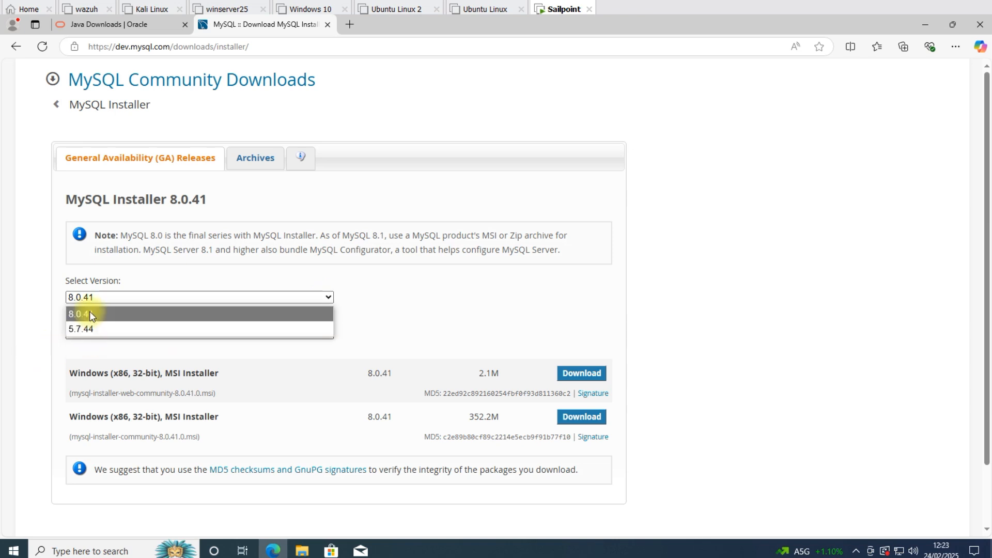
click(80, 313)
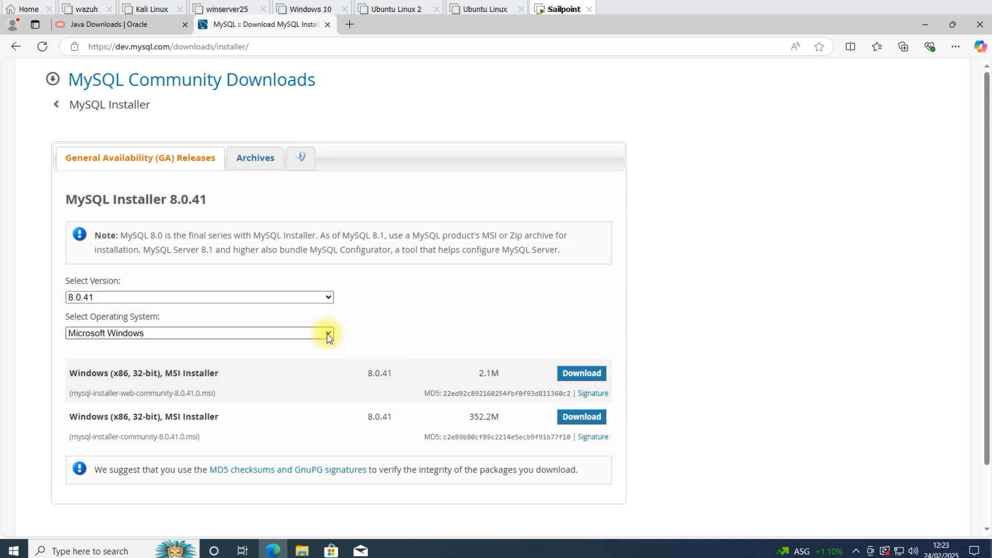
mouse_move(137, 350)
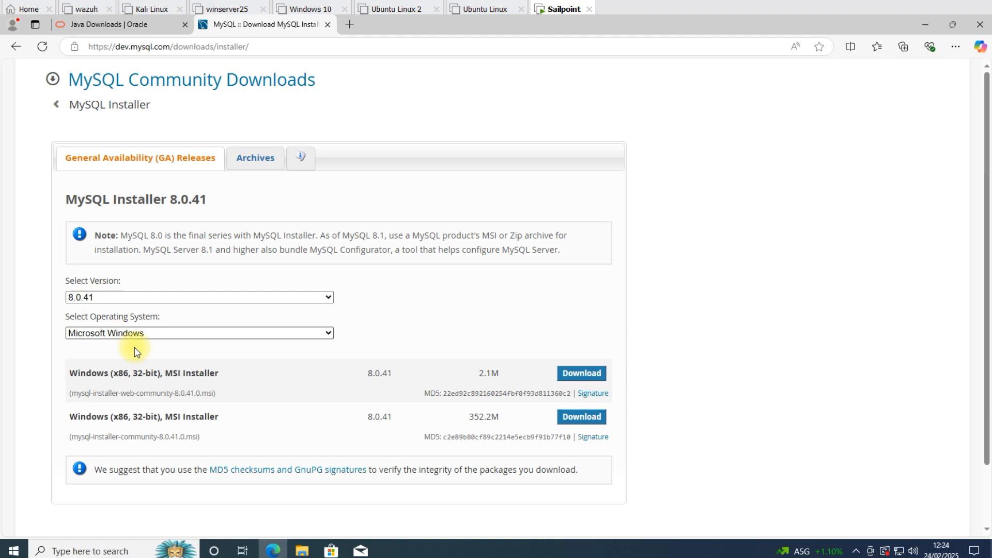
mouse_move(259, 393)
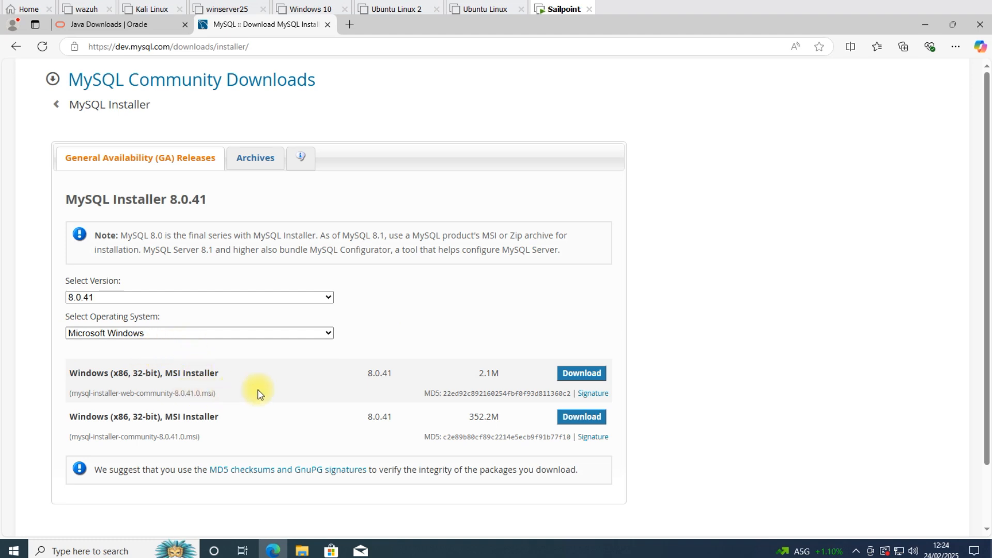
click(580, 416)
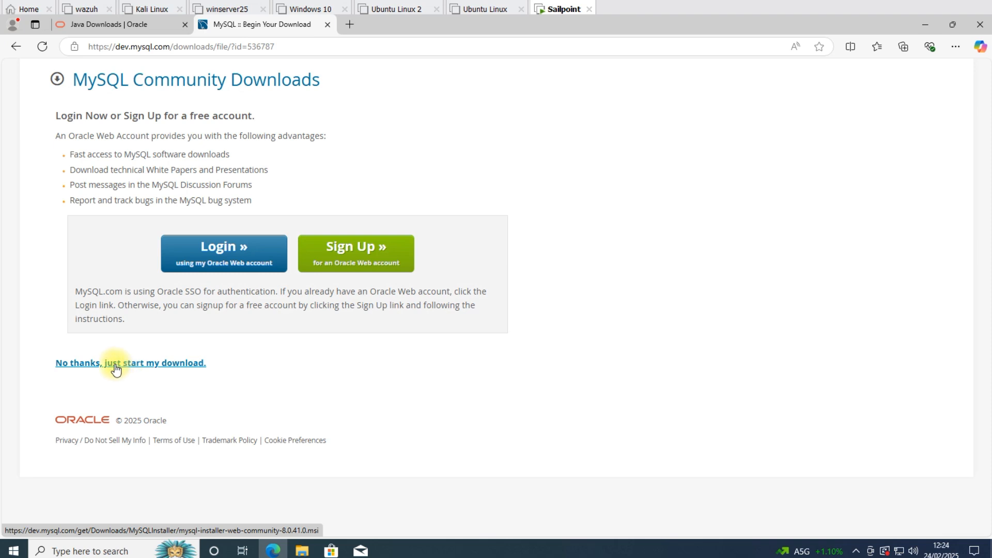
click(130, 362)
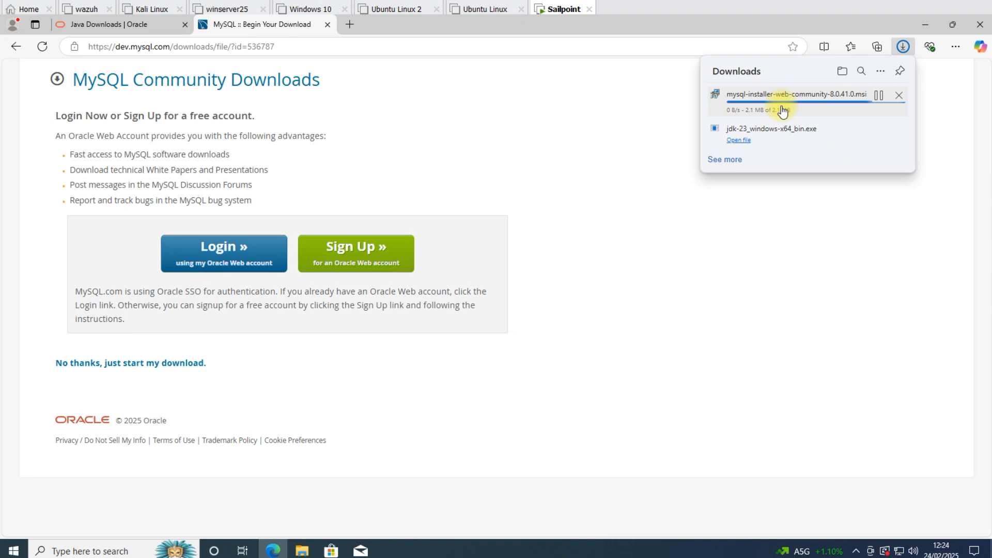
mouse_move(799, 104)
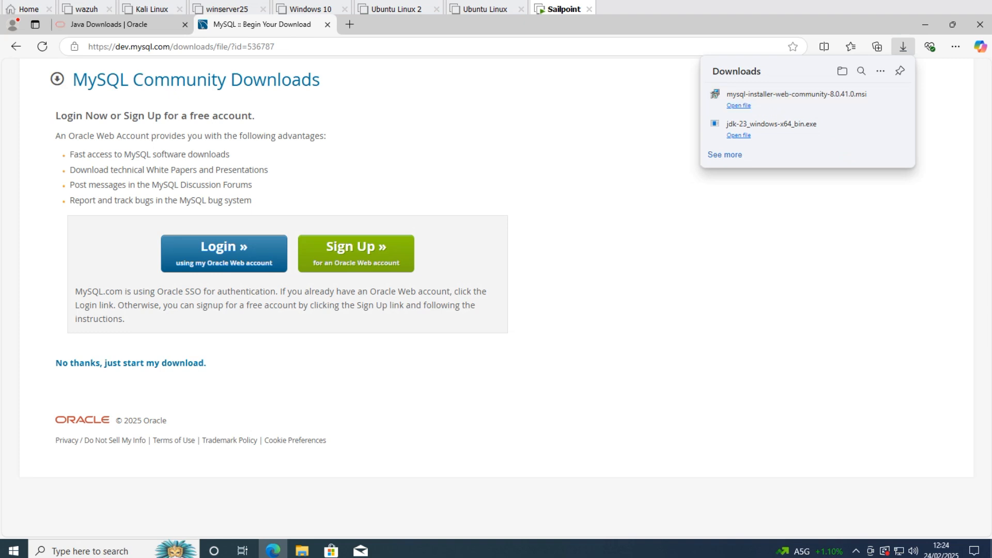
mouse_move(167, 126)
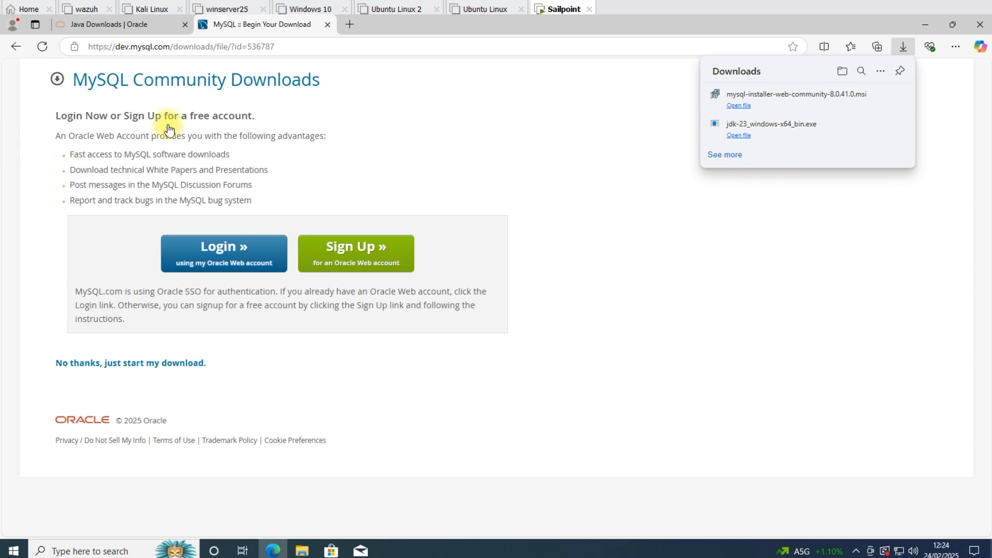
mouse_move(352, 24)
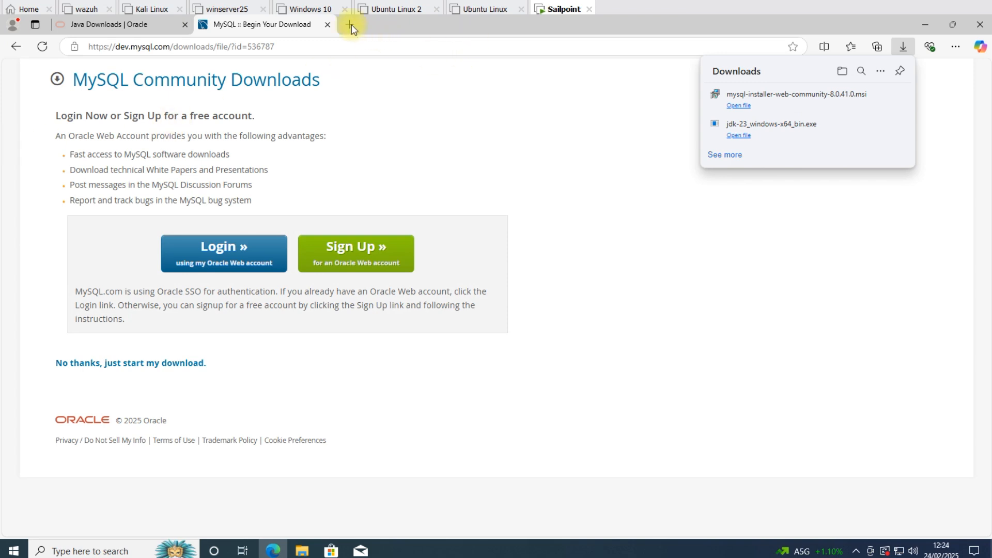
Step: Load the Apache Tomcat 10 download page in a new tab and scroll to Binary Distributions
click(348, 23)
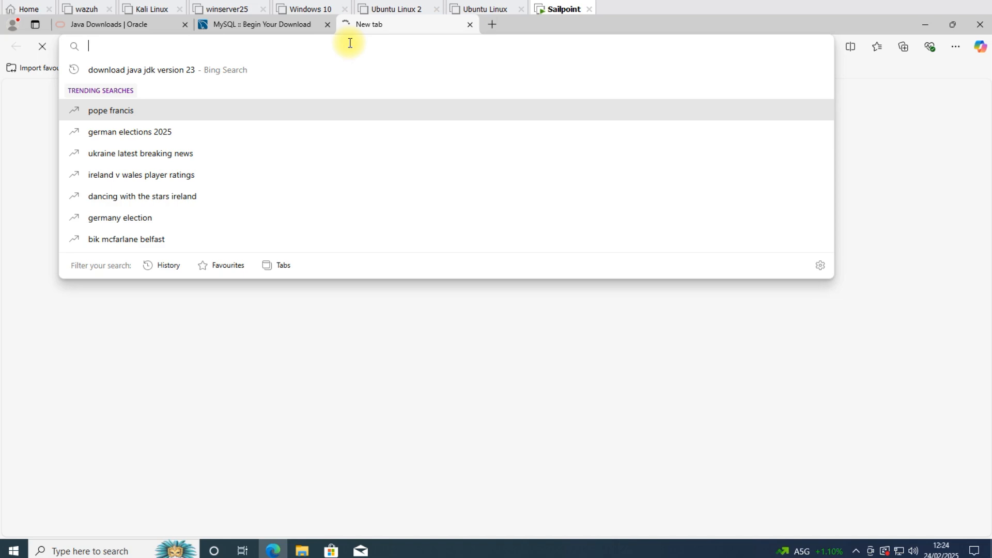
text(https://tomcat.apache.org/download-10.cgi)
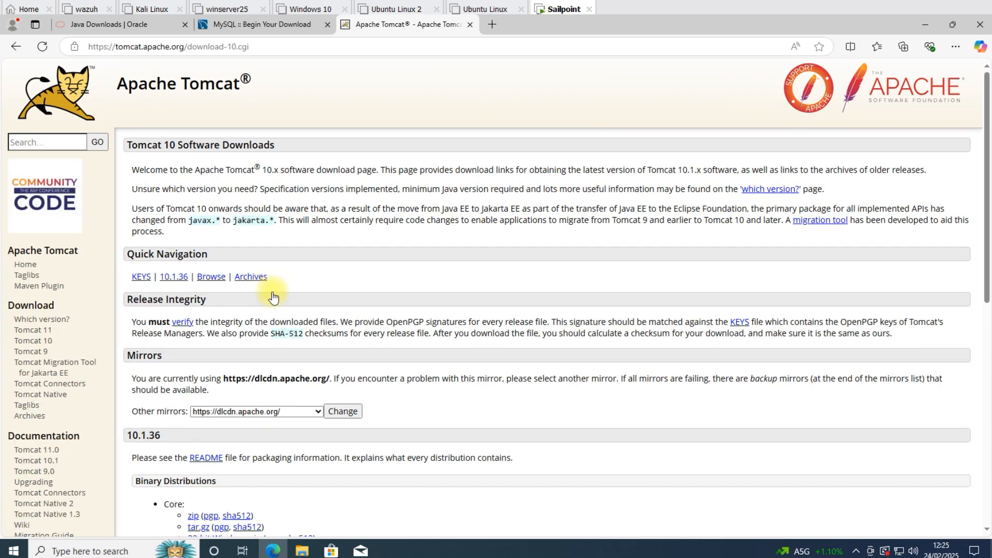
mouse_move(979, 254)
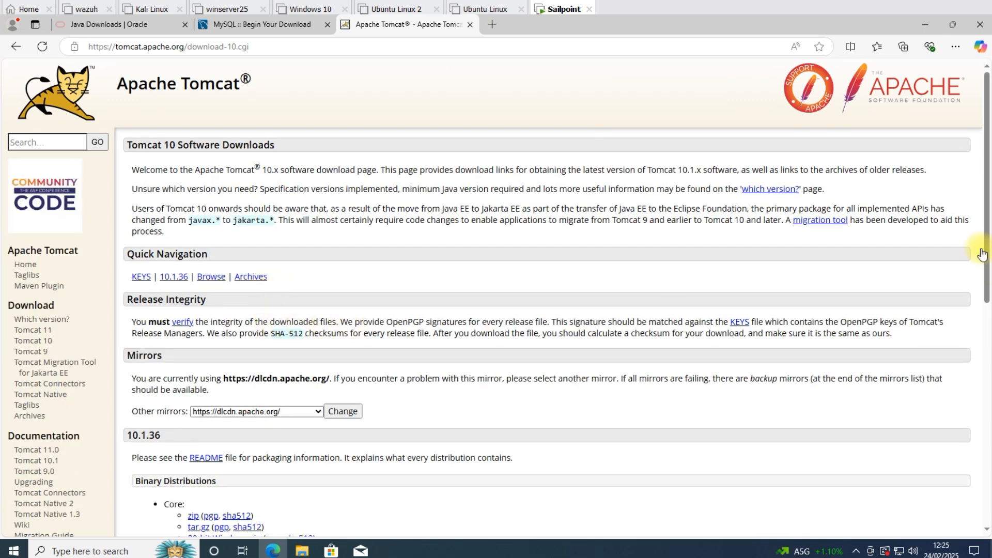
scroll(down, 3)
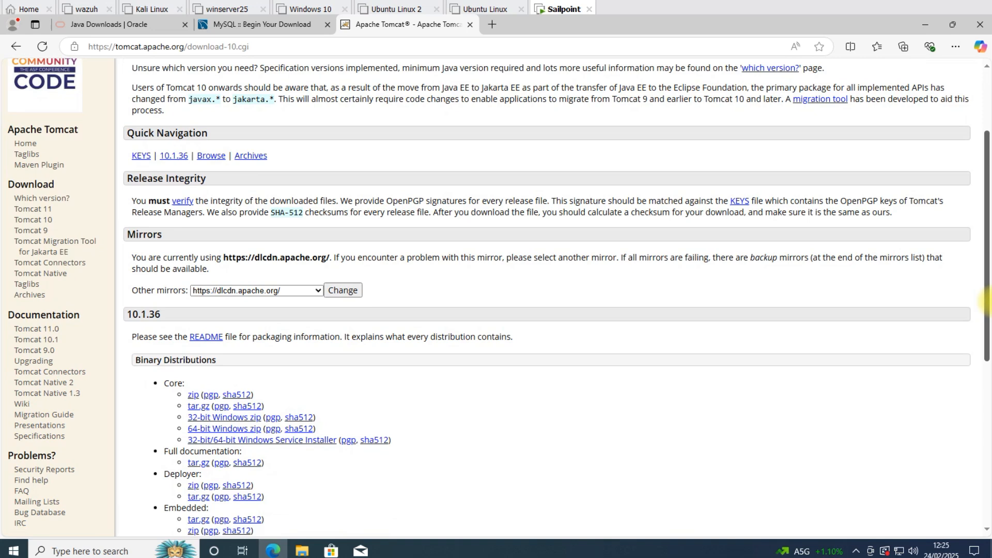
scroll(down, 3)
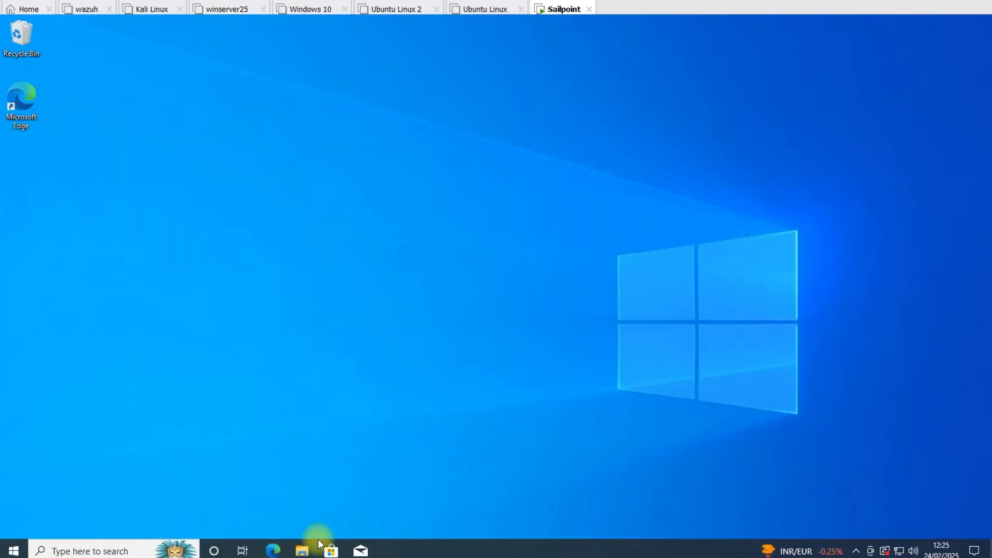
mouse_move(302, 549)
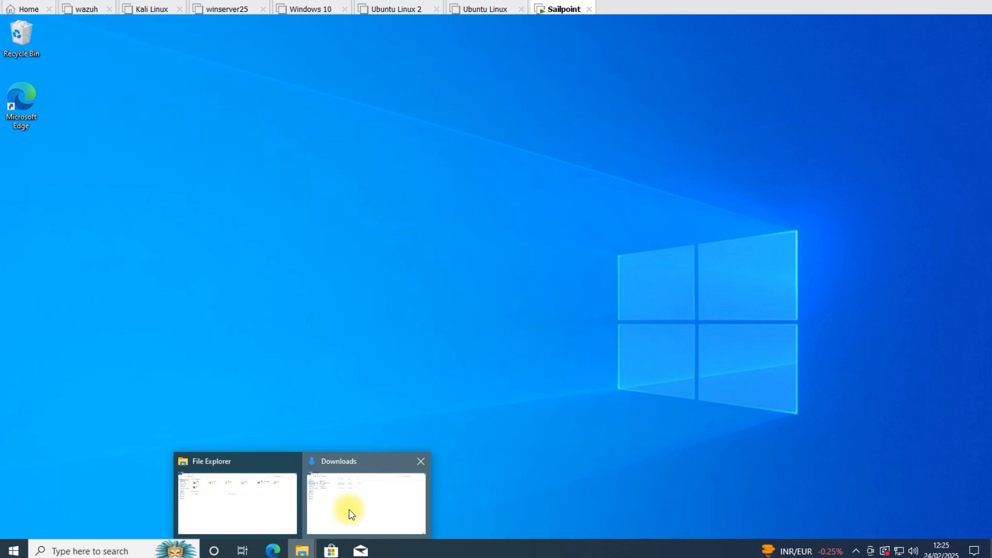
Step: Show the Downloads folder and bring up actions for the jdk-23_windows-x64_bin installer
click(365, 503)
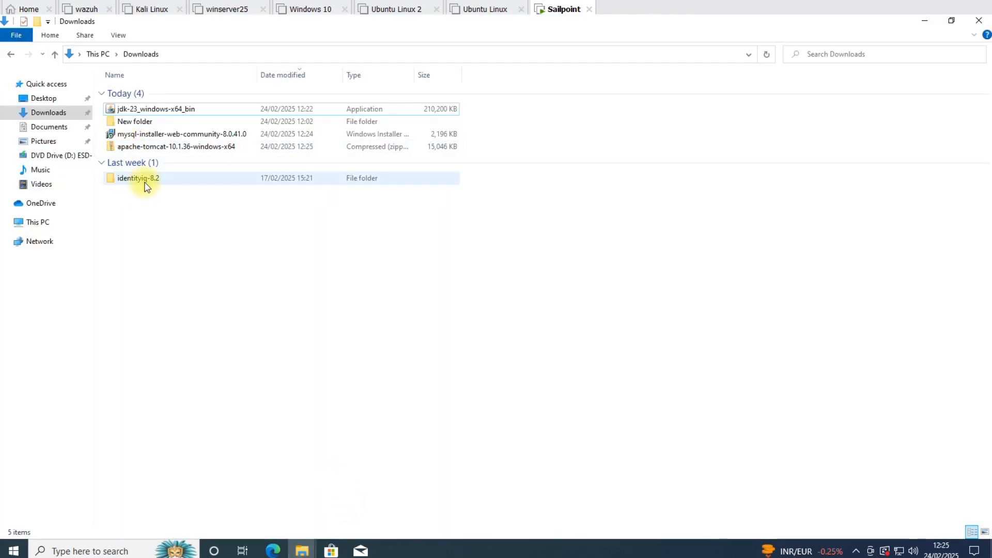
mouse_move(167, 183)
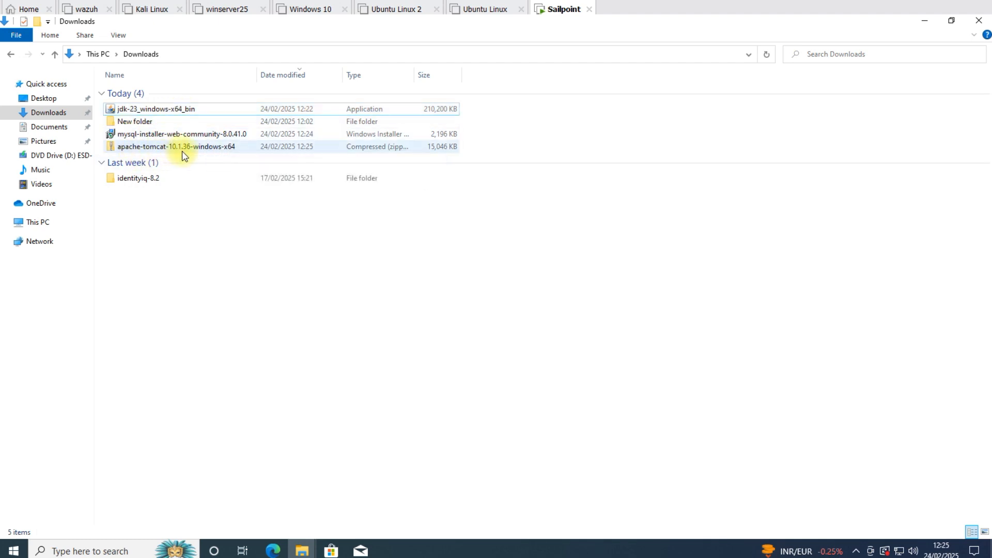
click(155, 109)
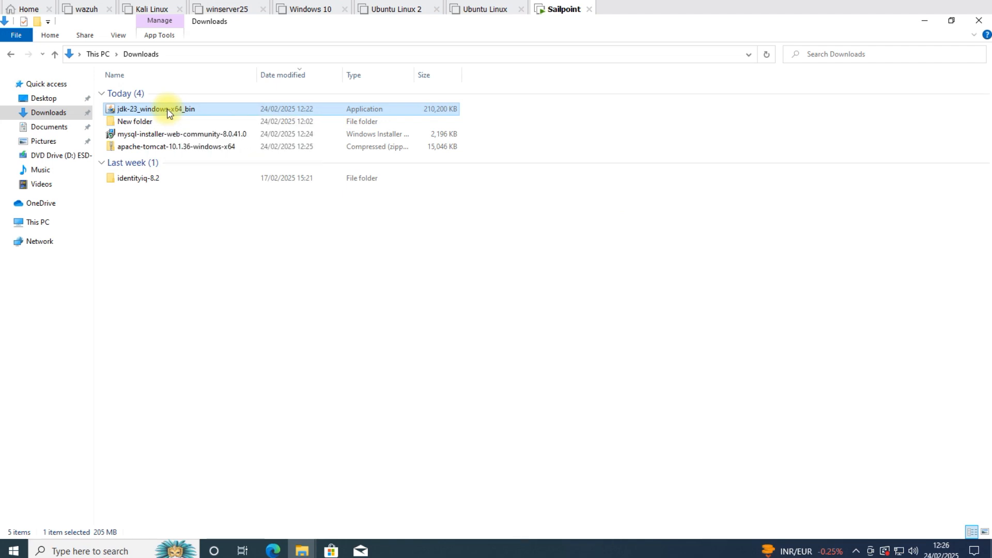
right_click(156, 108)
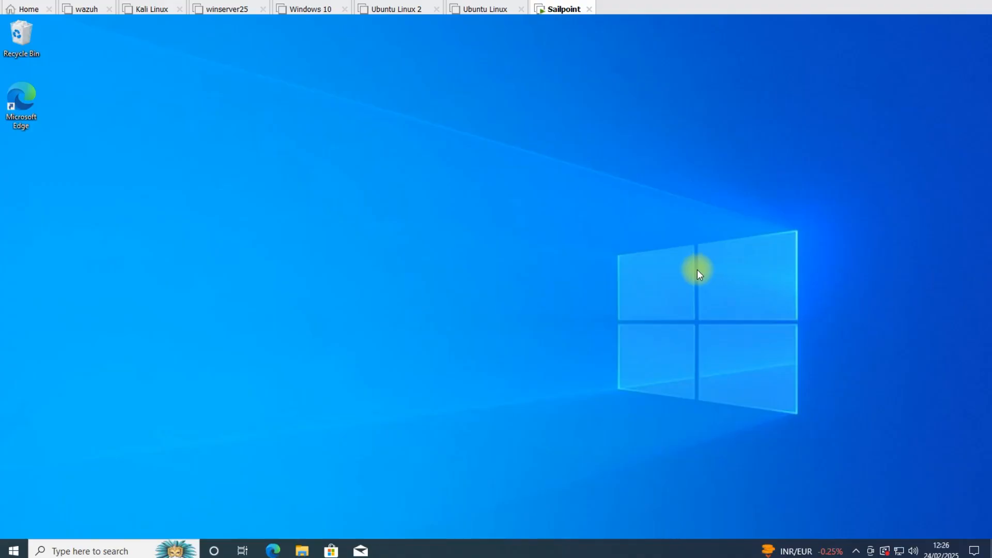
mouse_move(423, 424)
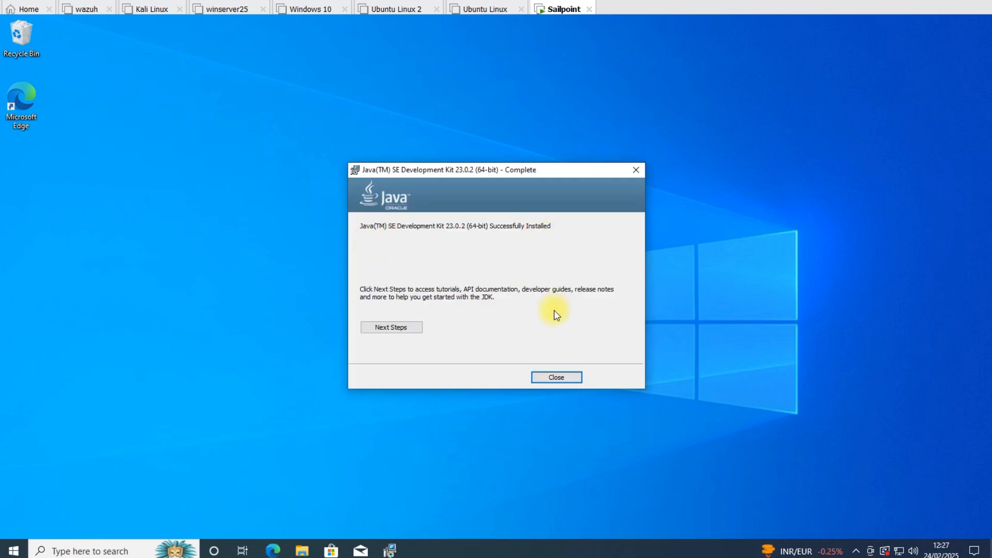
Step: Close the finished JDK 23.0.2 installation window
click(557, 377)
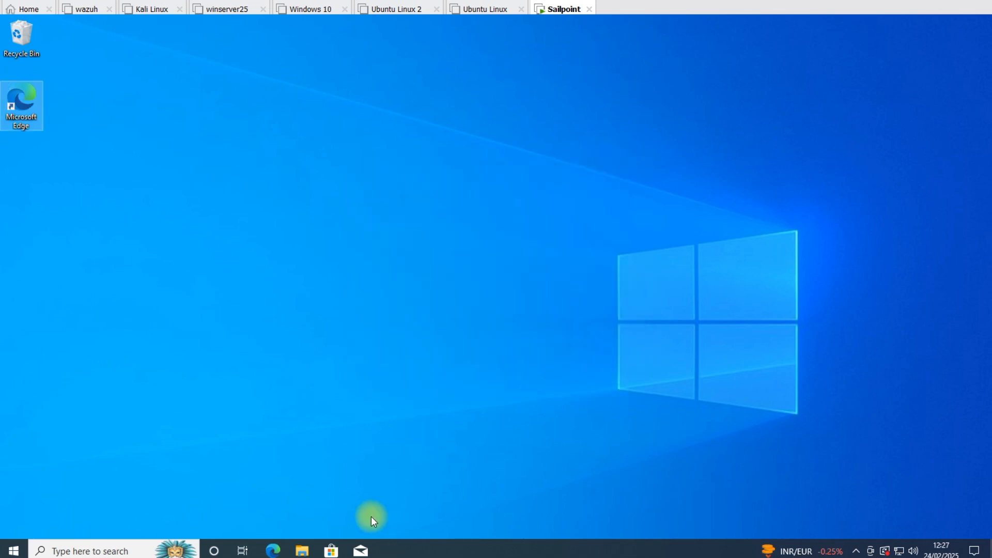
mouse_move(302, 550)
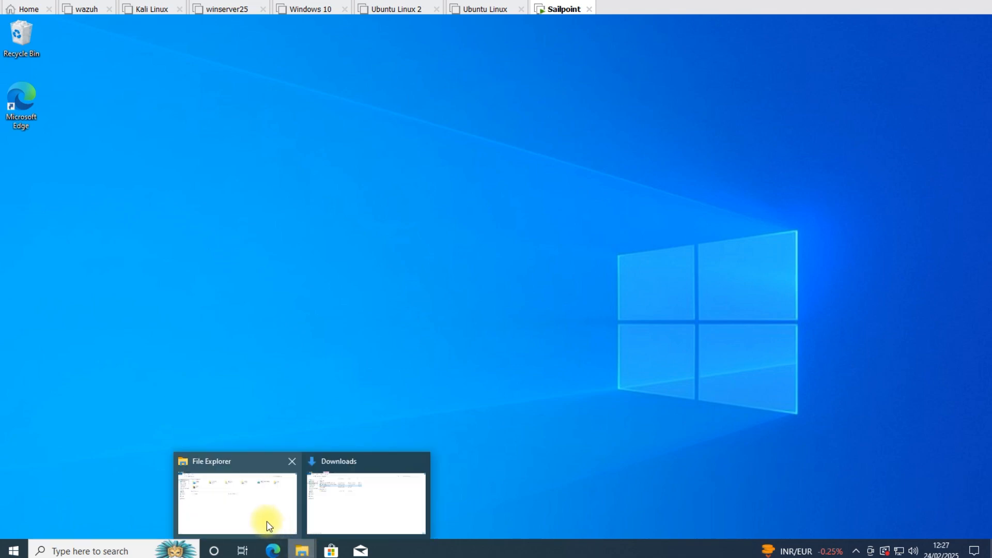
Step: Check C:\Program Files\Java exists via This PC, then return to the Downloads window
click(237, 504)
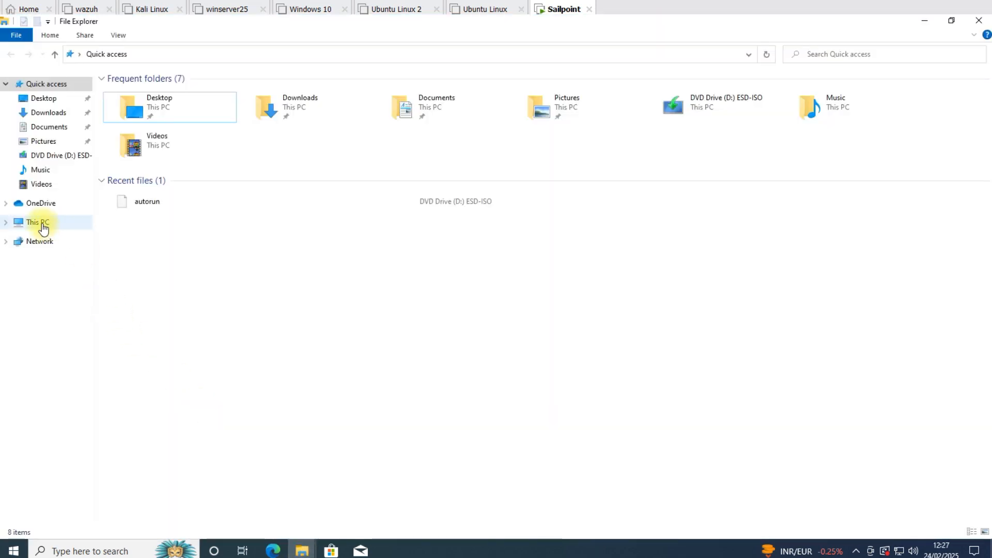
click(37, 222)
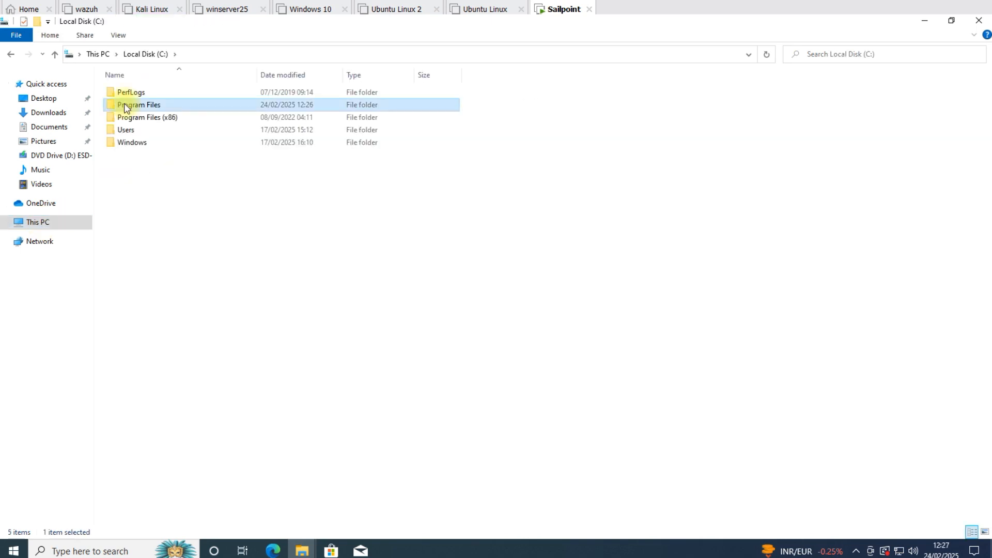
double_click(138, 104)
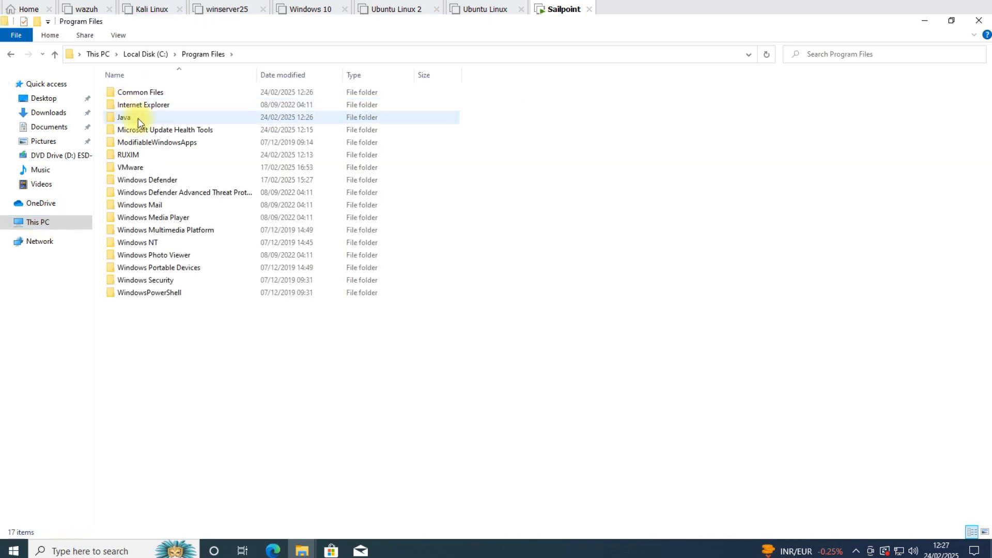
double_click(124, 117)
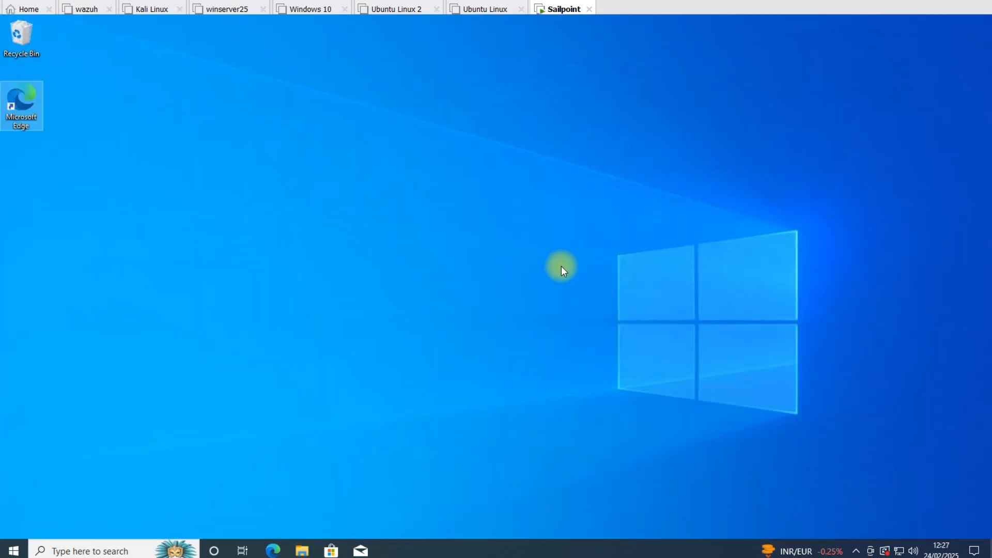
mouse_move(487, 288)
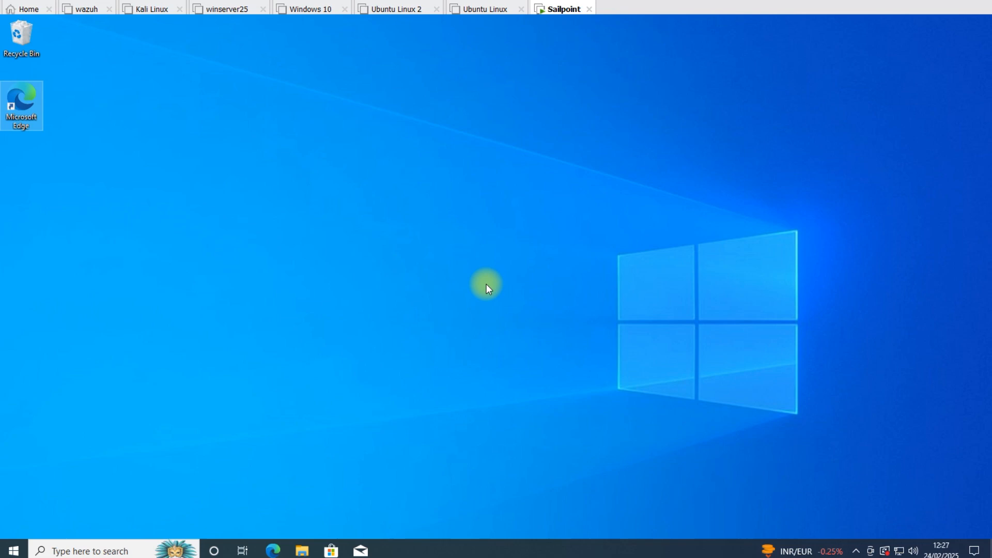
mouse_move(217, 503)
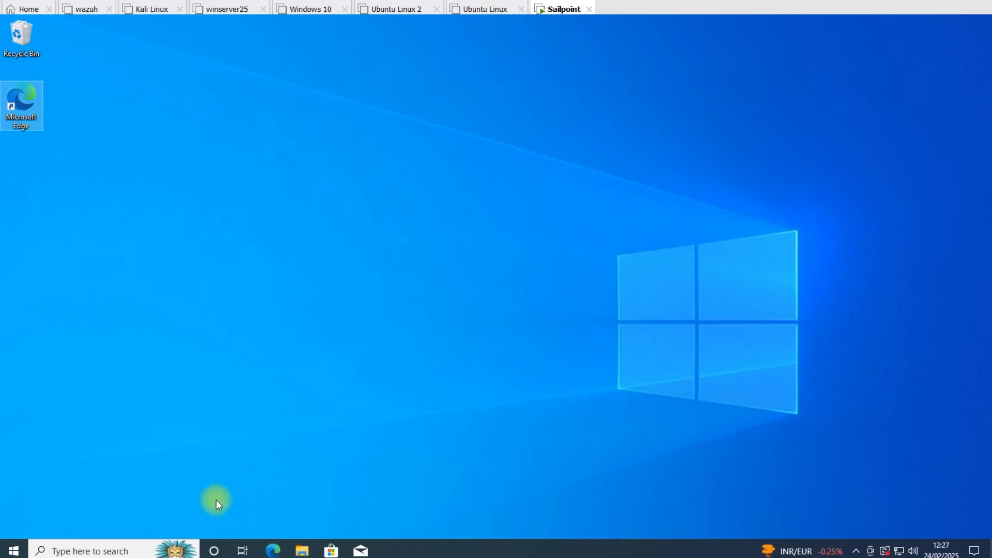
click(302, 551)
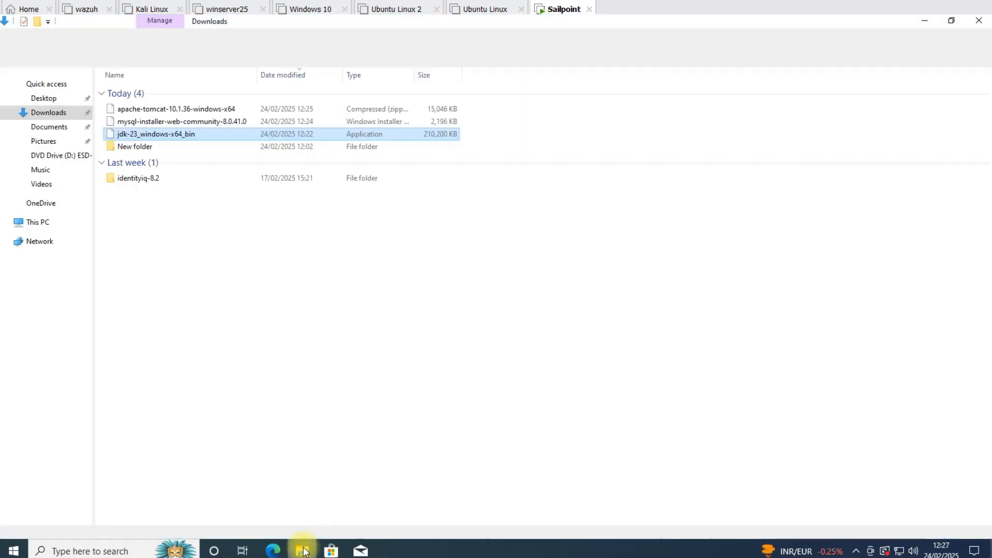
Step: Reach the Environment Variables window through This PC Properties and Advanced system settings
right_click(37, 221)
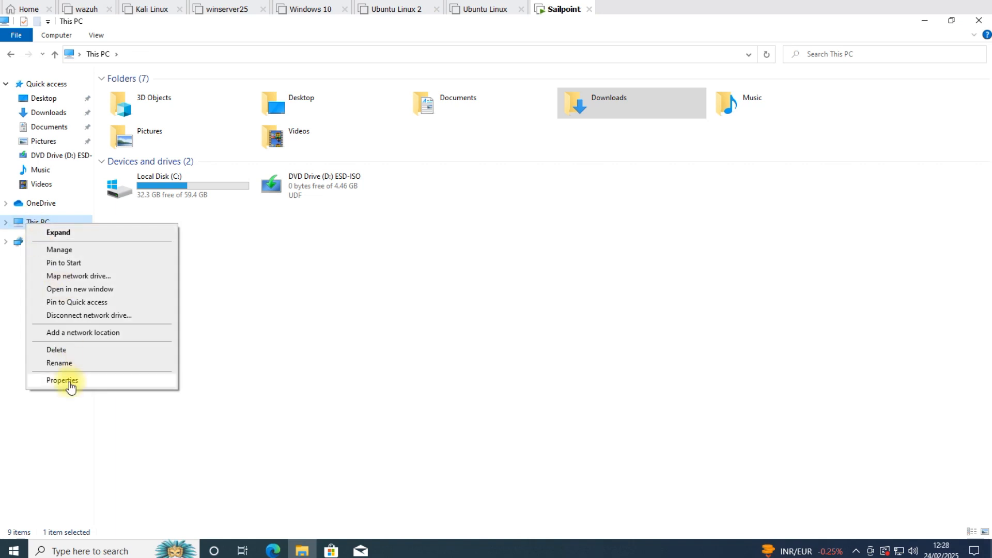
click(63, 381)
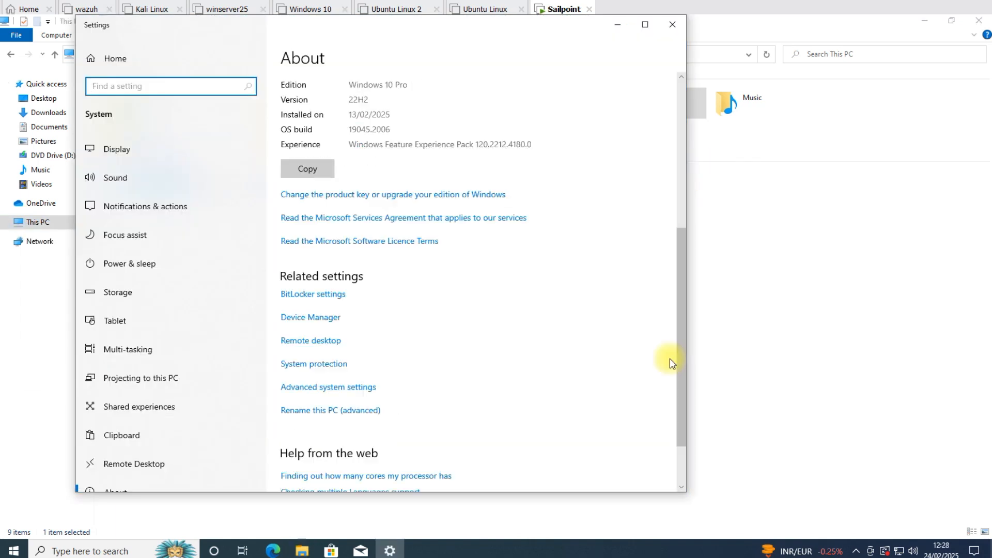
mouse_move(328, 386)
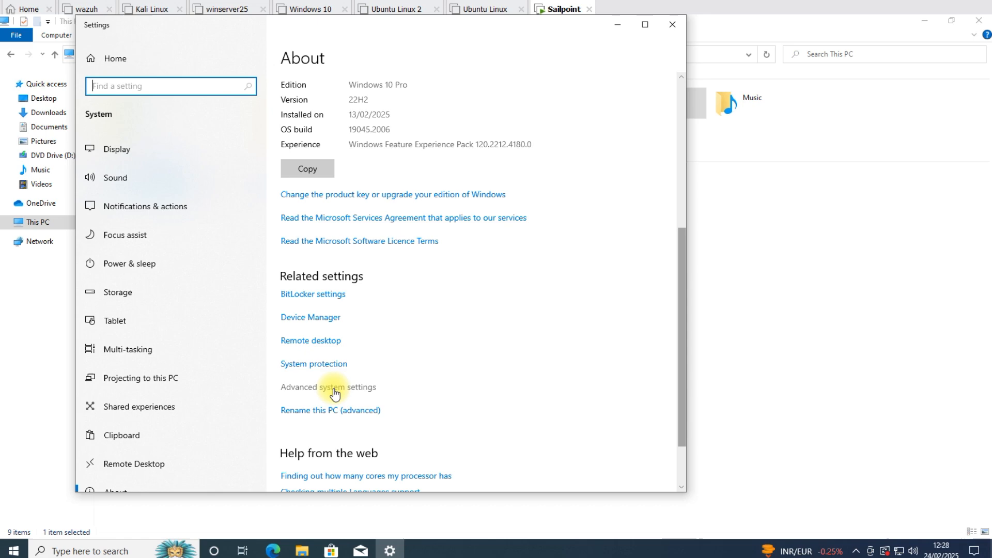
click(328, 386)
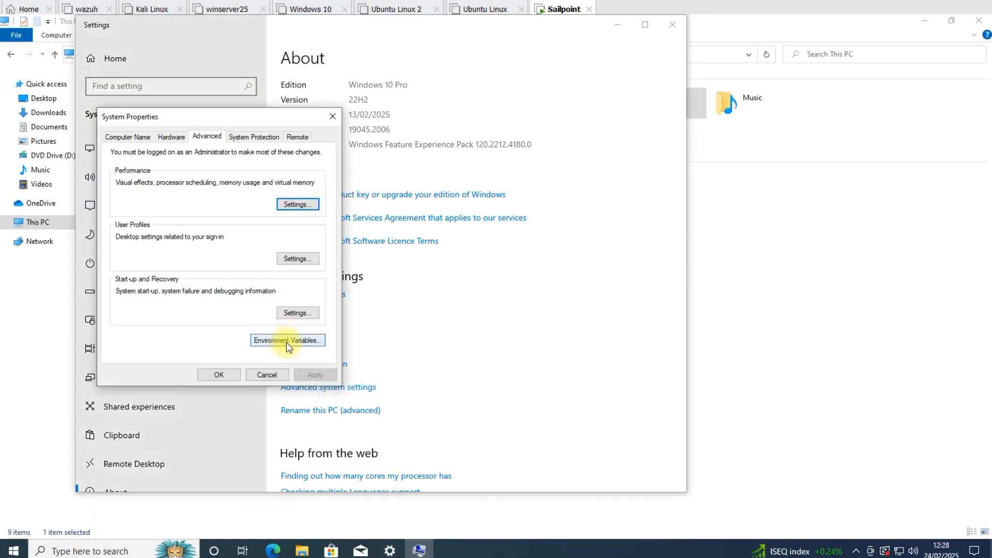
click(287, 340)
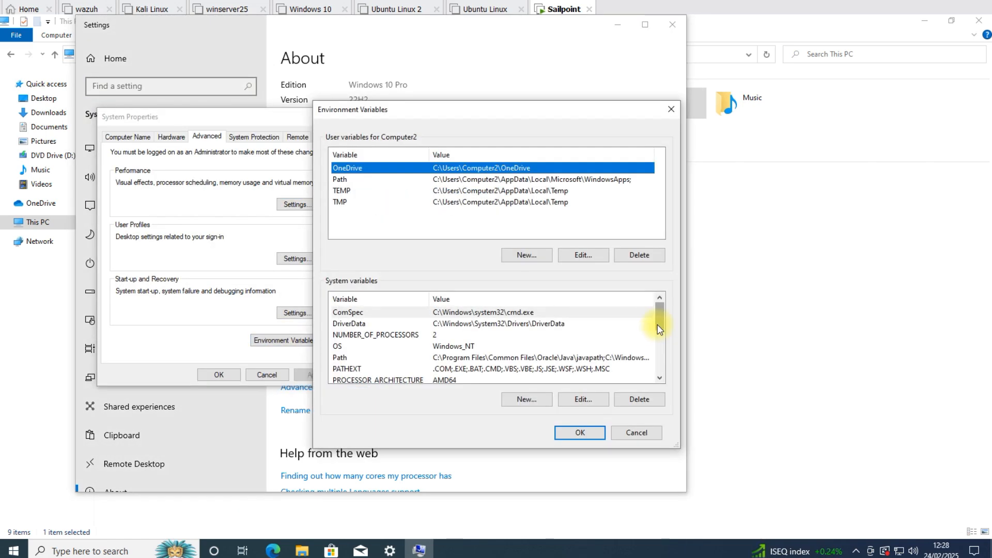
scroll(down, 3)
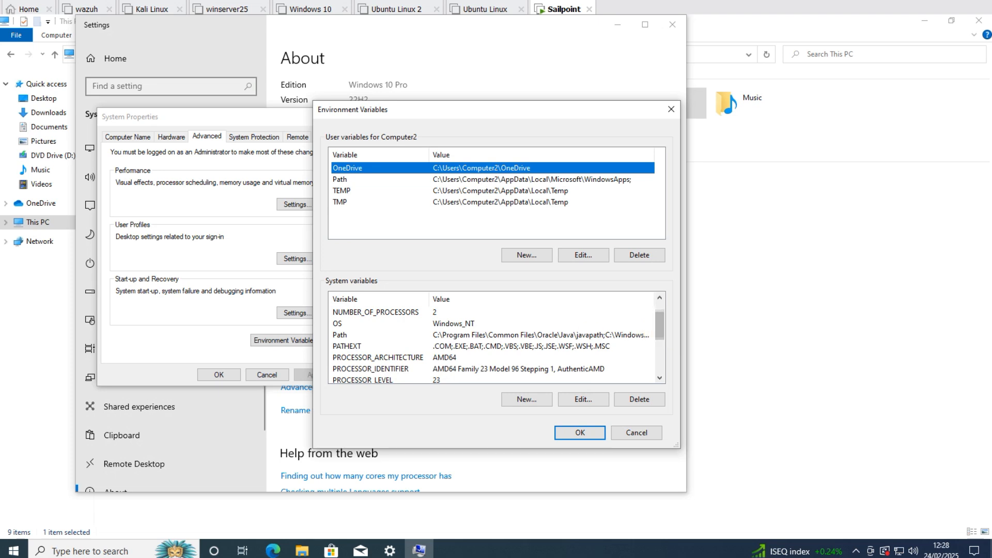
Step: Create system variable JAVA_HOME with value C:\Program Files\Java\jdk-23
click(526, 399)
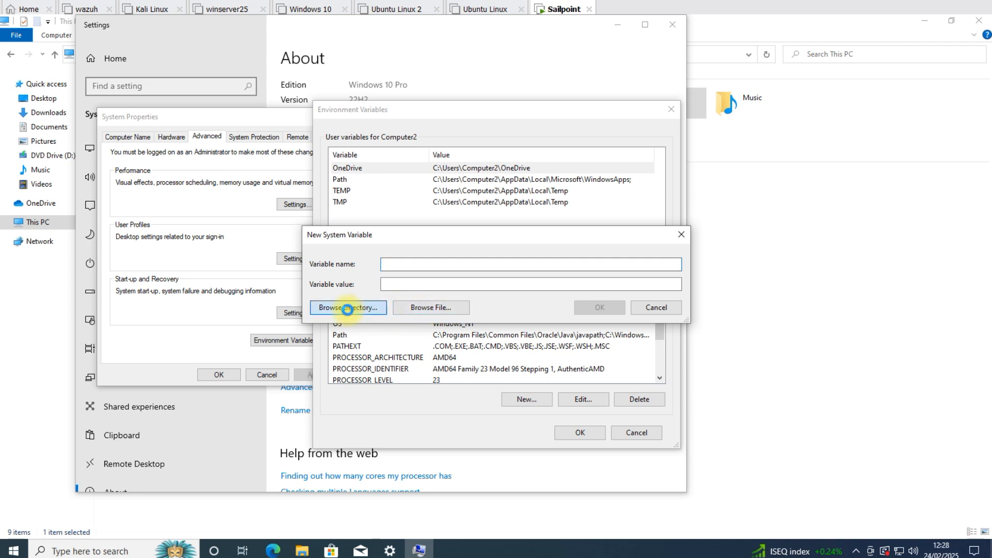
click(348, 308)
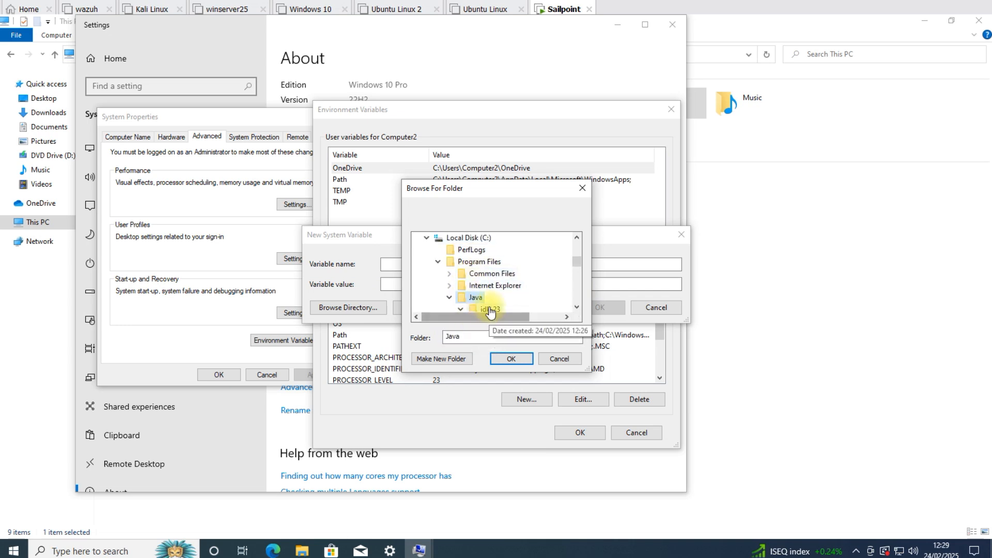
click(510, 358)
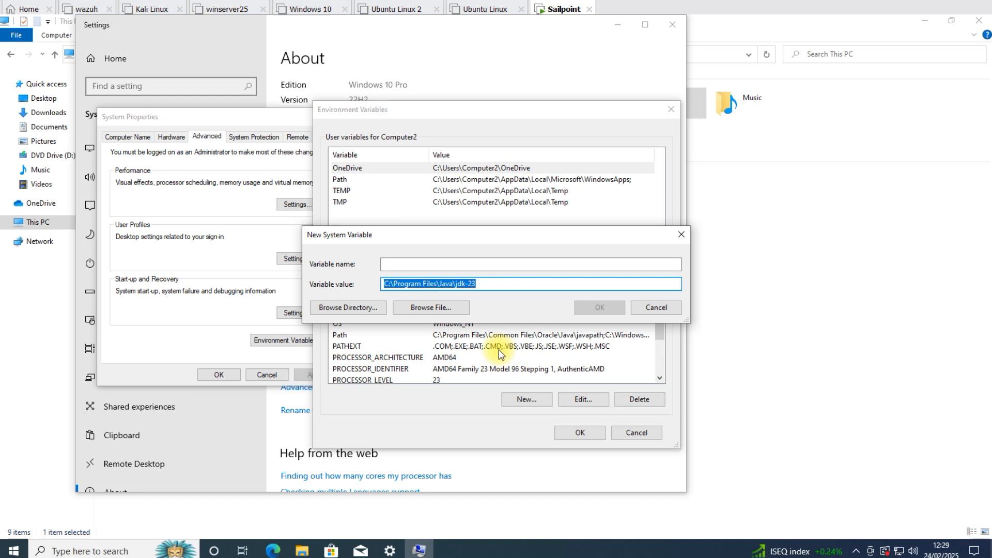
text(JAVA_HOME)
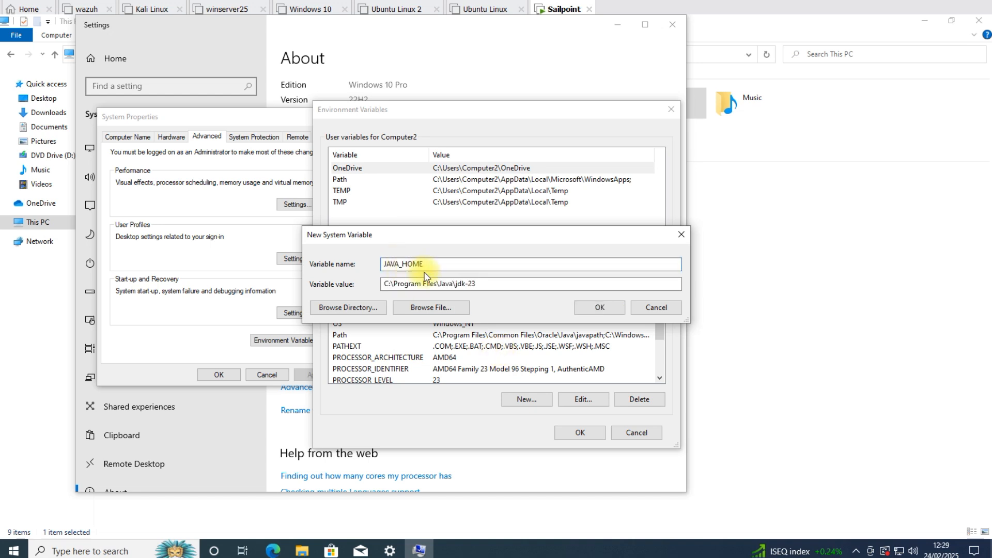
click(597, 307)
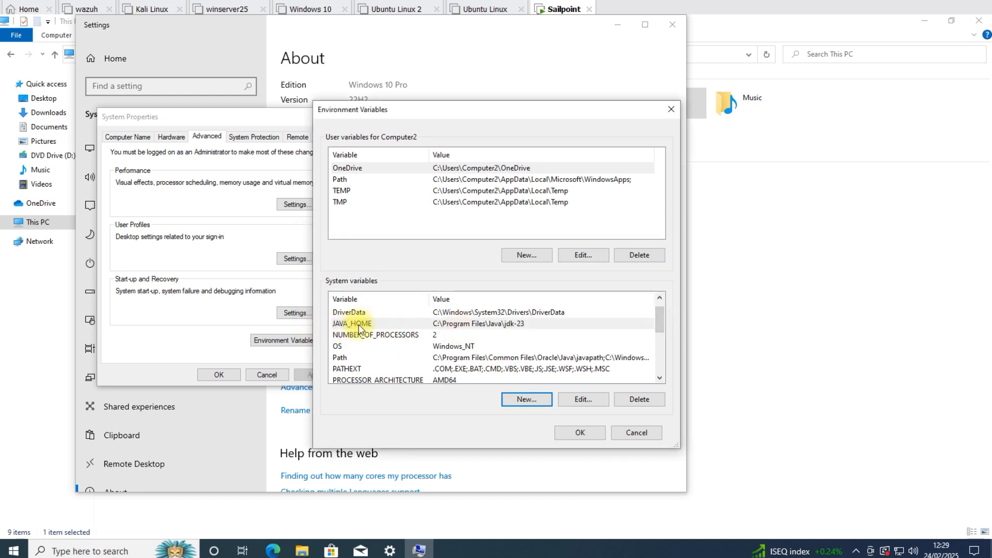
mouse_move(510, 332)
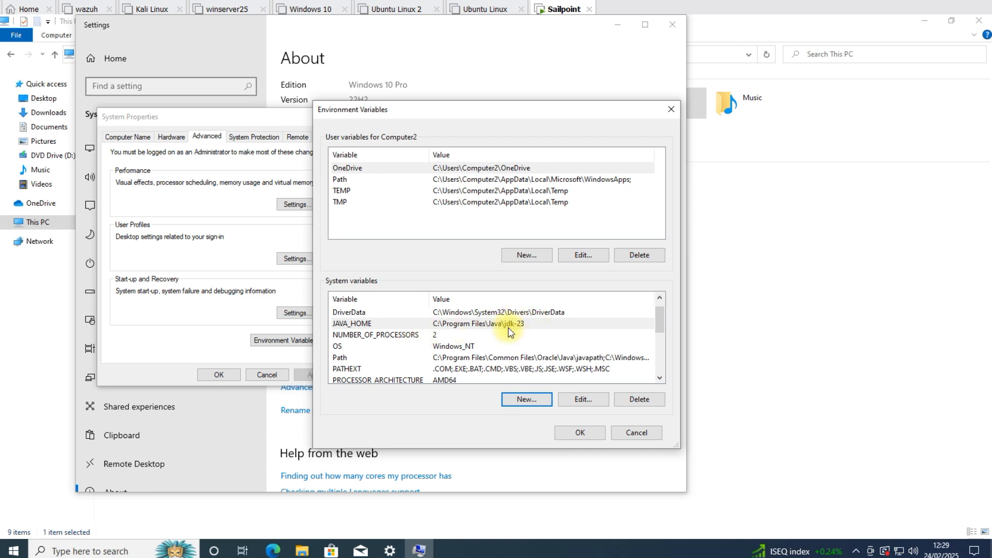
mouse_move(654, 362)
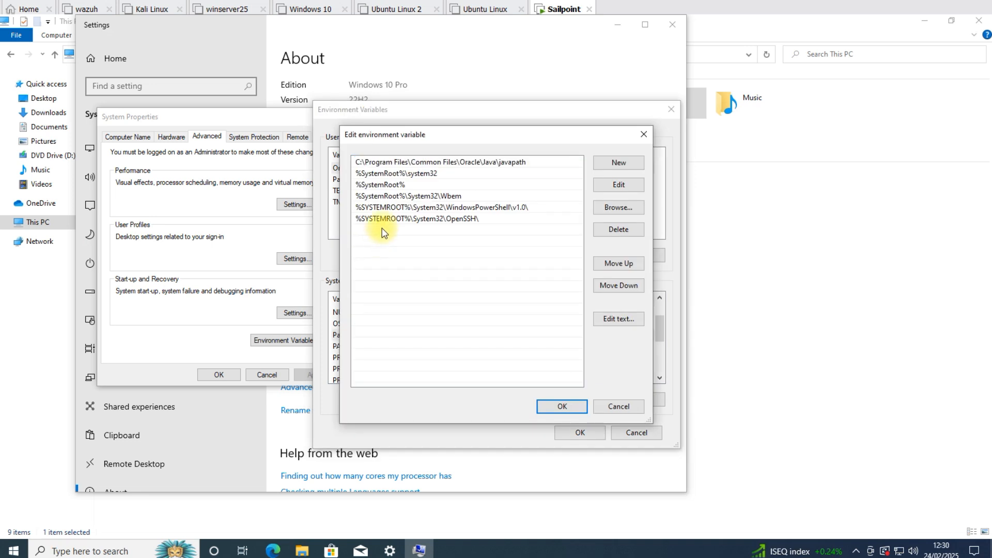
mouse_move(618, 162)
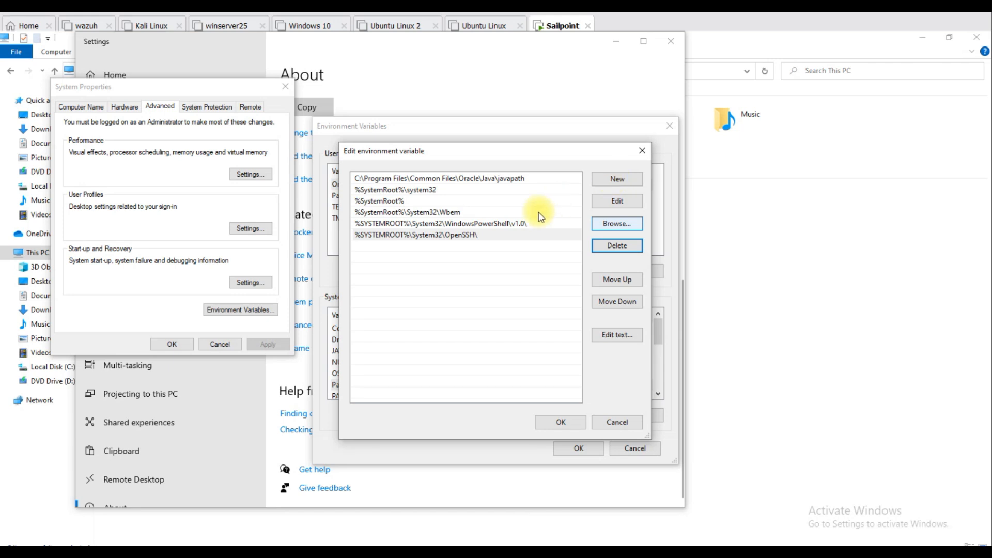
mouse_move(617, 179)
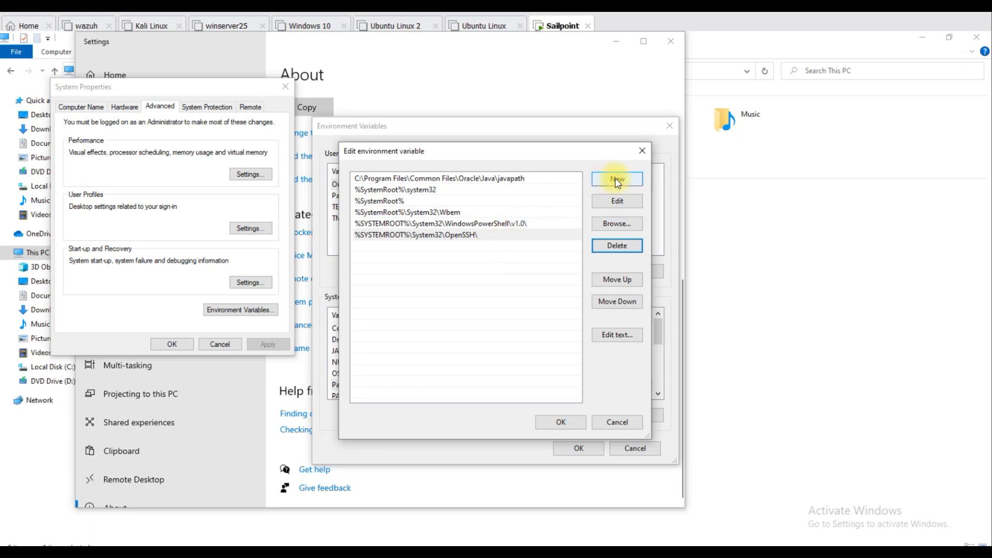
Step: Add %JAVA_HOME%\bin as a new Path entry
click(616, 179)
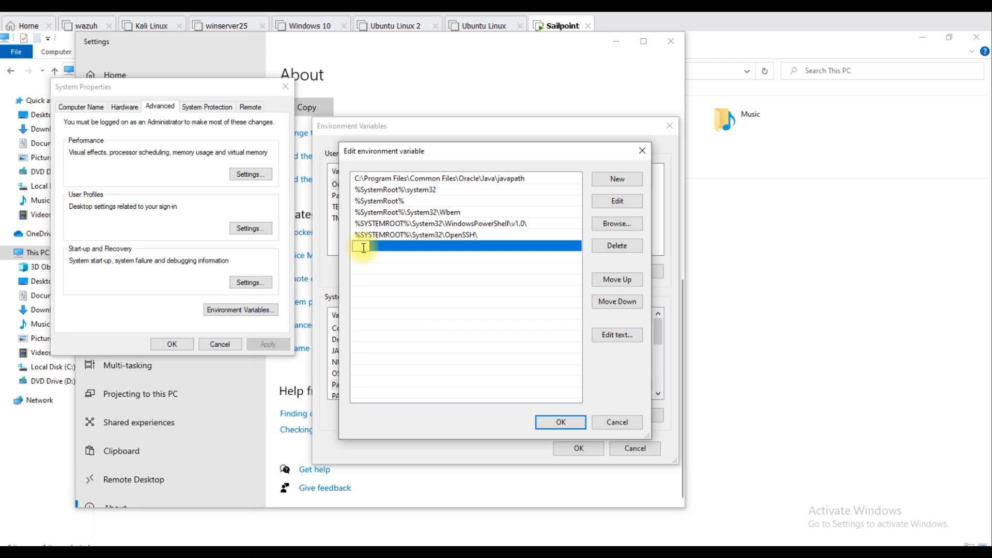
text(%JAVA_HOME%\bin)
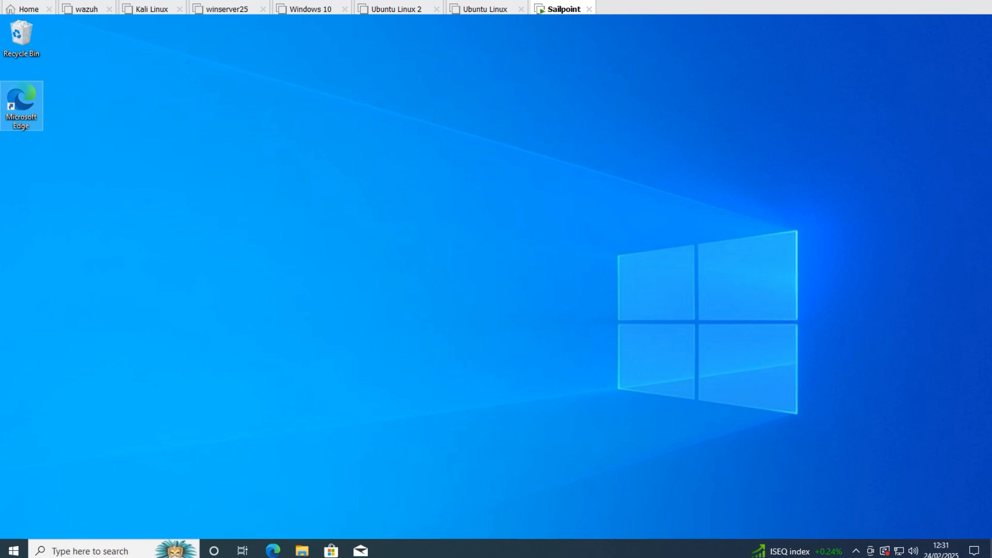
mouse_move(92, 340)
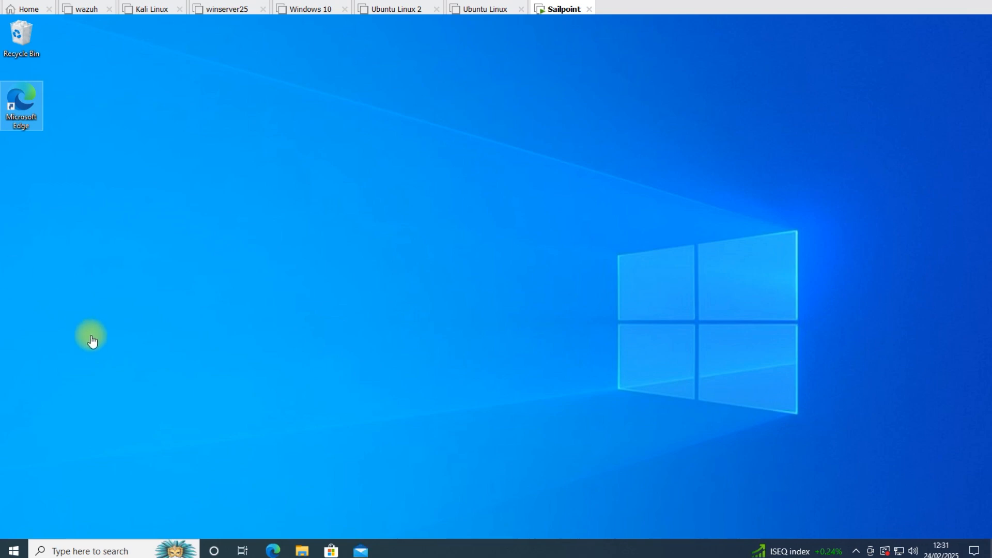
Step: Run java -version in Command Prompt, confirming Java 23.0.2 is on Path
click(88, 551)
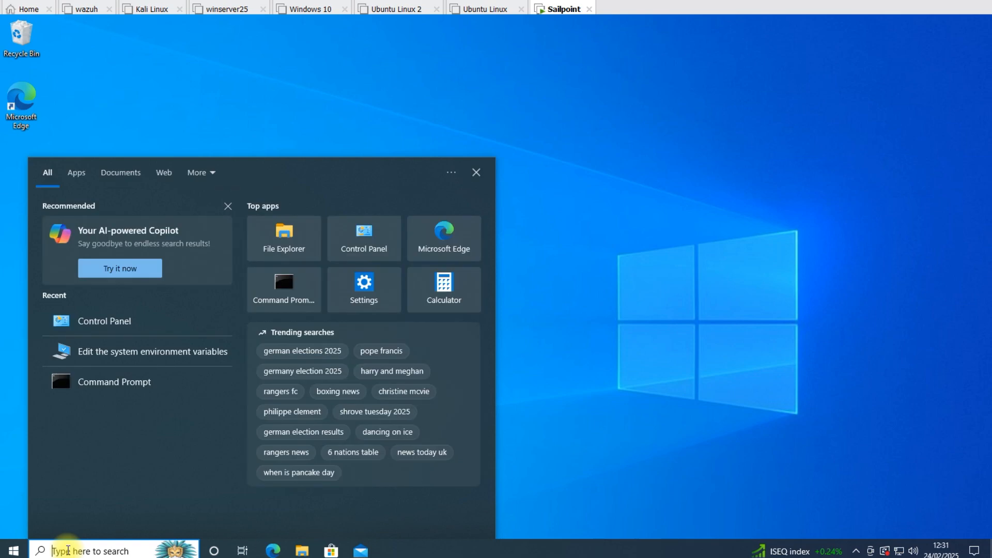
text(cmd)
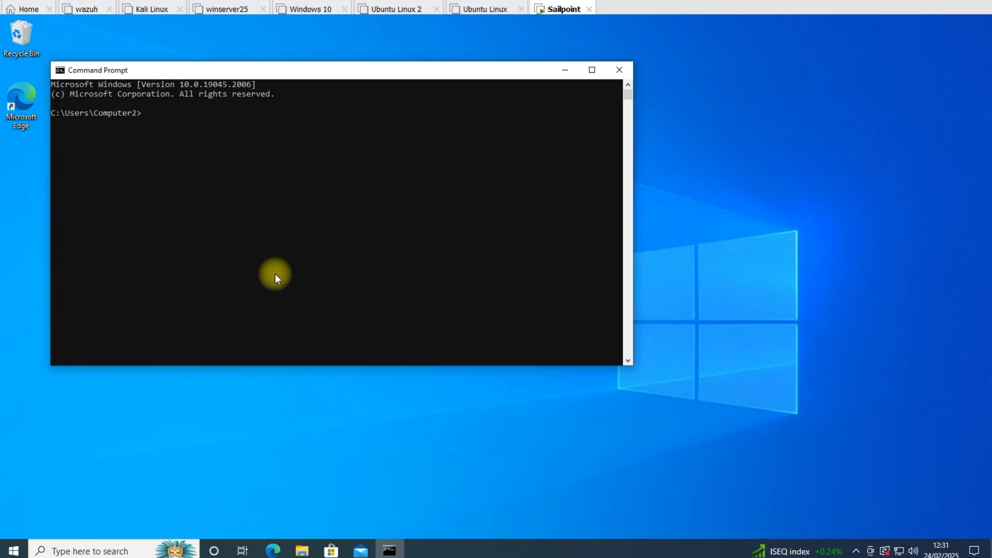
text(j)
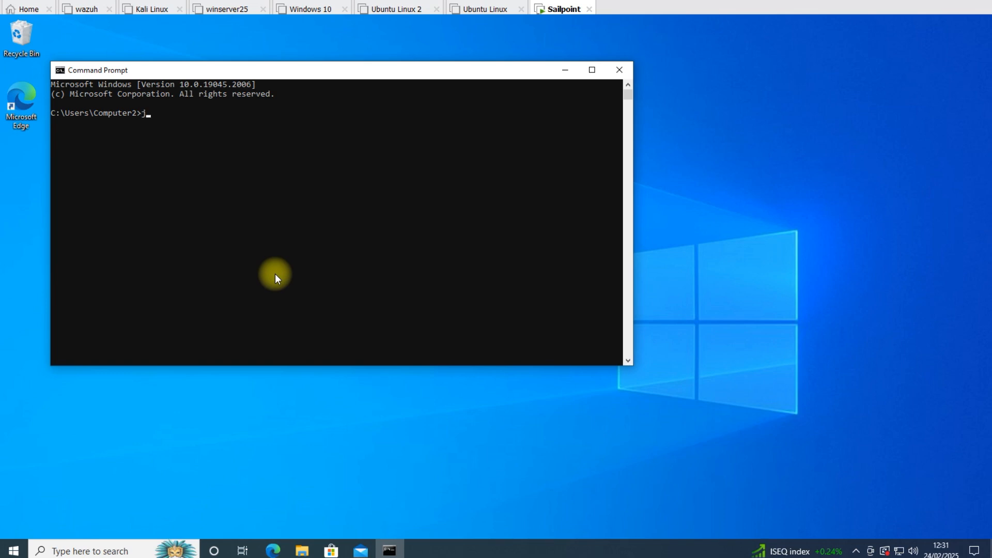
text(ava -vers)
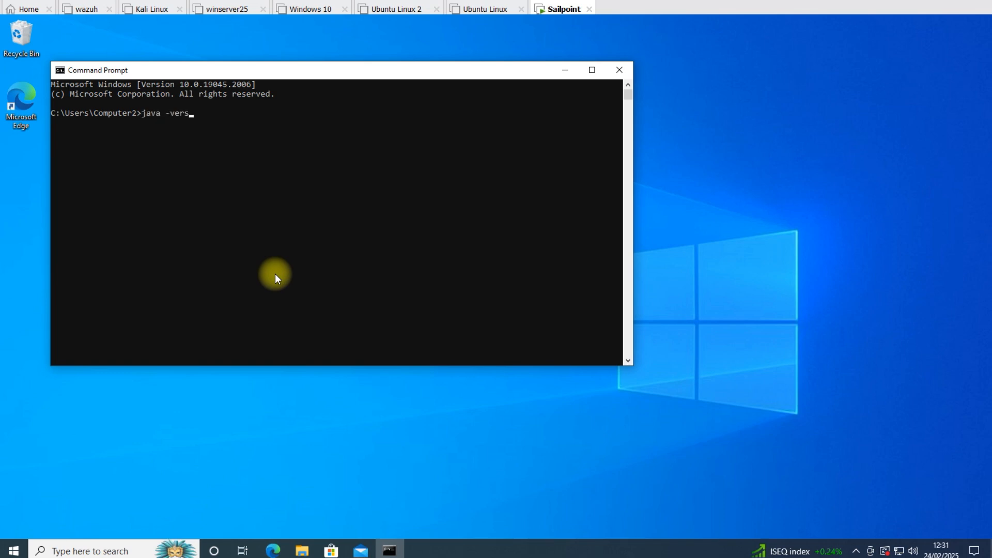
key(Return)
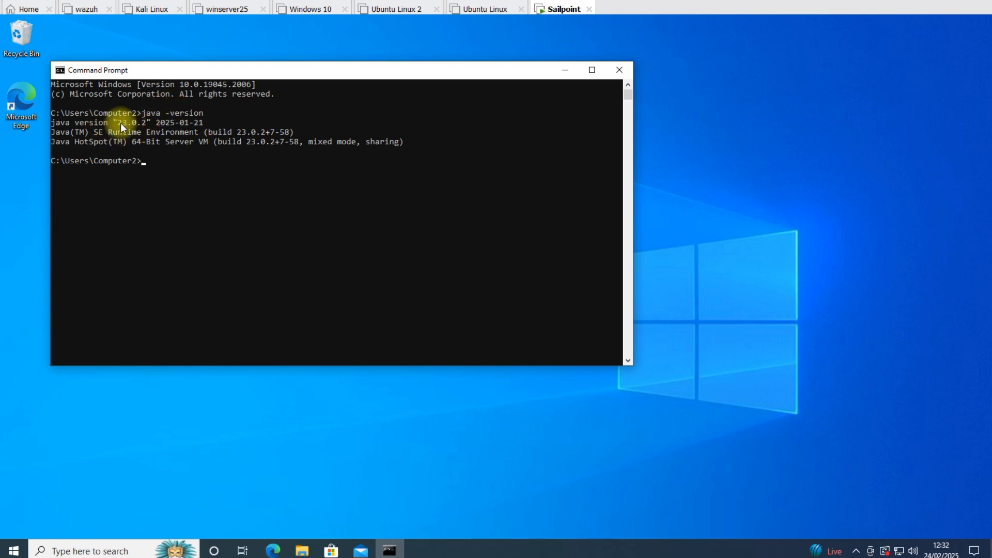
mouse_move(162, 132)
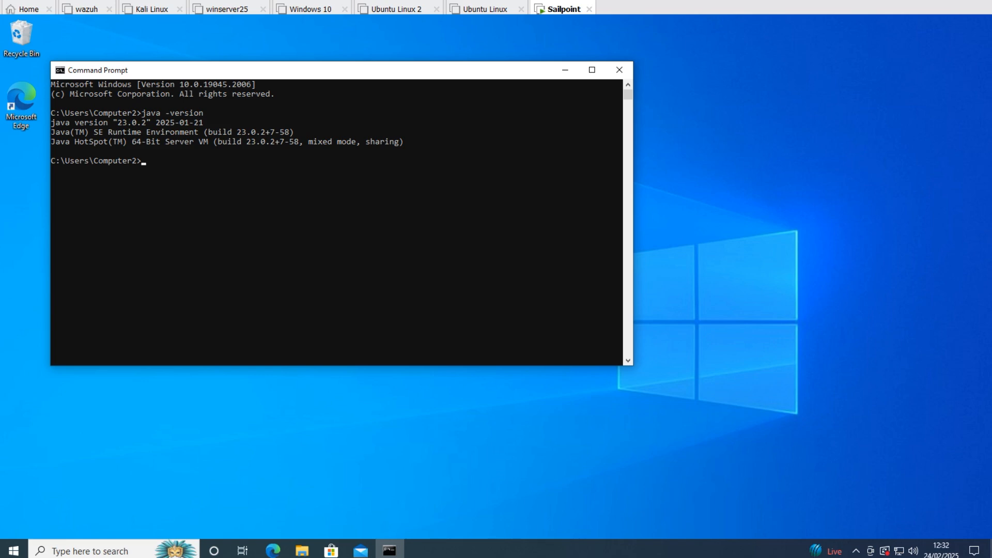
click(301, 550)
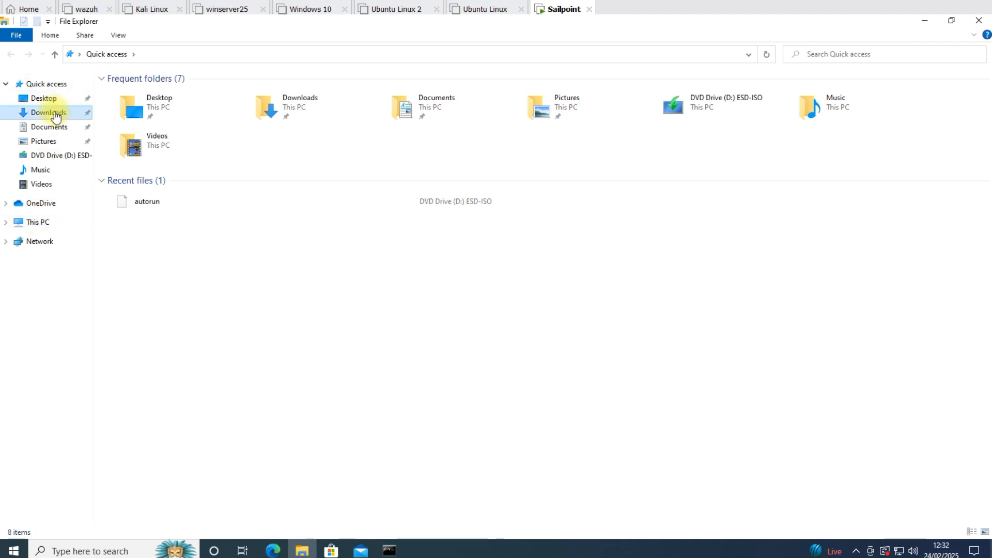
Step: Launch the mysql-installer-web-community file from the Downloads folder
click(48, 112)
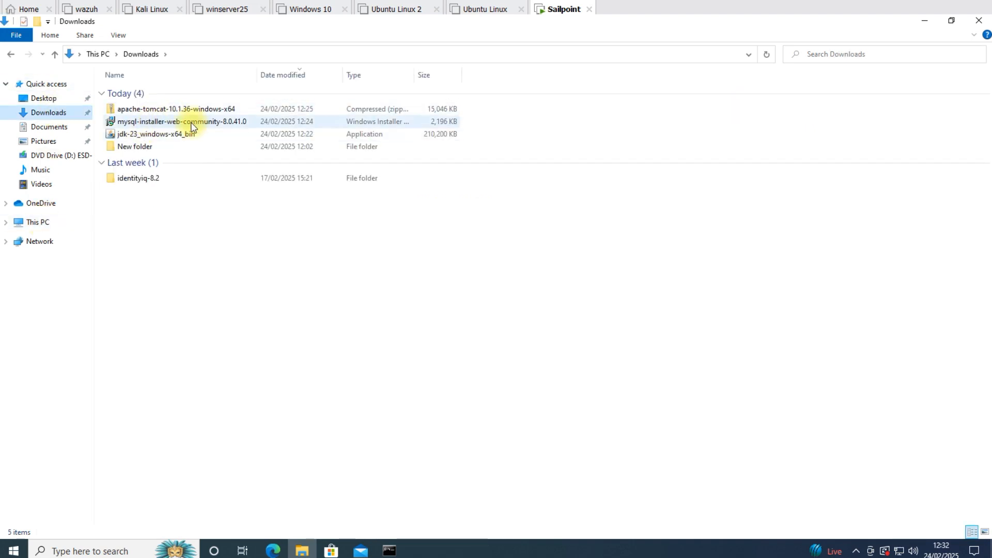
click(181, 122)
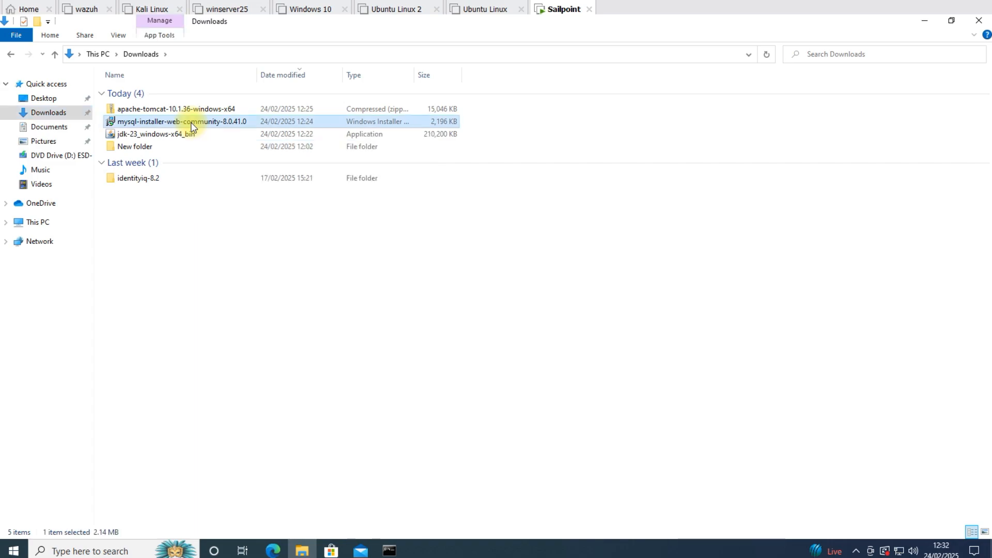
double_click(181, 121)
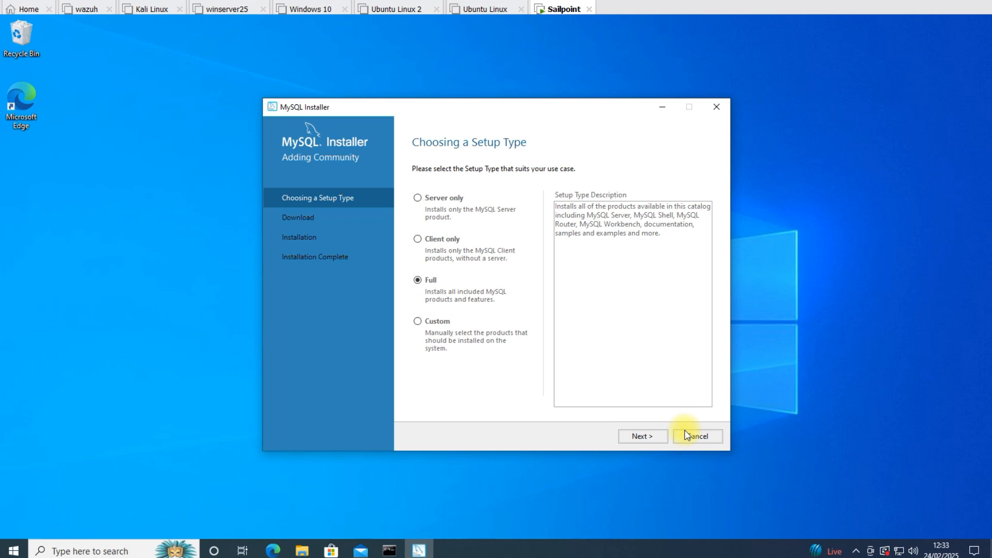
Step: Download and install all six Full-setup MySQL 8.0.41 products, reaching Product Configuration
click(642, 436)
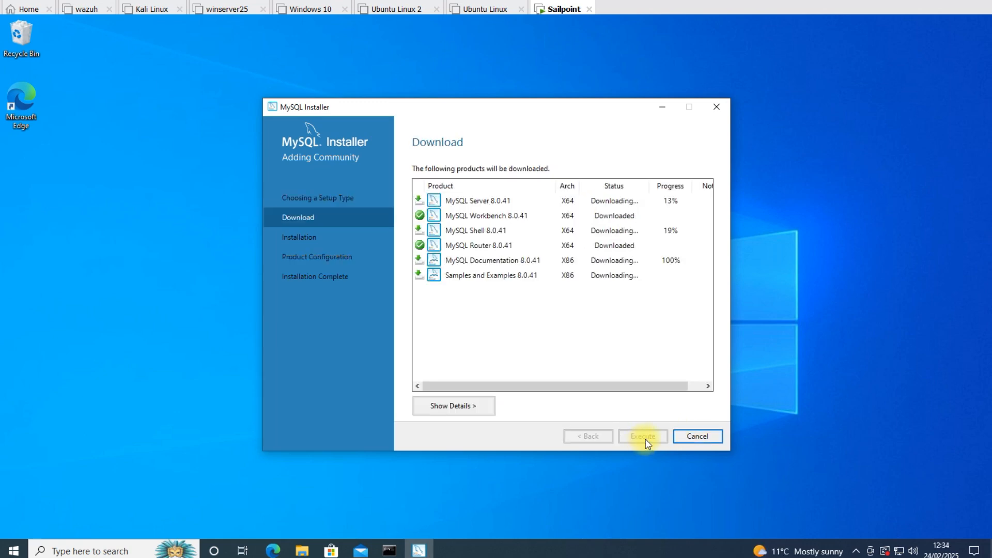
mouse_move(642, 436)
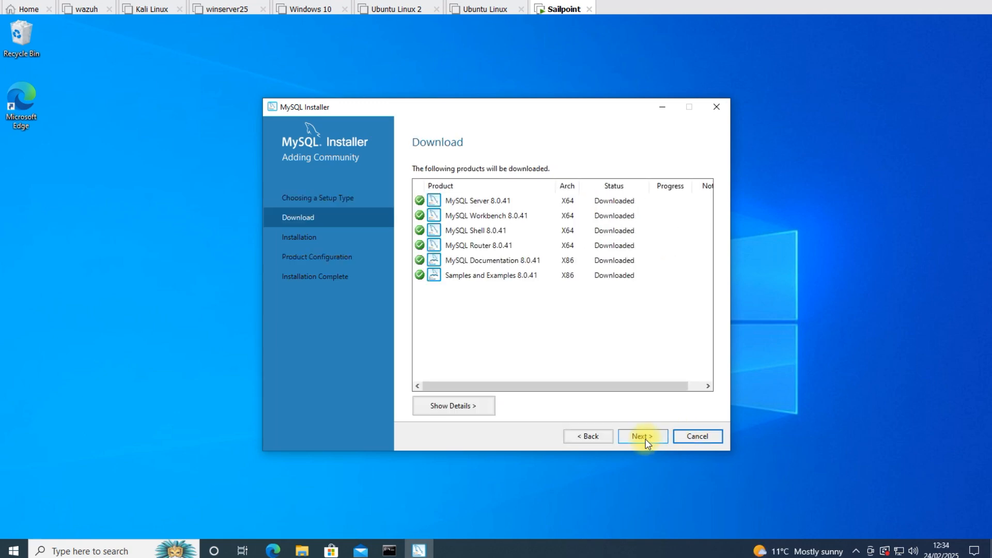
click(641, 436)
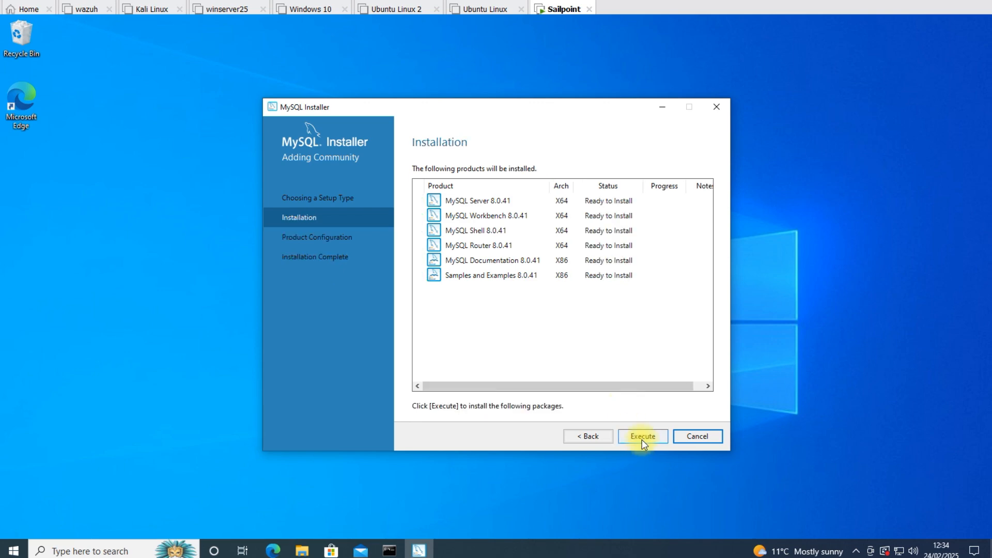
click(641, 436)
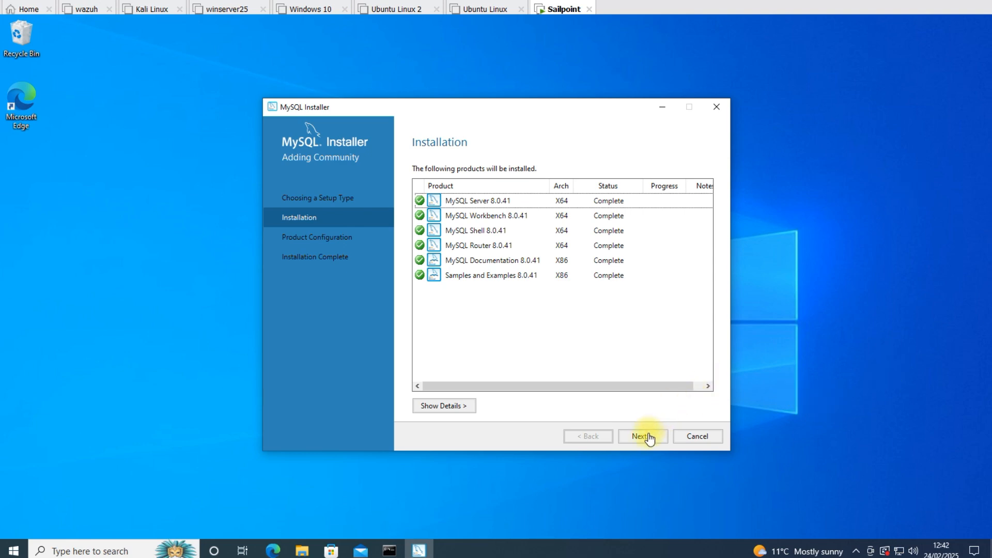
click(642, 436)
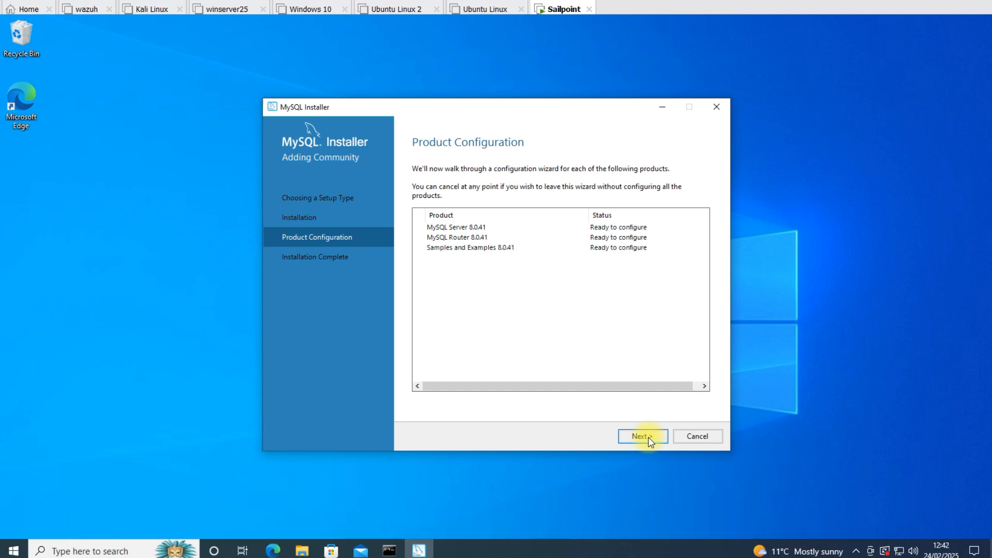
Step: Enter the MySQL root password and cancel the Add User form without adding anyone
click(641, 436)
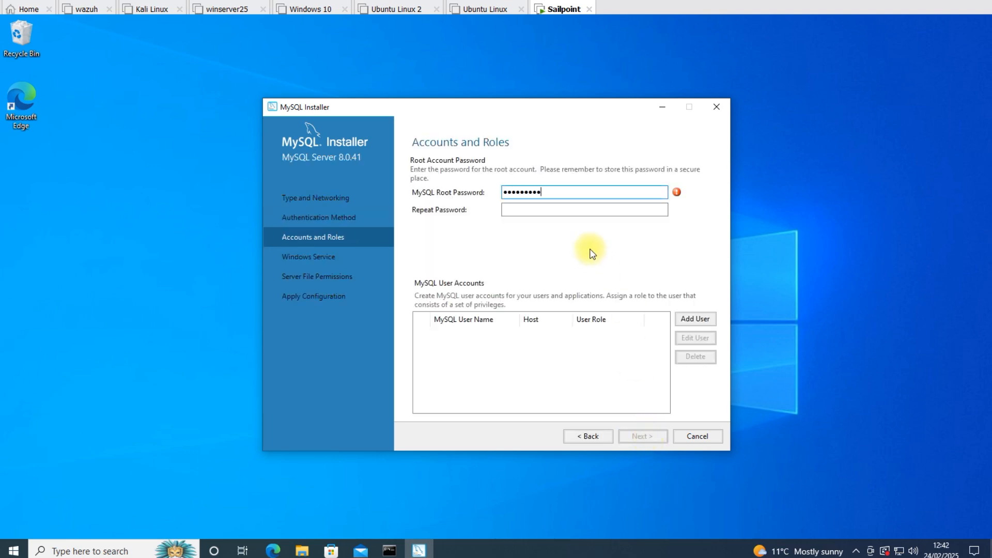
text(••)
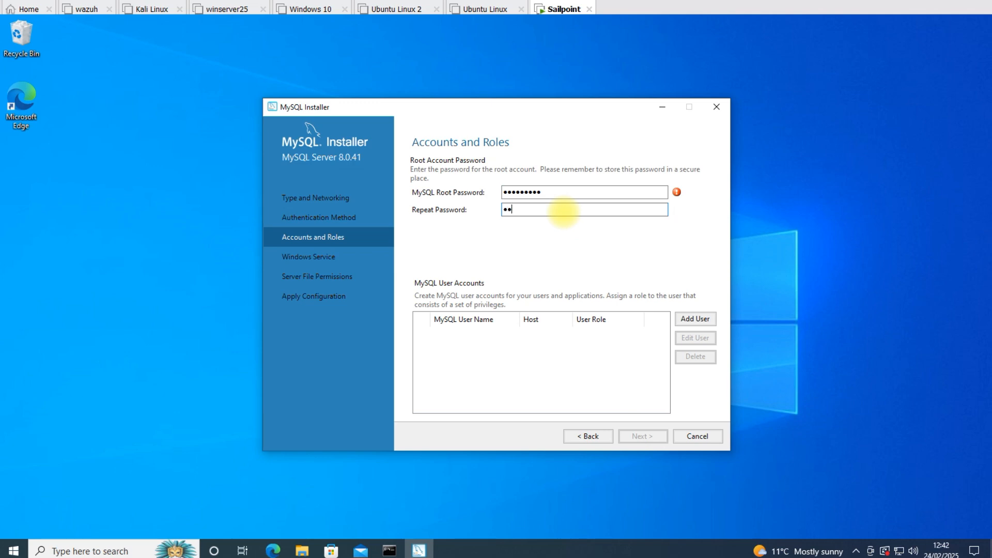
click(694, 318)
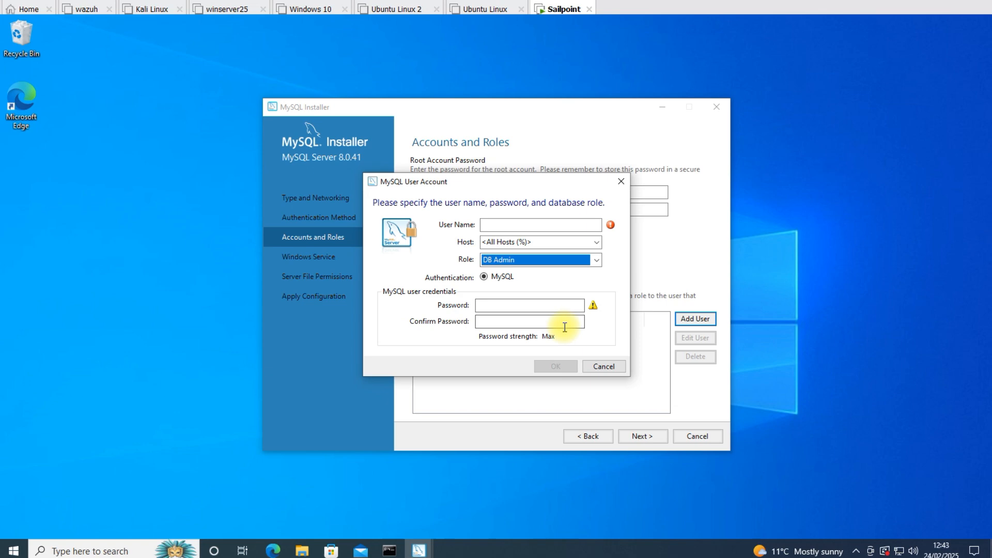
click(603, 366)
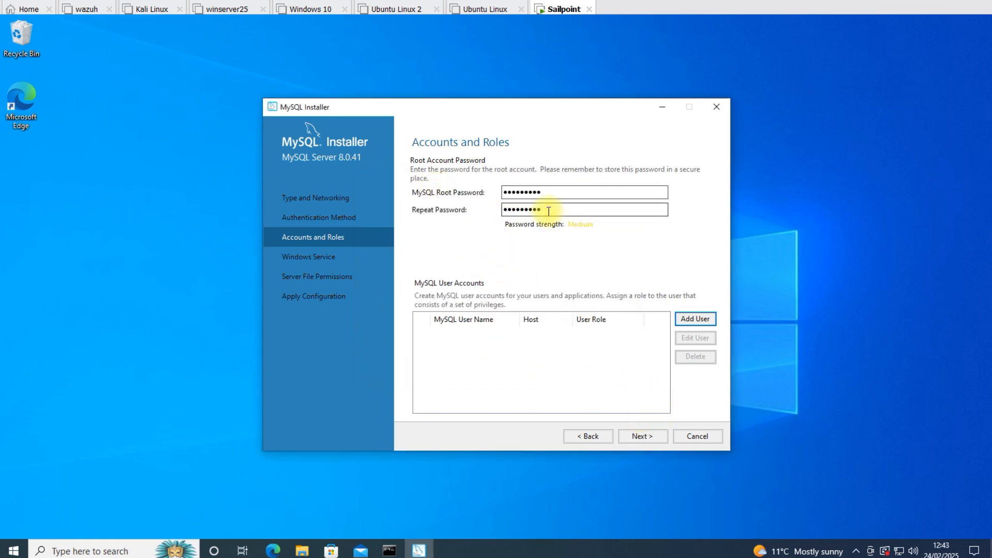
Step: Apply the MySQL Server configuration, then run the Samples and Examples configuration to completion
click(642, 436)
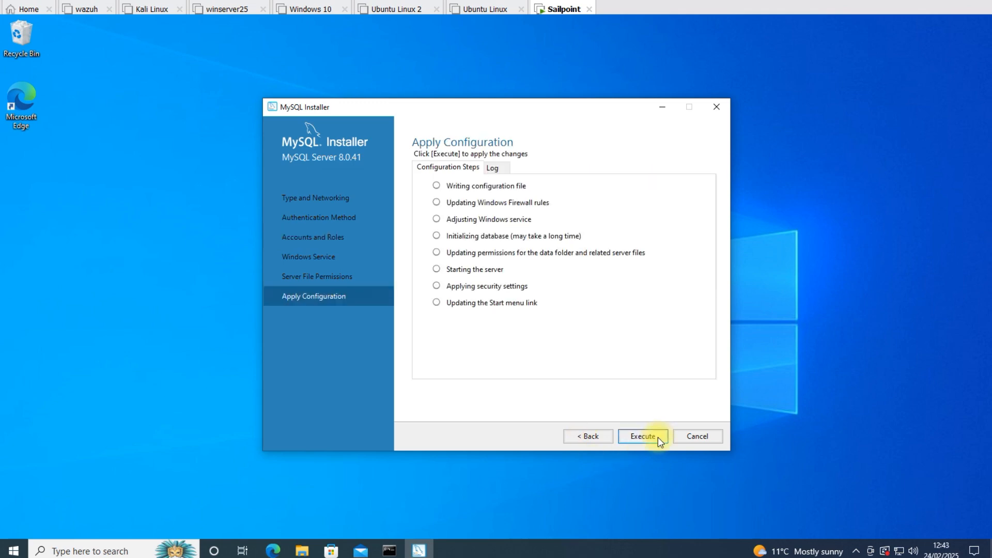
click(642, 437)
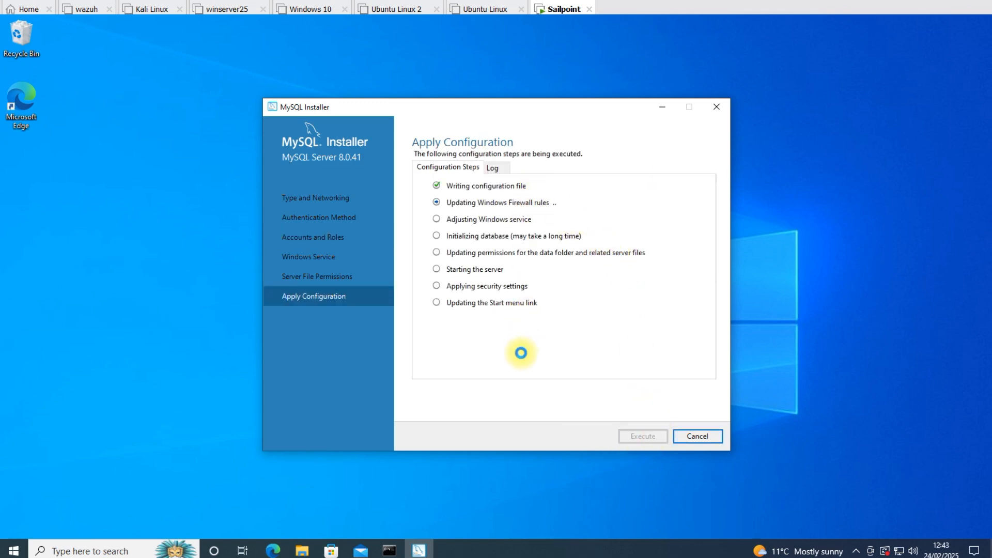
click(641, 436)
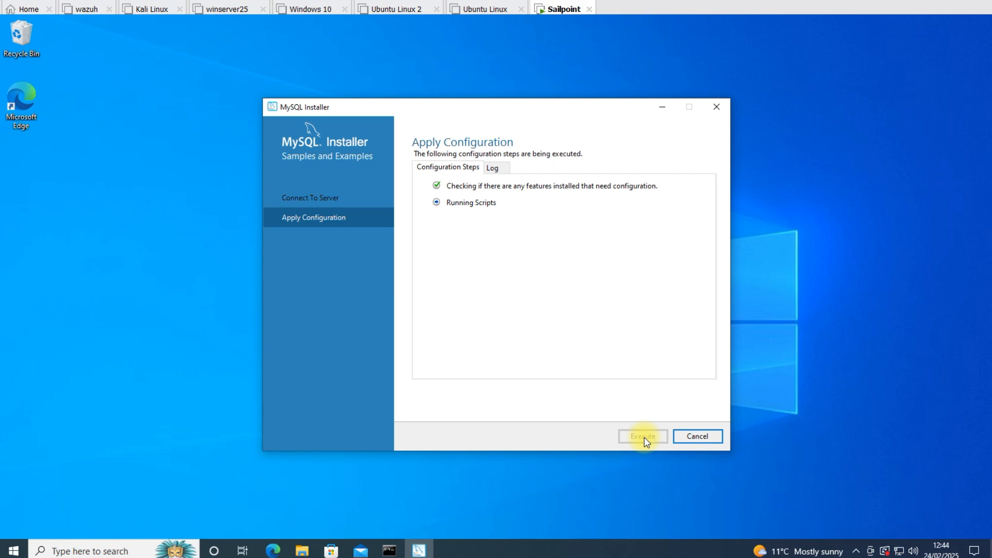
click(642, 437)
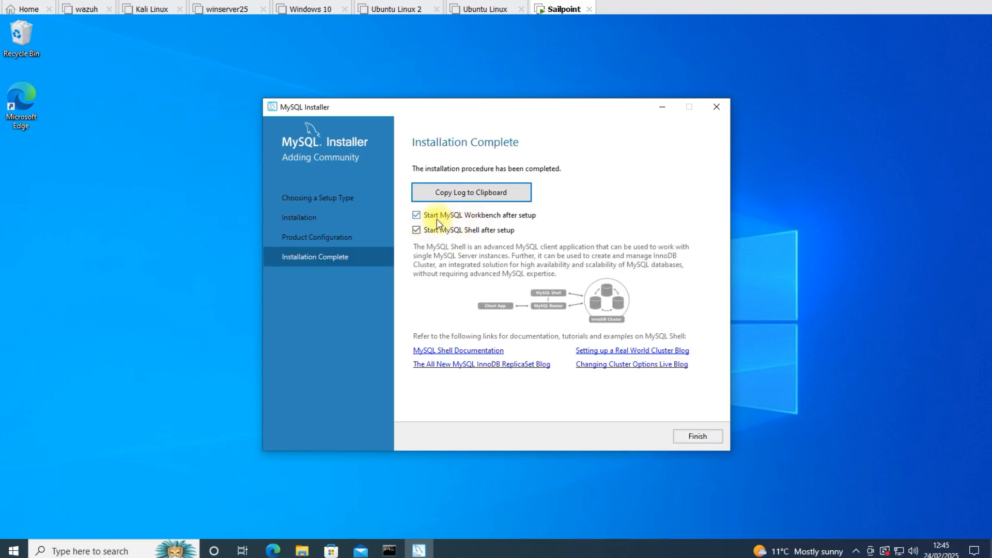
mouse_move(696, 436)
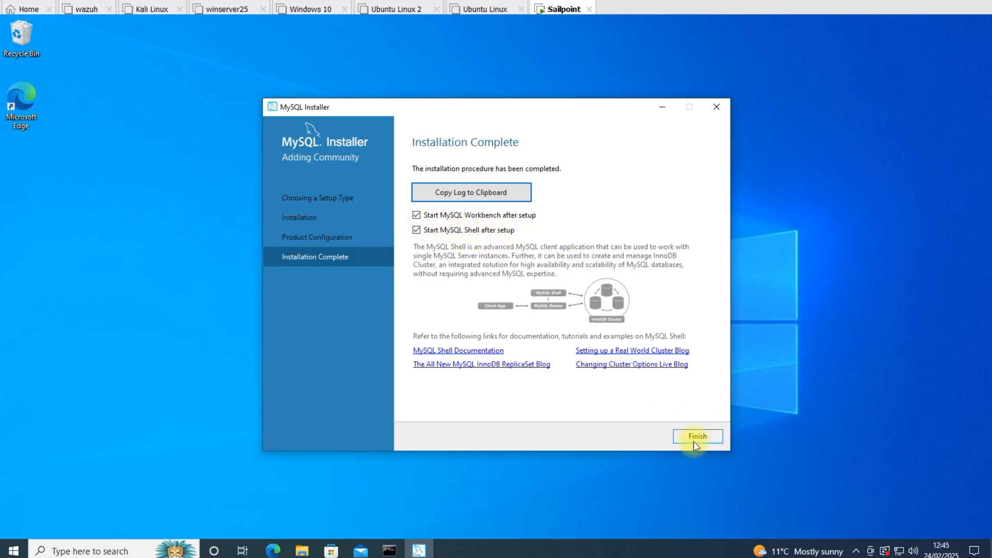
Step: Finish the installer, then close MySQL Shell and Workbench after detecting the local MySQL80 server
click(696, 437)
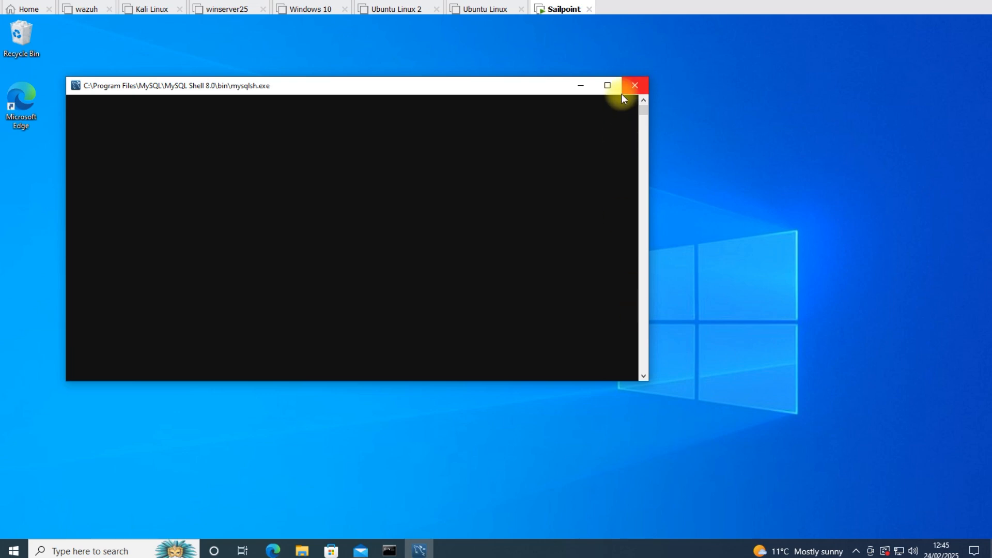
click(634, 85)
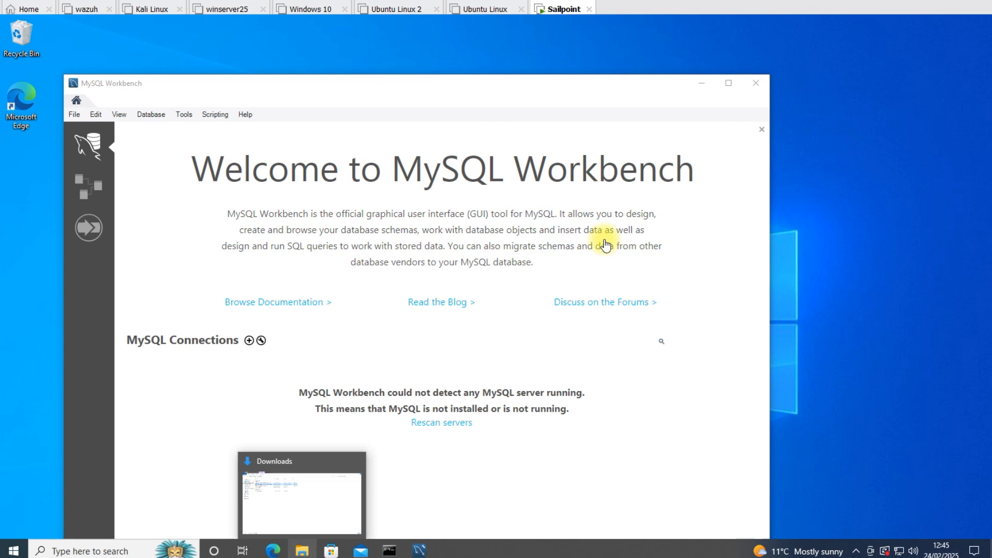
click(441, 422)
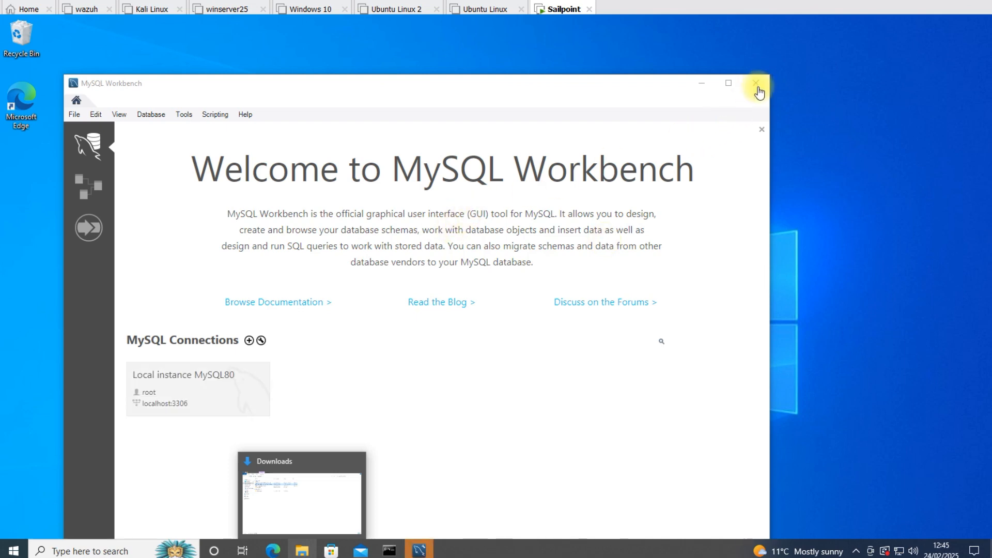
mouse_move(758, 83)
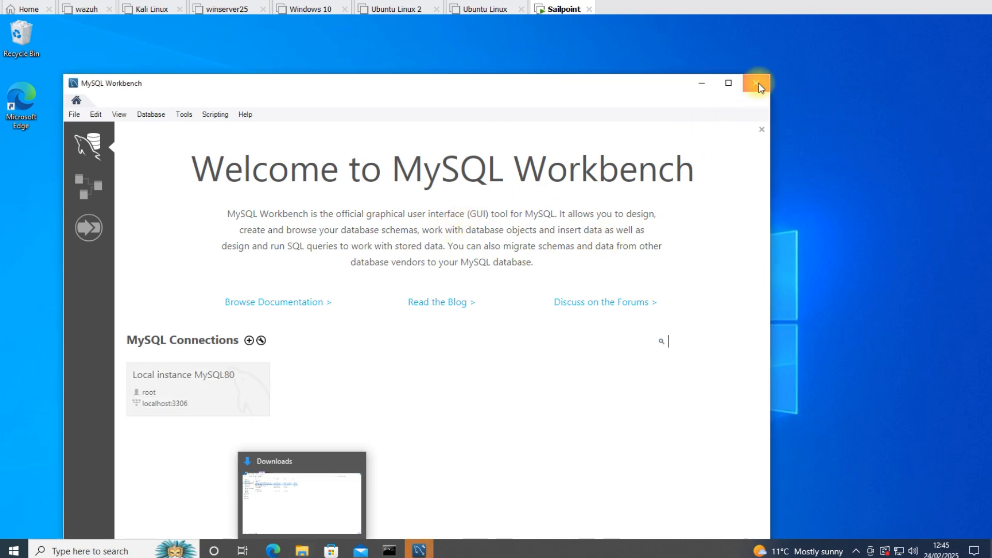
click(758, 83)
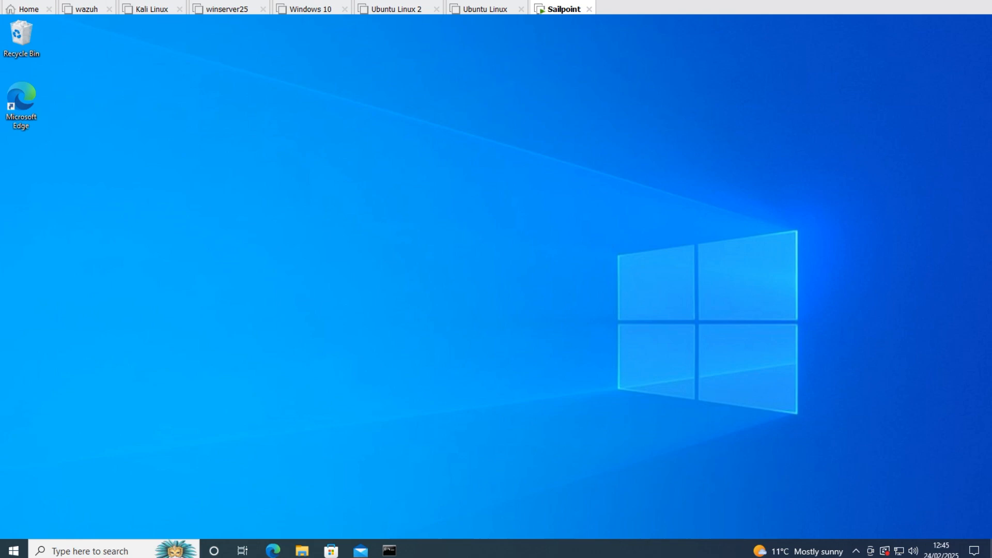
Step: Navigate to Downloads\identityiq-8.2 and look inside the identityiq-8.2.zip archive
click(301, 550)
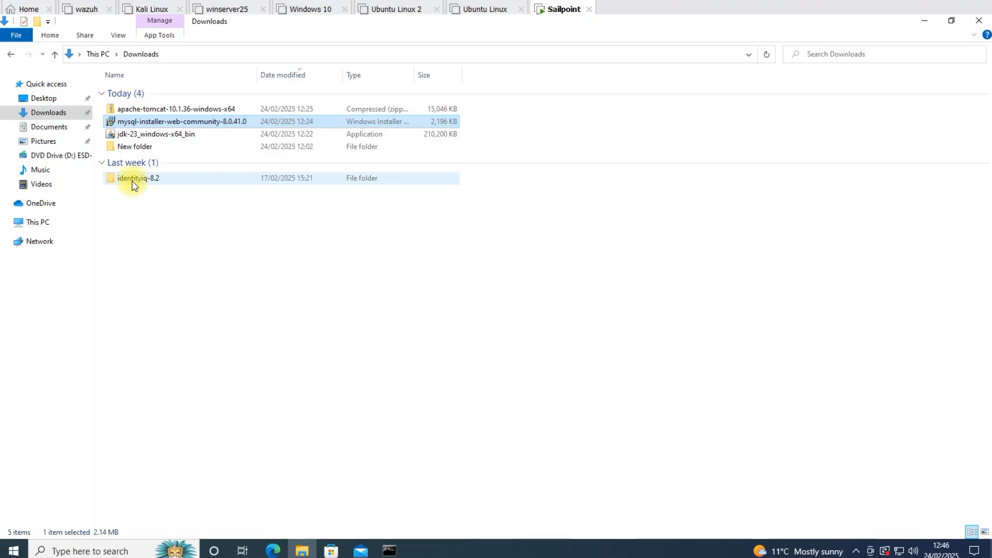
mouse_move(133, 178)
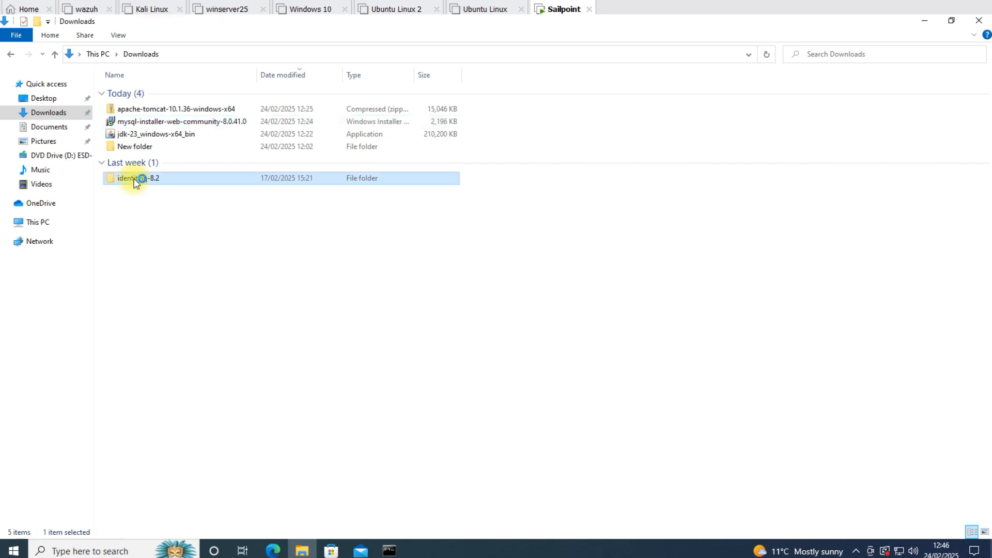
double_click(133, 177)
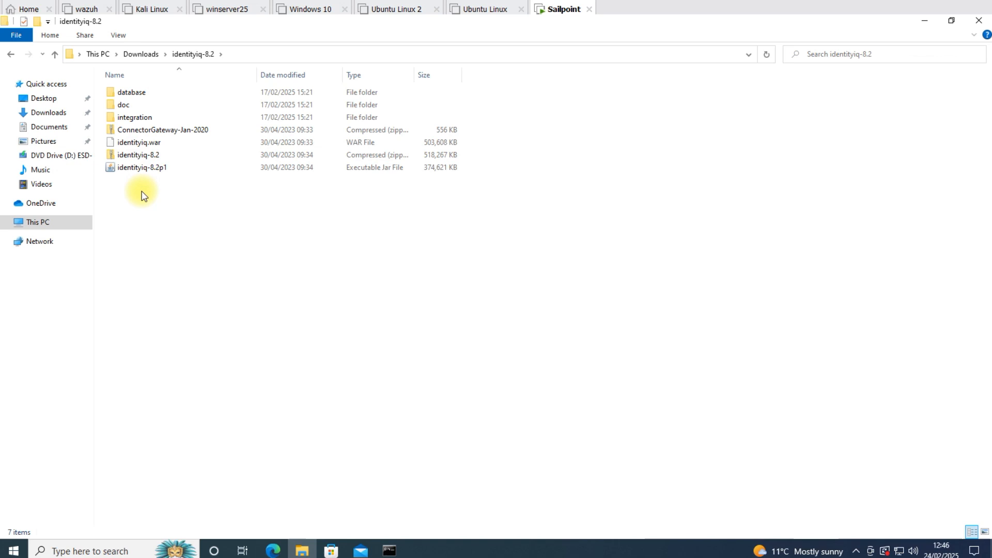
mouse_move(132, 92)
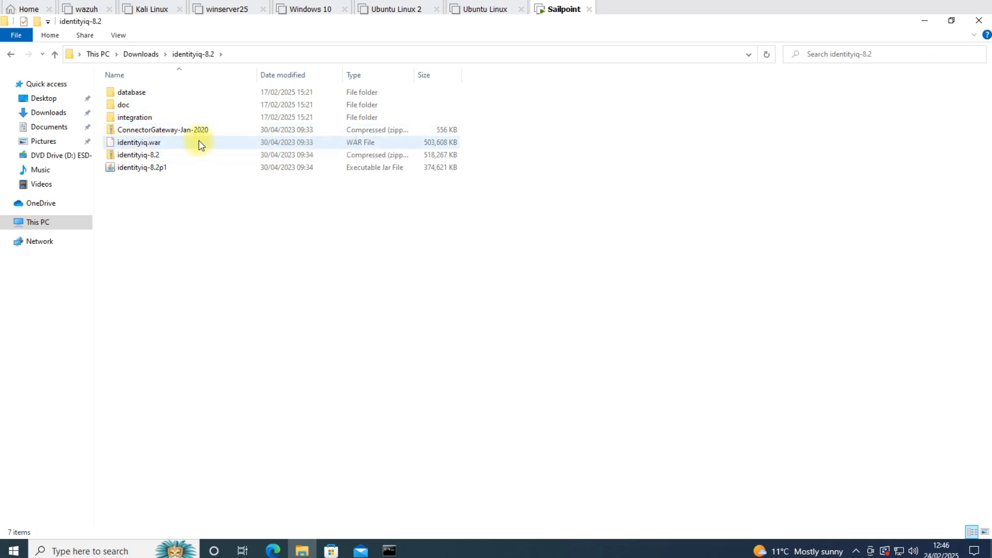
mouse_move(187, 152)
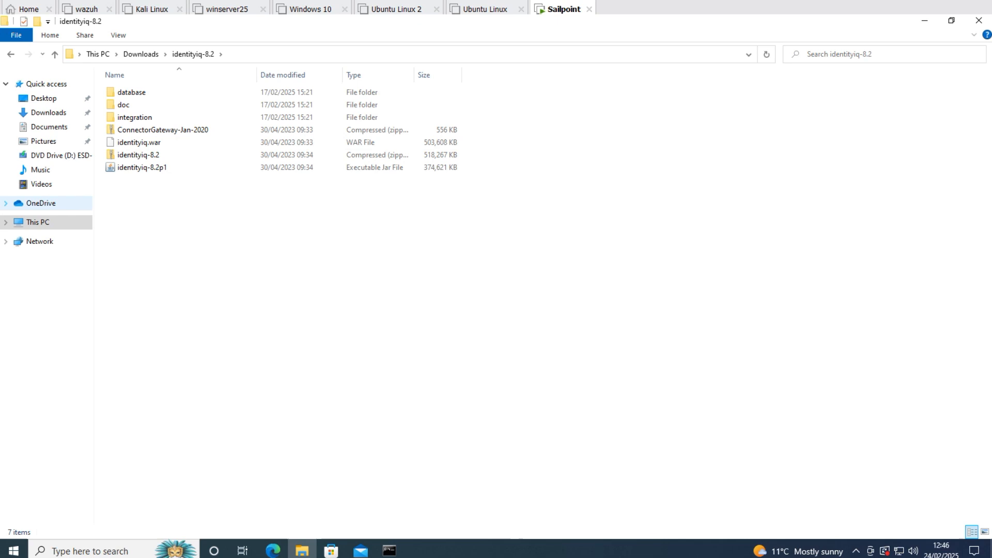
mouse_move(16, 247)
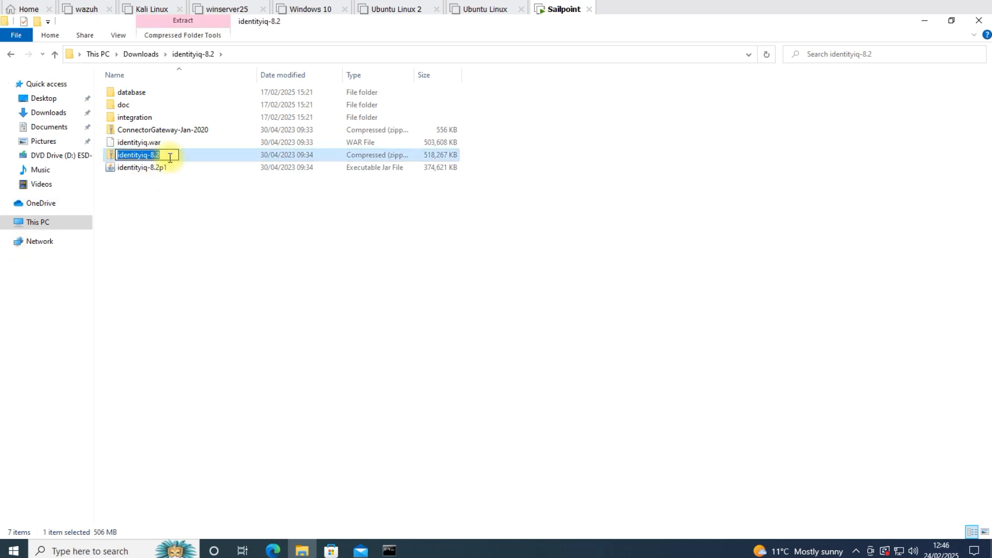
click(141, 167)
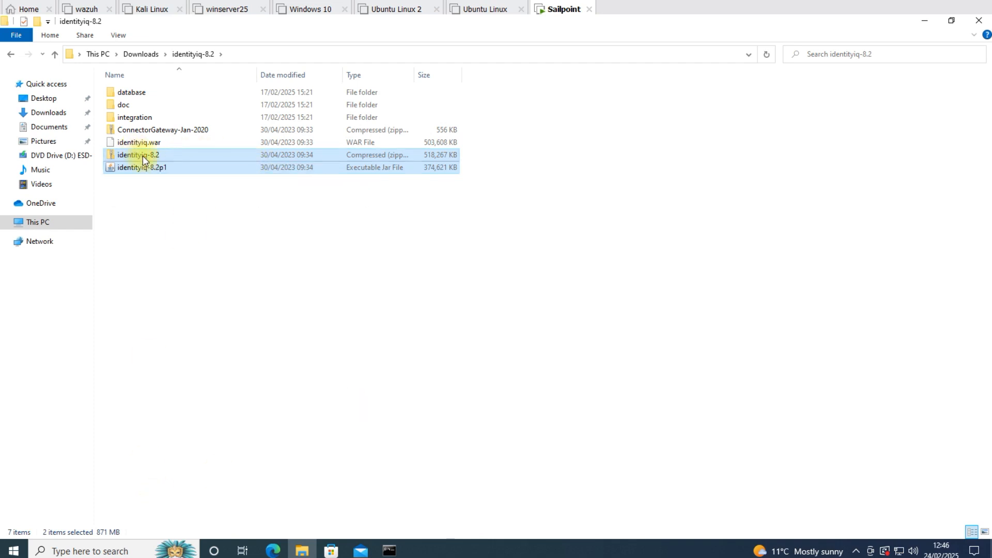
double_click(137, 154)
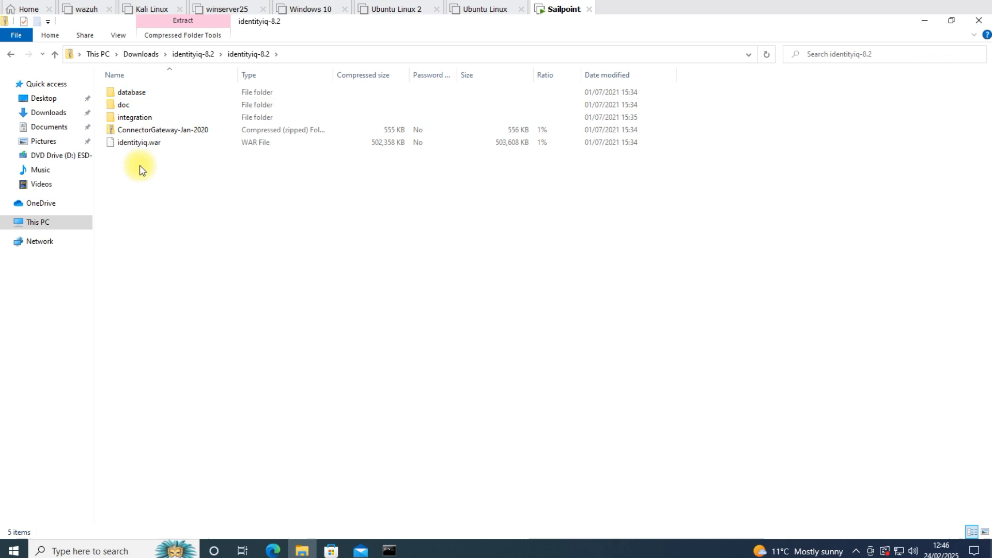
Step: Extract identityiq-8.2.zip with Extract All into the suggested identityiq-8.2 folder
right_click(138, 155)
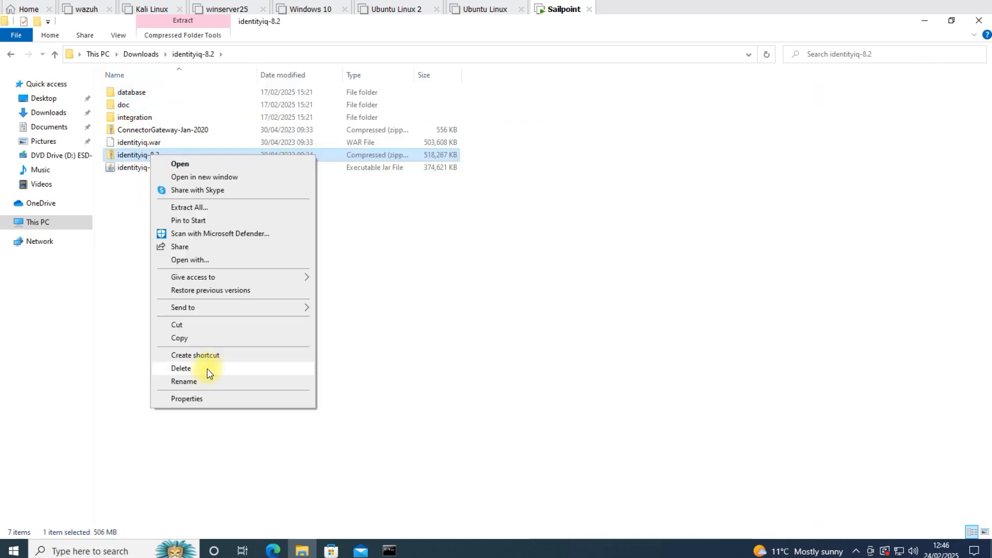
click(188, 207)
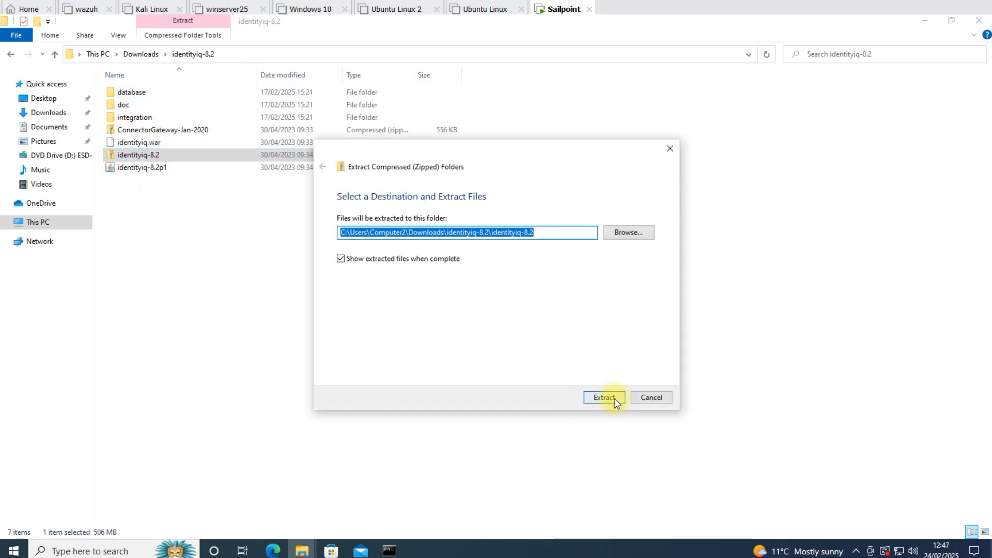
click(602, 397)
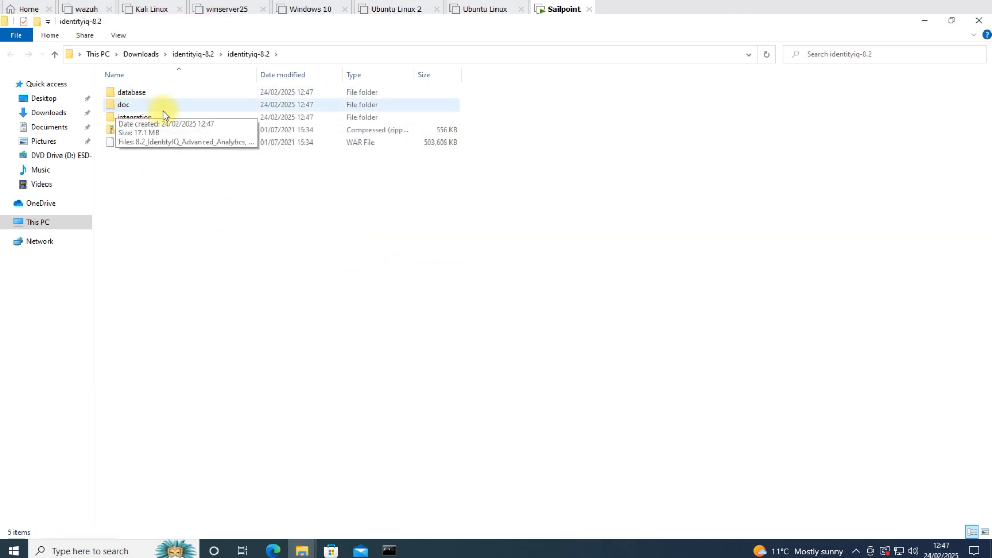
mouse_move(123, 104)
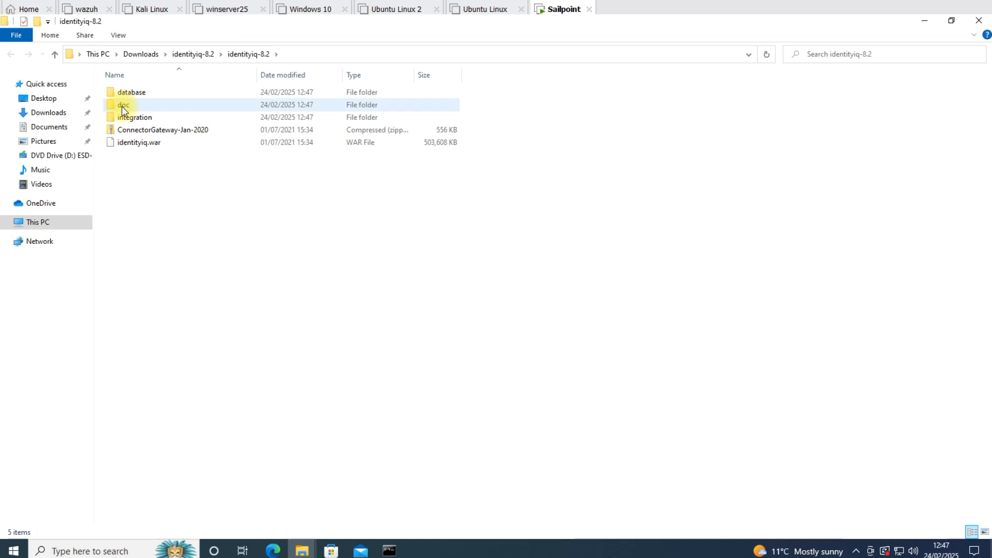
click(163, 130)
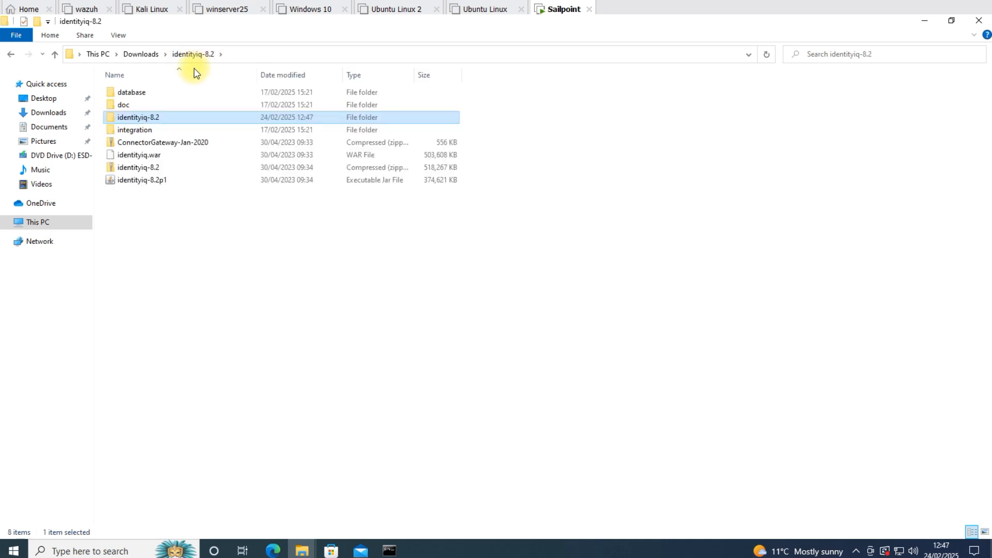
Step: Rename the extracted folder to identityiq by removing the version number
right_click(138, 116)
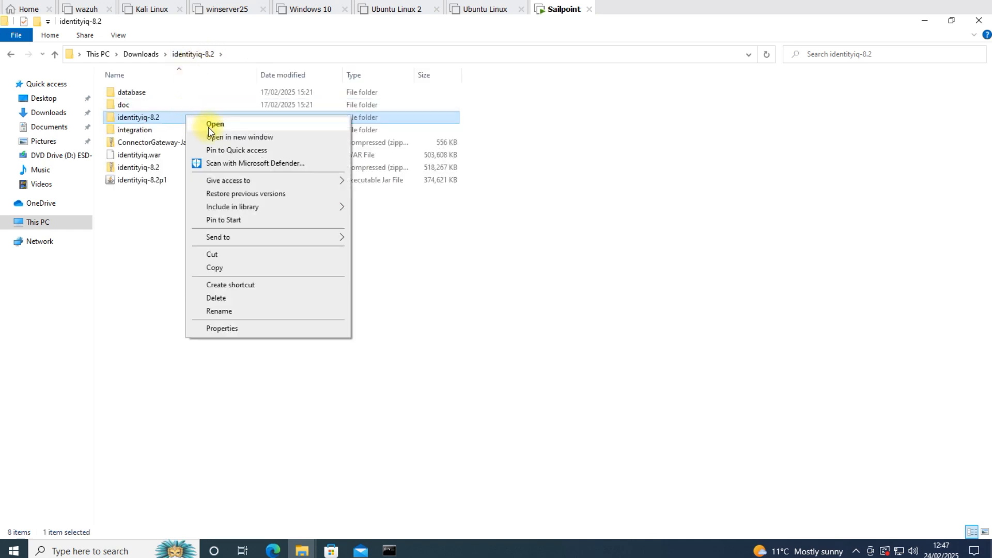
click(218, 311)
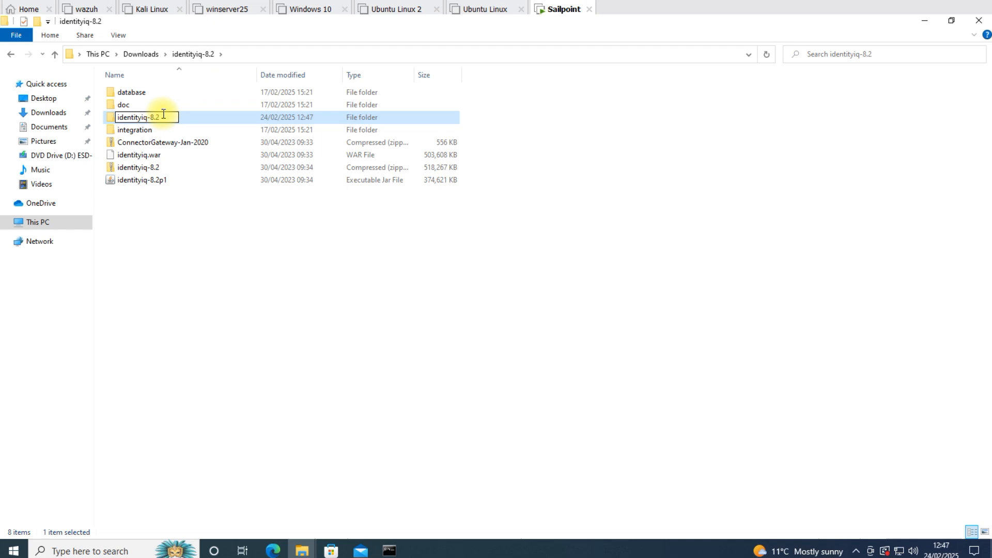
key(Backspace)
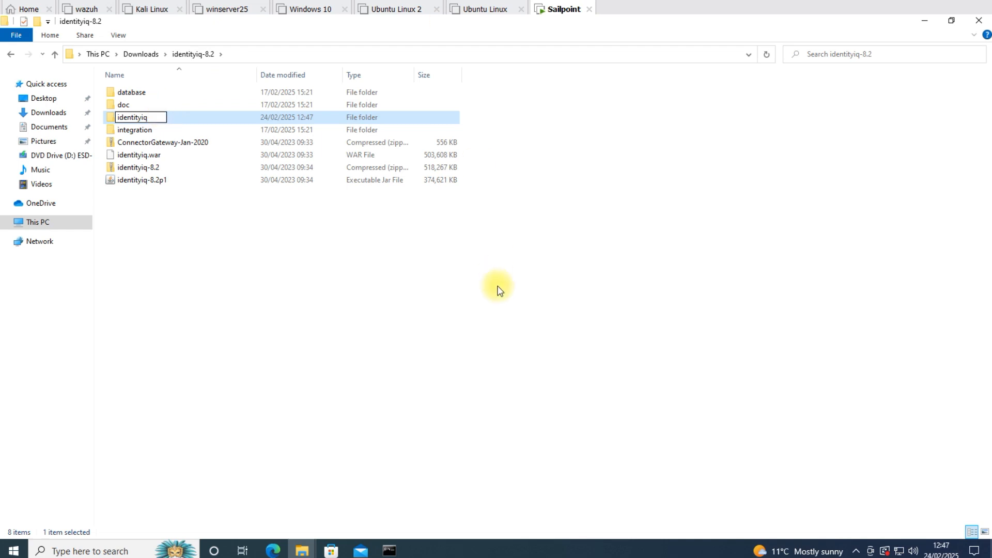
click(252, 368)
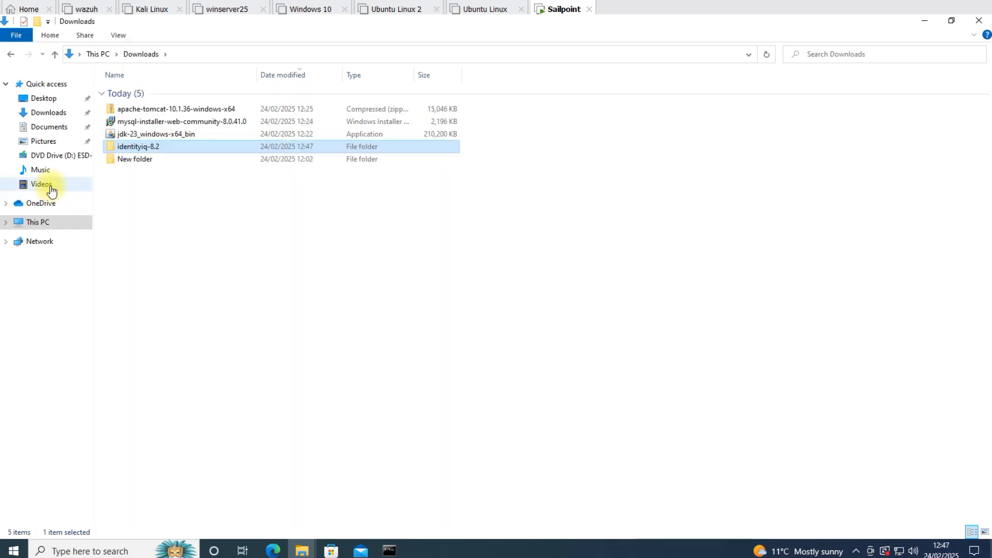
Step: Move the identityiq folder to the root of Local Disk (C:)
right_click(126, 174)
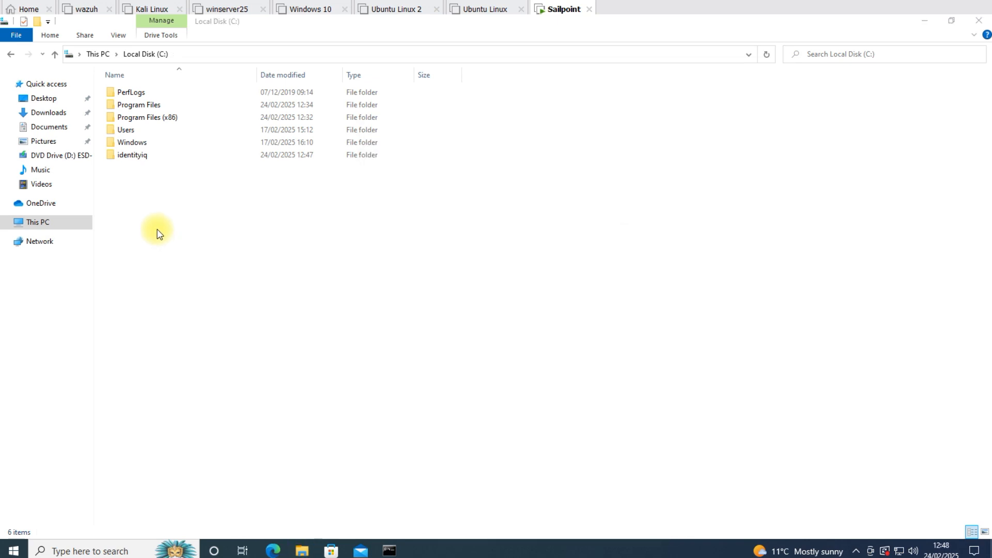
click(132, 154)
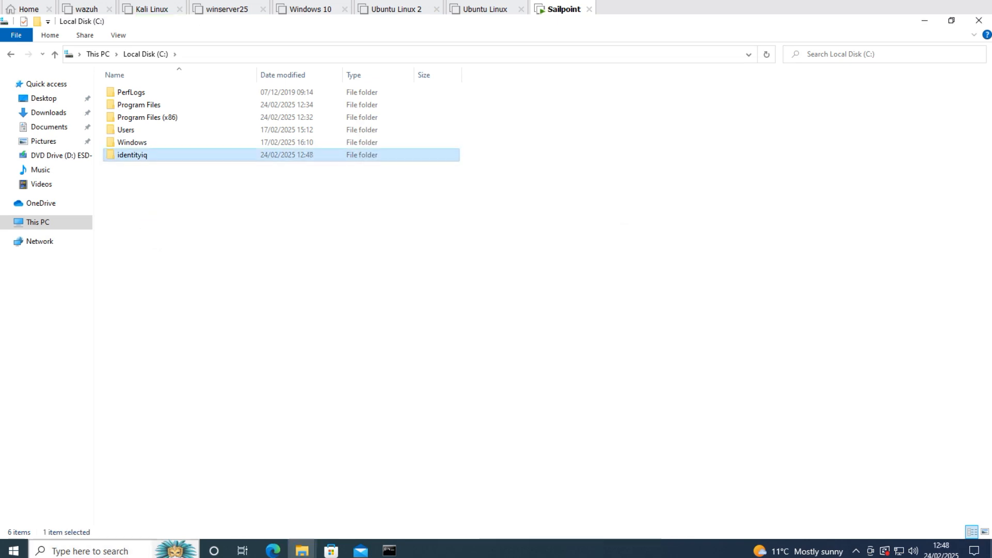
mouse_move(105, 214)
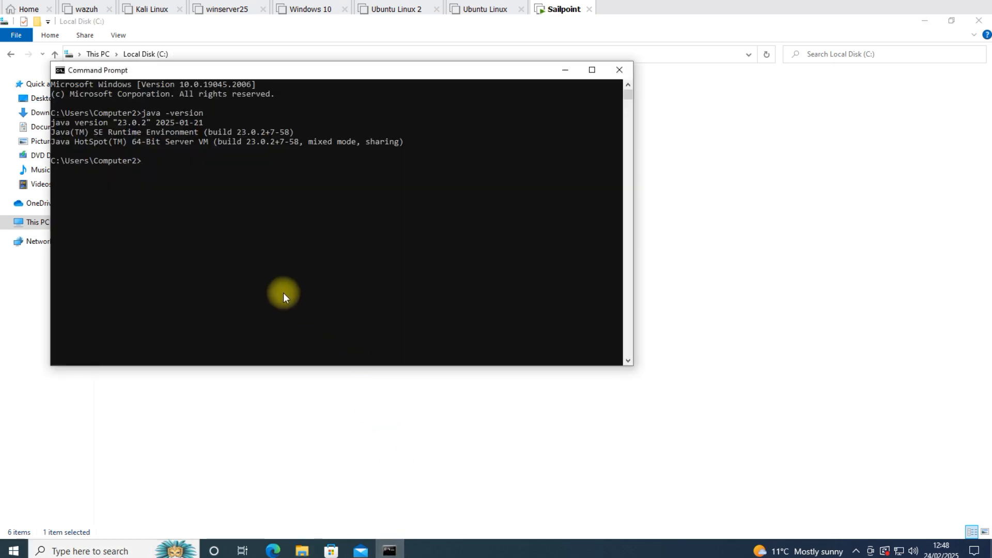
mouse_move(619, 70)
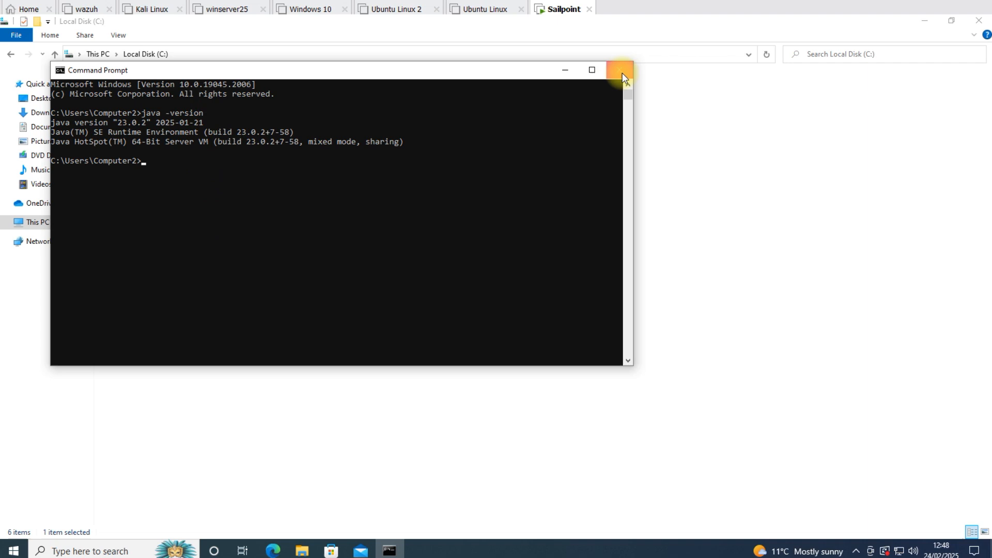
Step: Close the old console and start a new Command Prompt as administrator
click(622, 70)
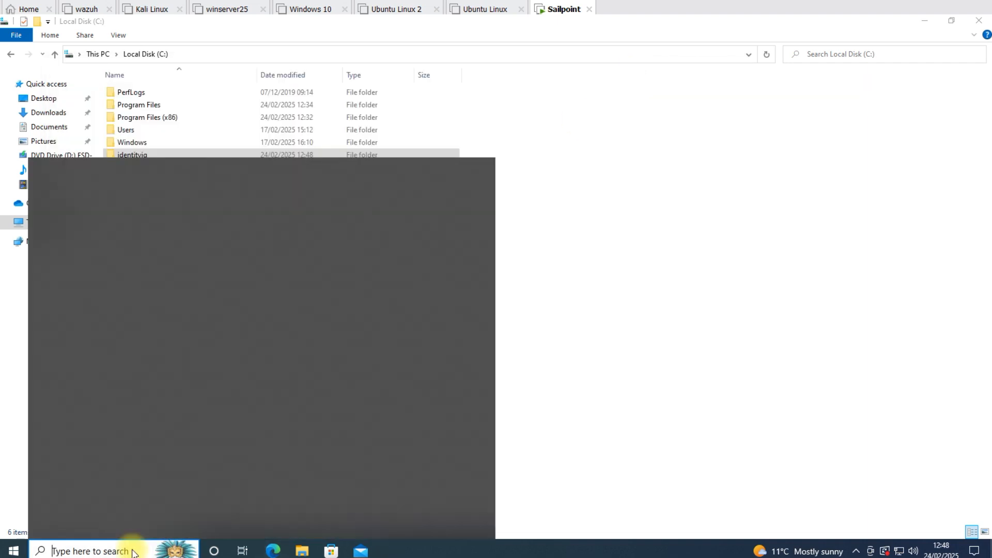
text(cmd)
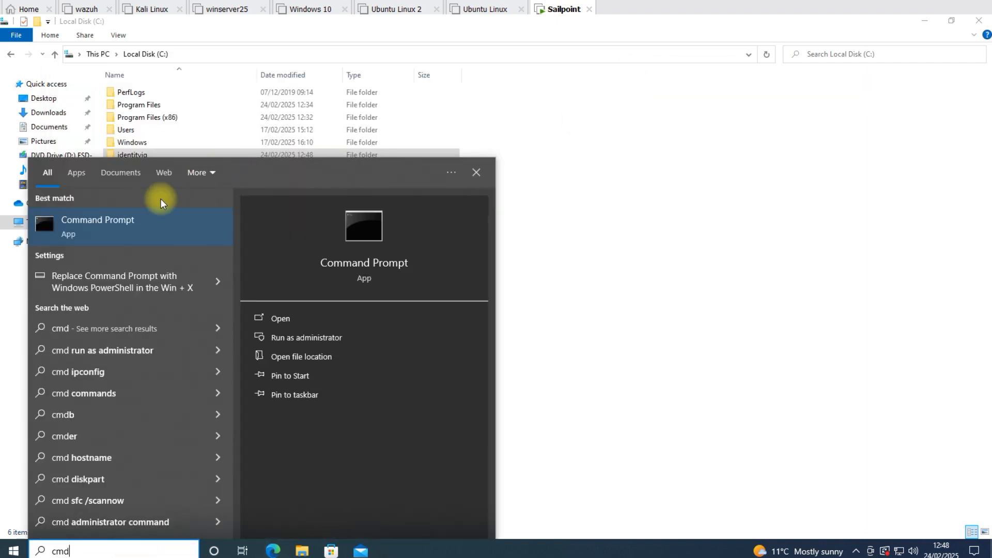
mouse_move(329, 310)
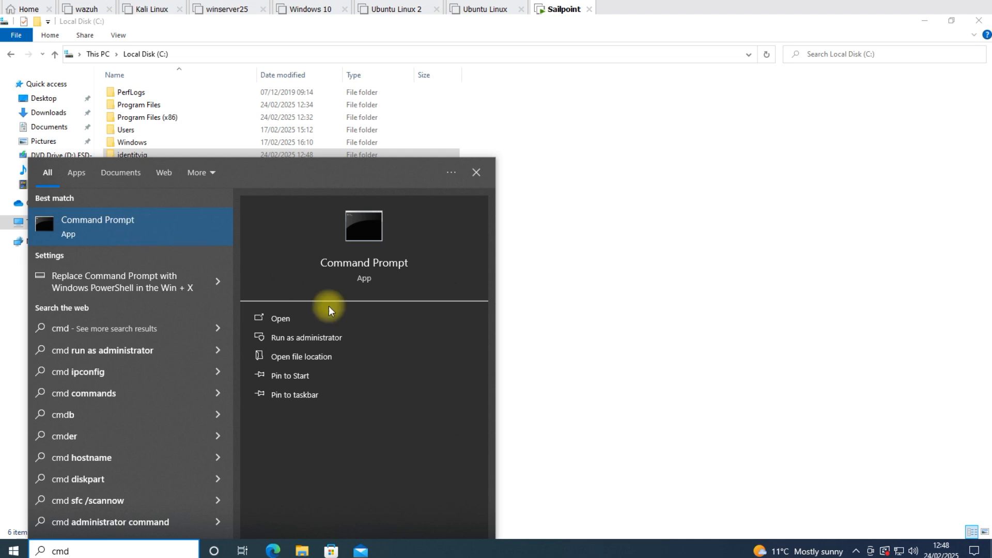
click(306, 337)
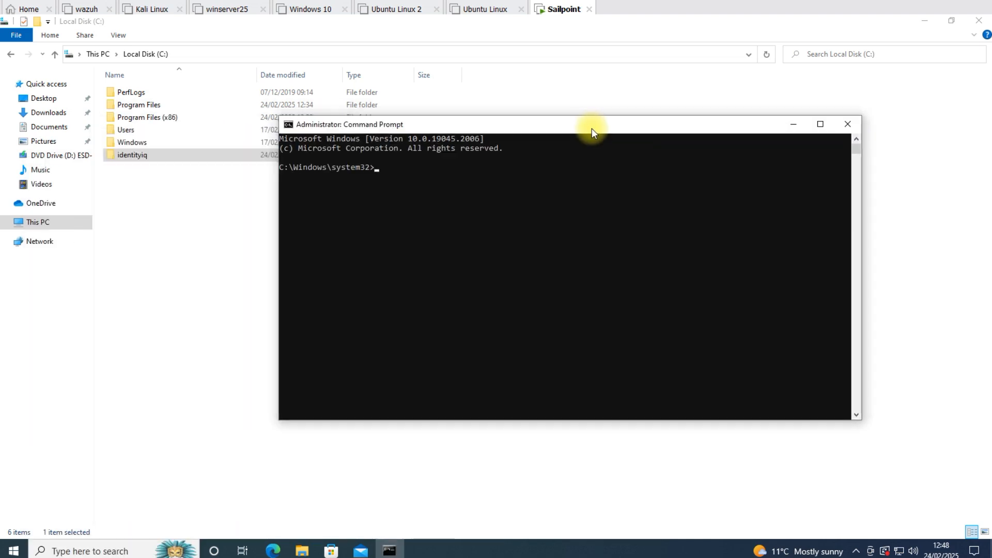
Step: Change the console's working directory to C:\identityiq and view the folder's contents
text(cd)
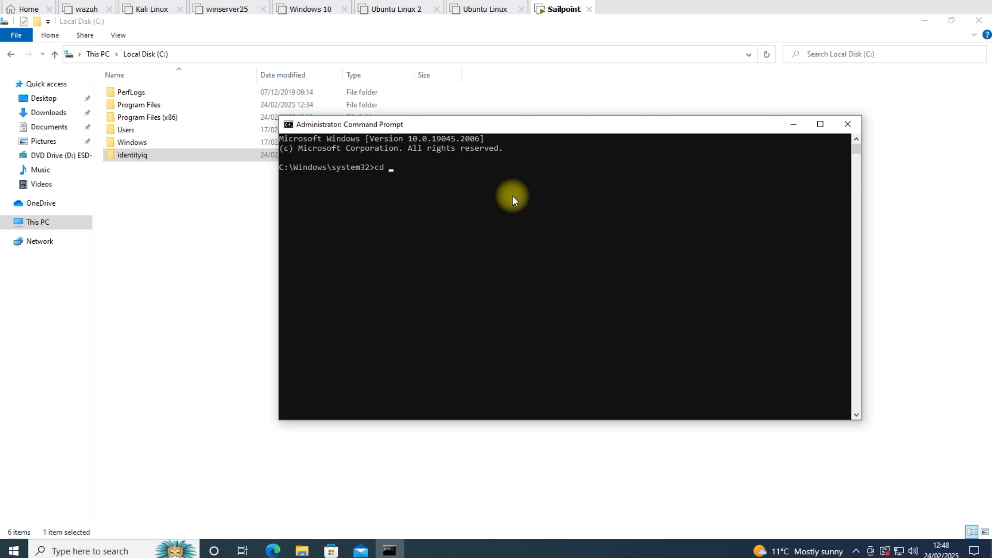
key(Return)
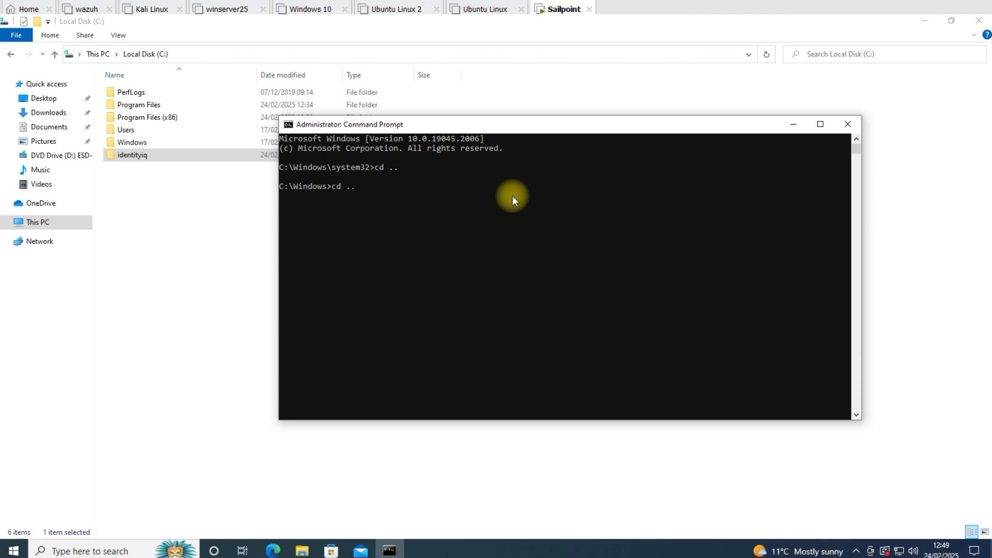
text(/)
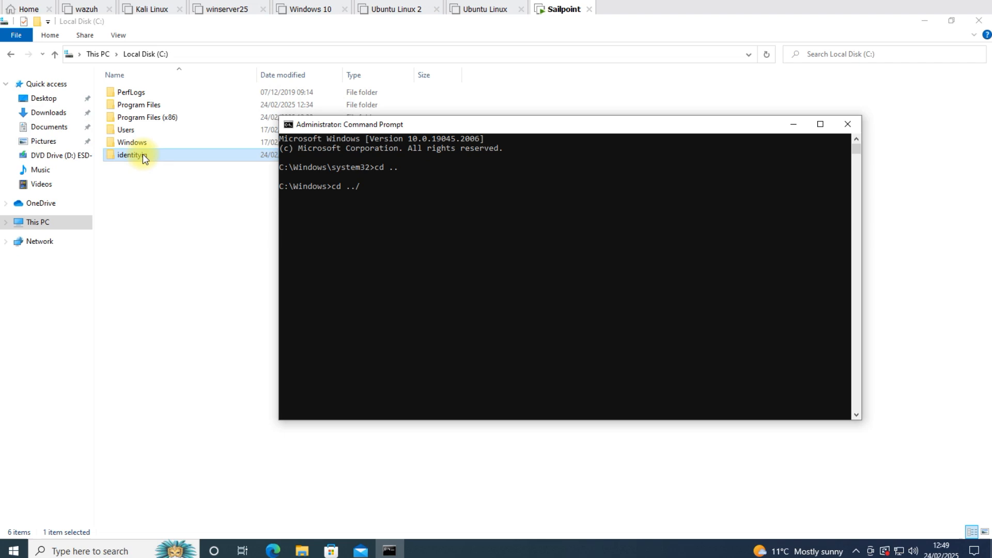
text(identityiq)
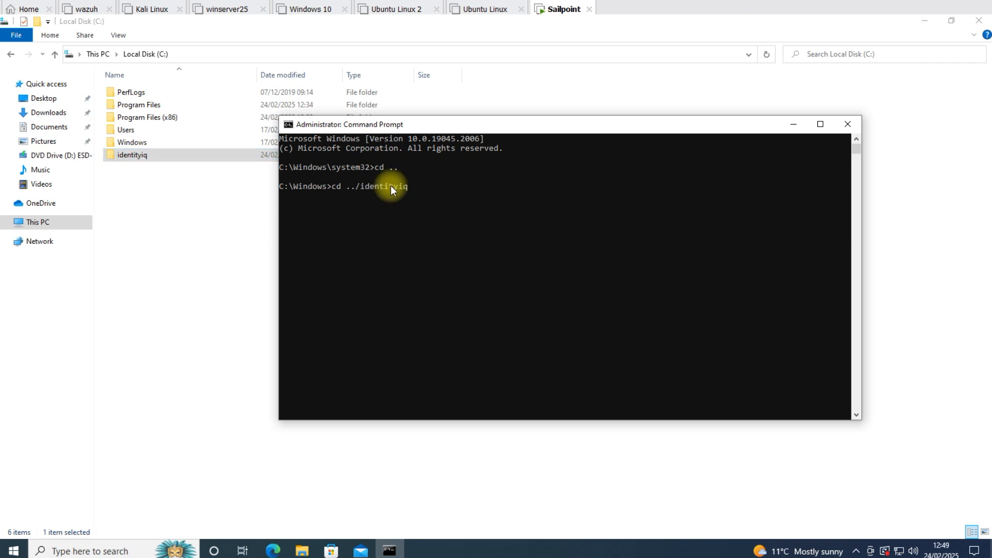
key(Return)
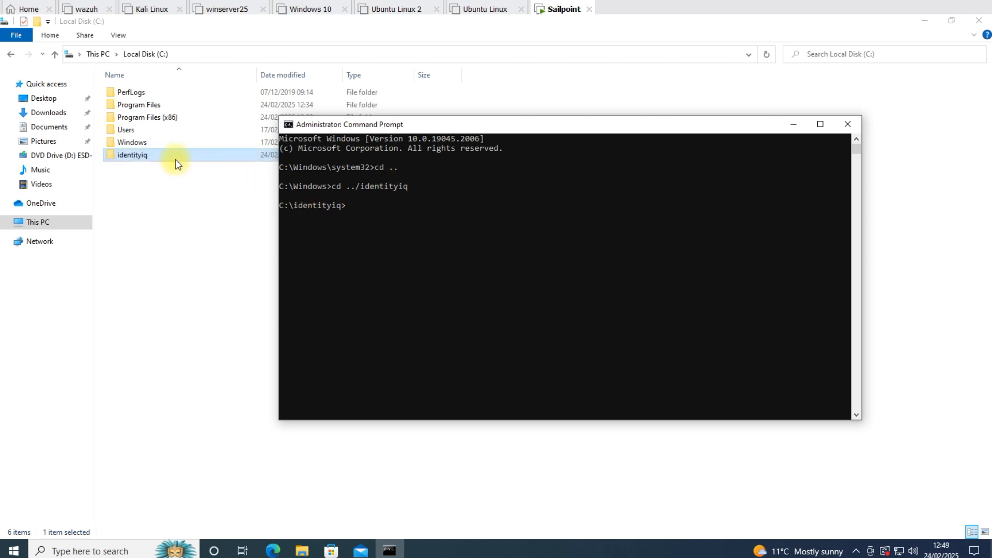
double_click(132, 154)
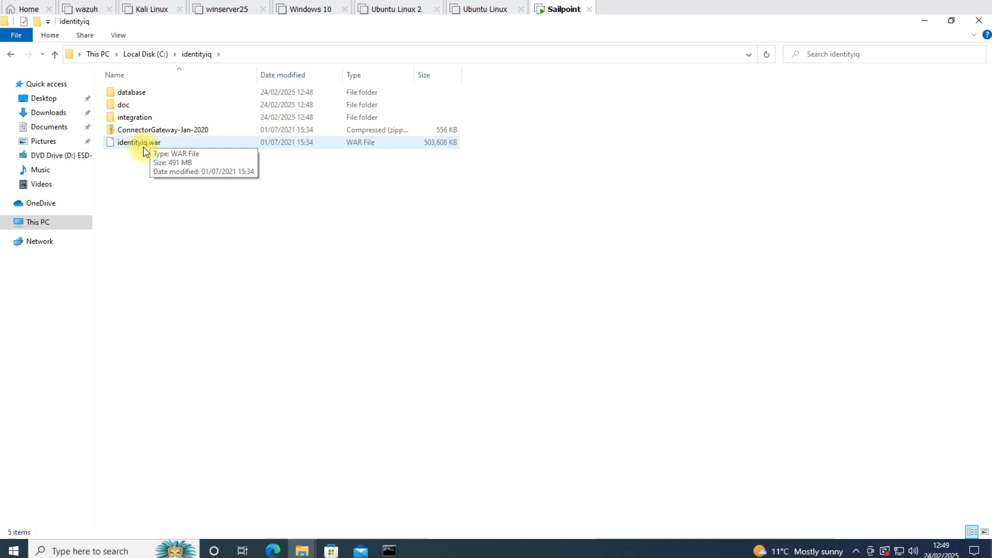
mouse_move(391, 550)
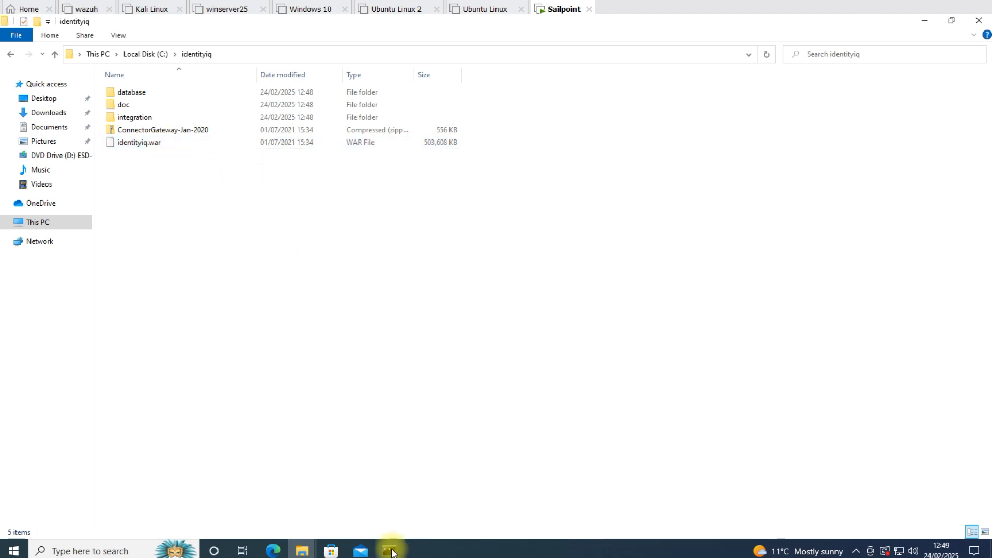
Step: Run jar -xvf on the identityiq WAR in the administrator console to unpack the archive
click(390, 551)
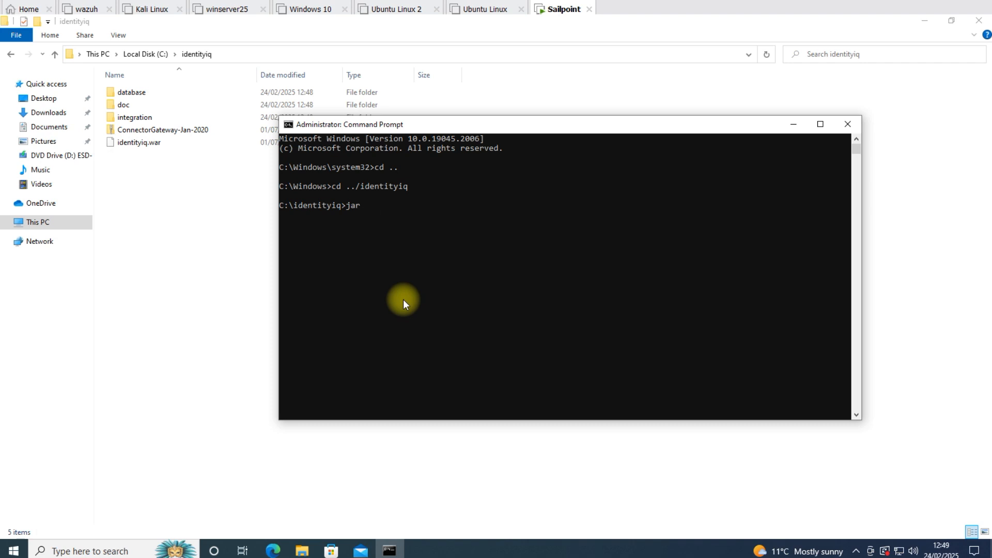
text(-x)
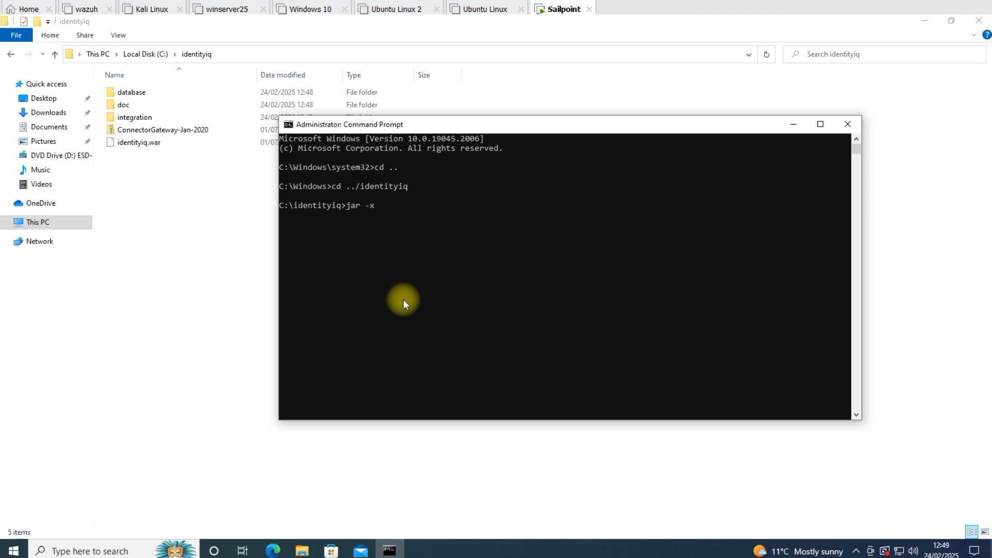
text(vf)
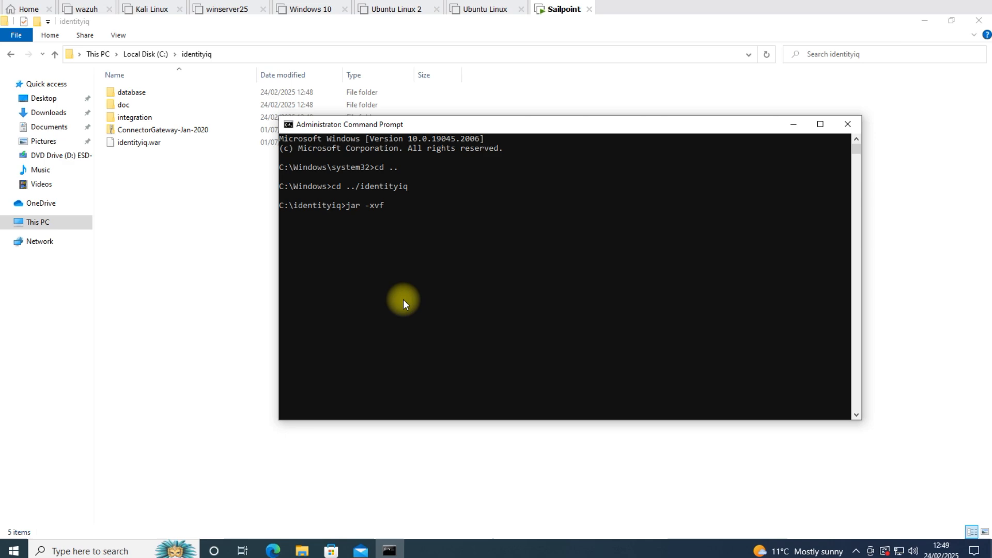
text(identity.war)
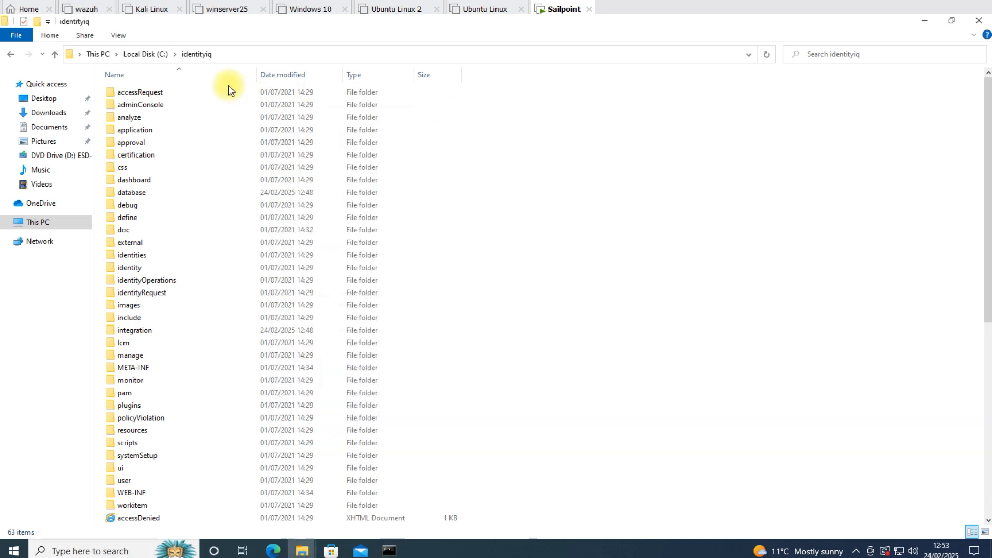
Step: Browse to C:\identityiq\WEB-INF\database to show the create_identityiq table scripts
click(144, 53)
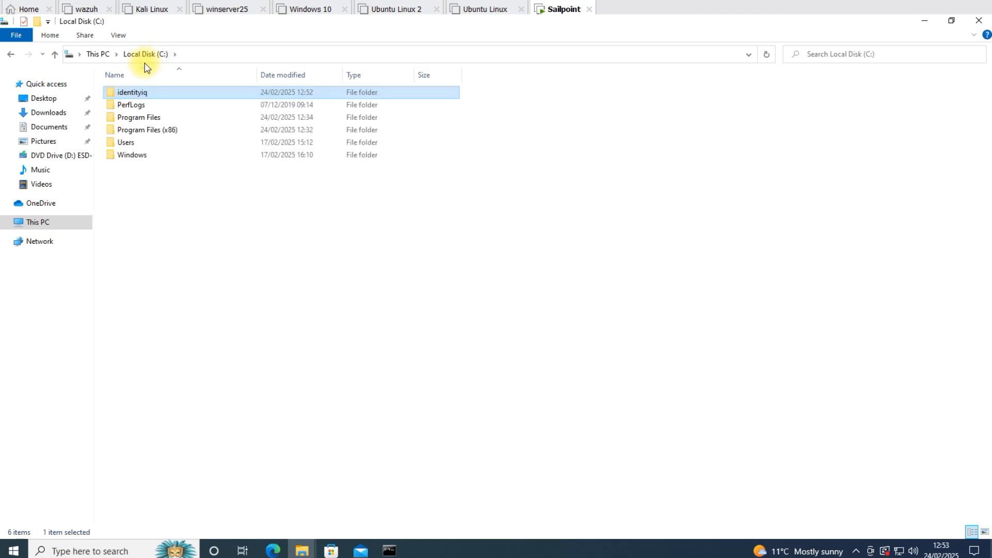
double_click(131, 92)
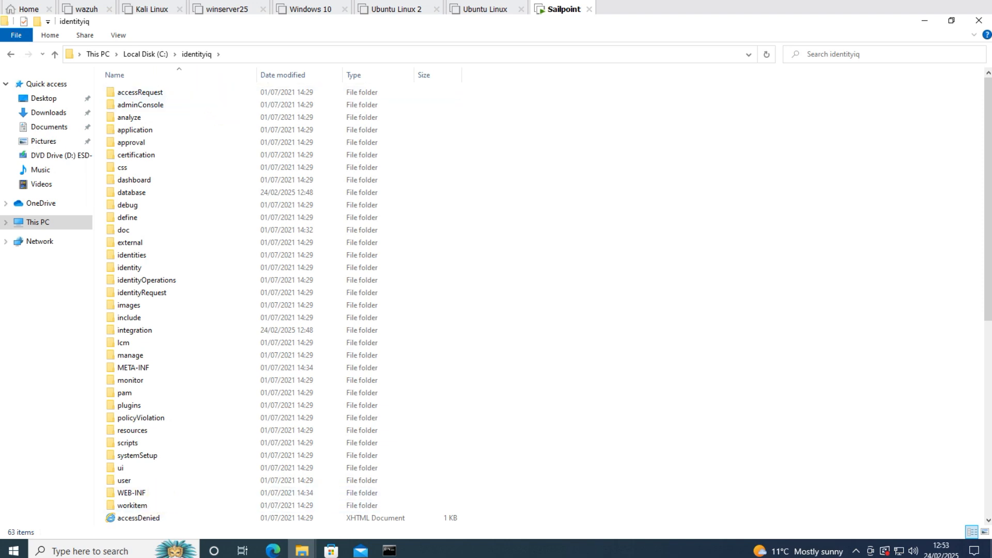
double_click(131, 492)
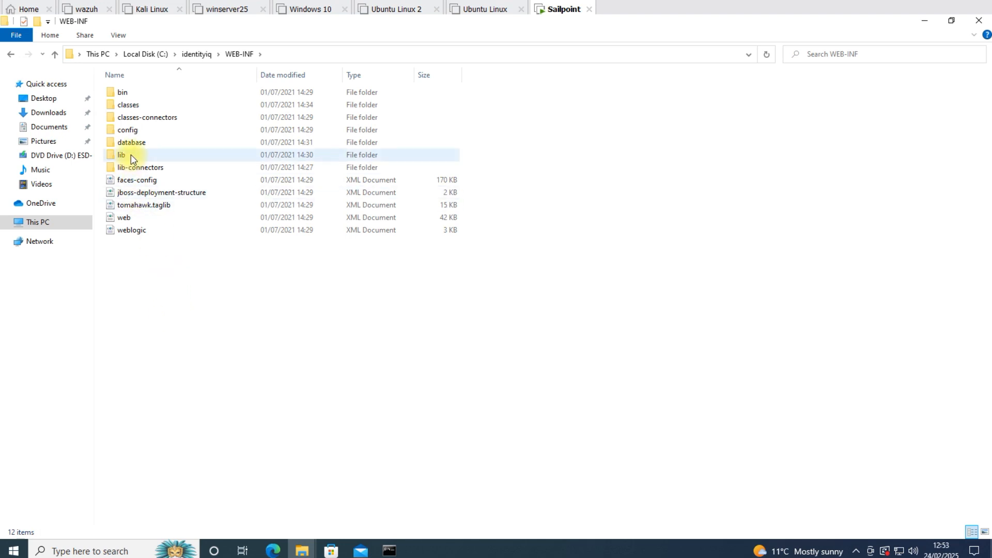
double_click(131, 141)
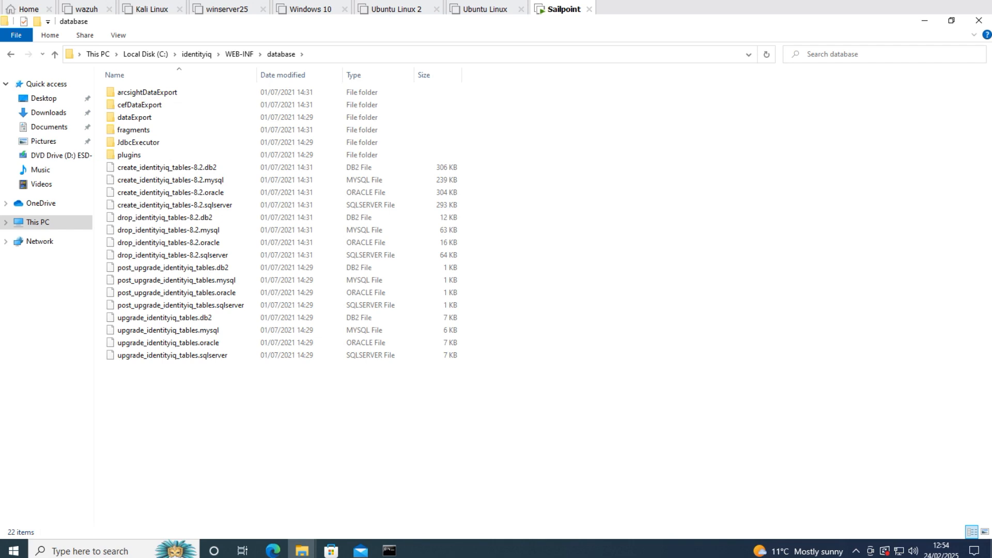
mouse_move(272, 362)
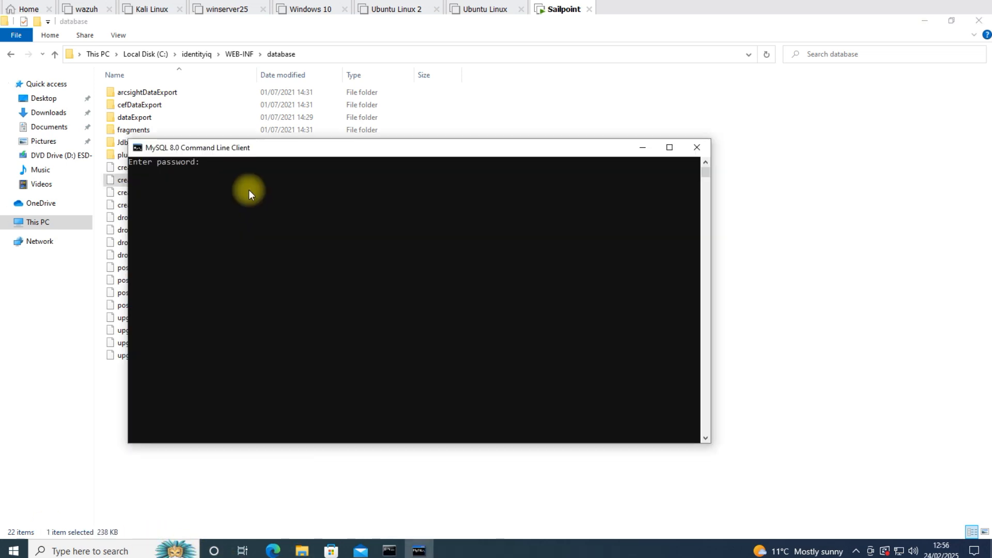
Step: Log into MySQL as root, run SHOW DATABASES; and begin typing a source command
key(Return)
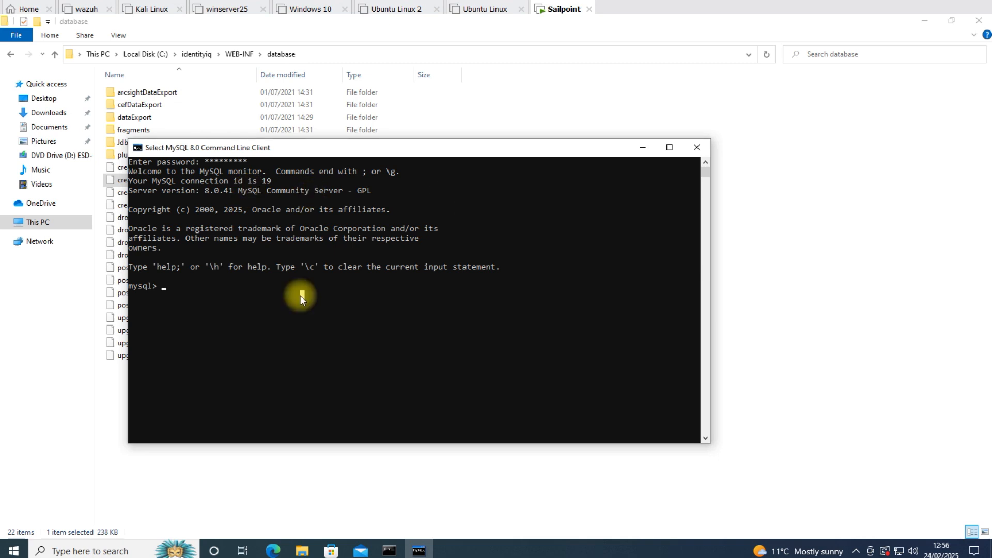
text(Show data)
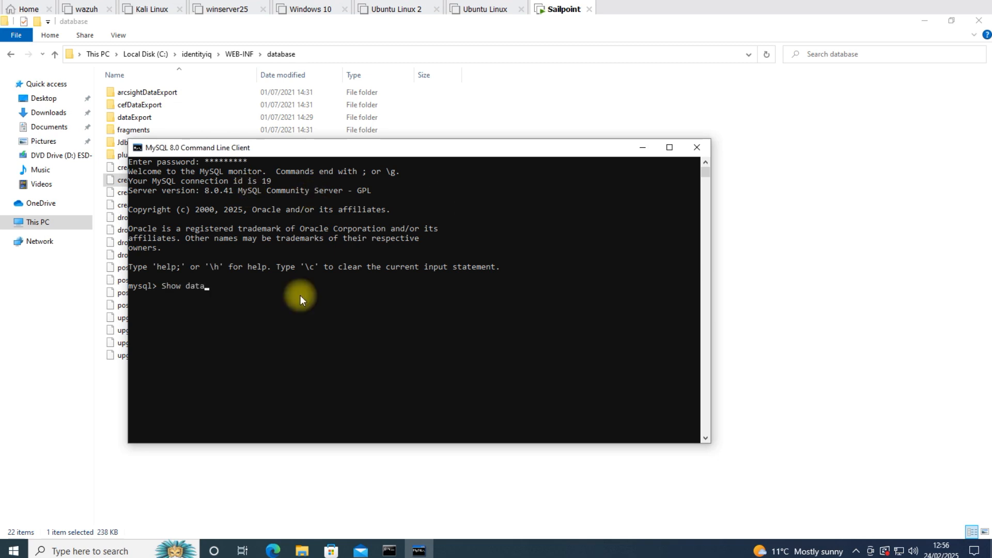
text(bases;)
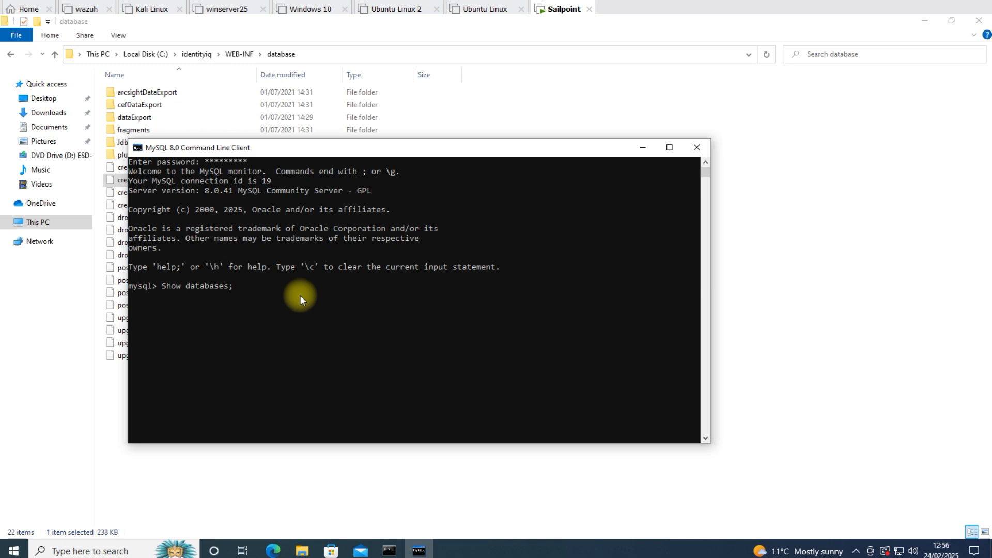
key(Return)
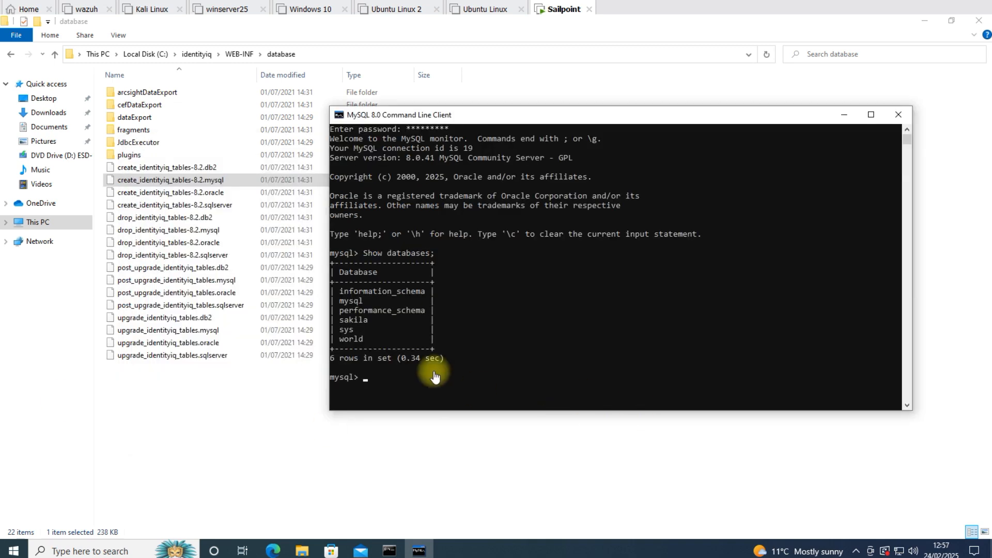
mouse_move(351, 322)
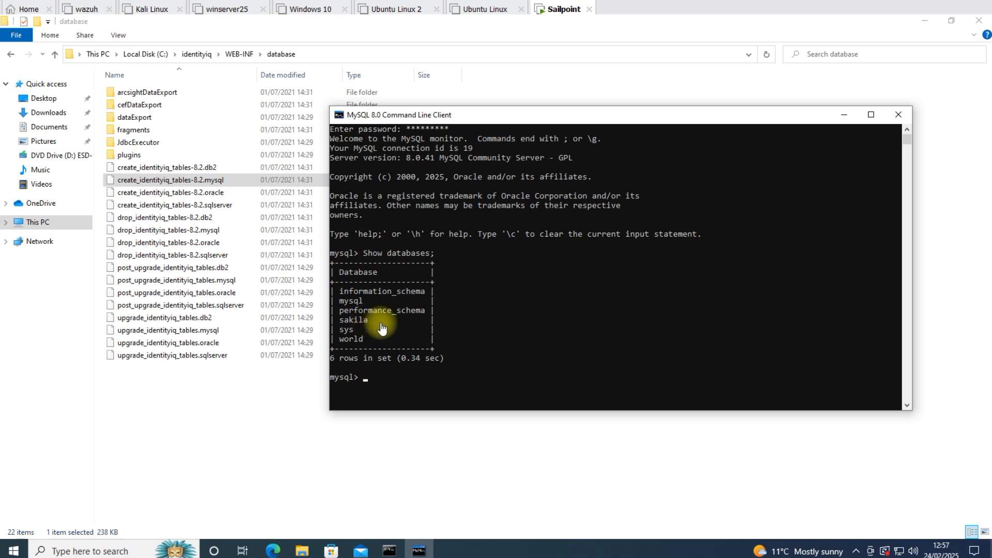
mouse_move(387, 347)
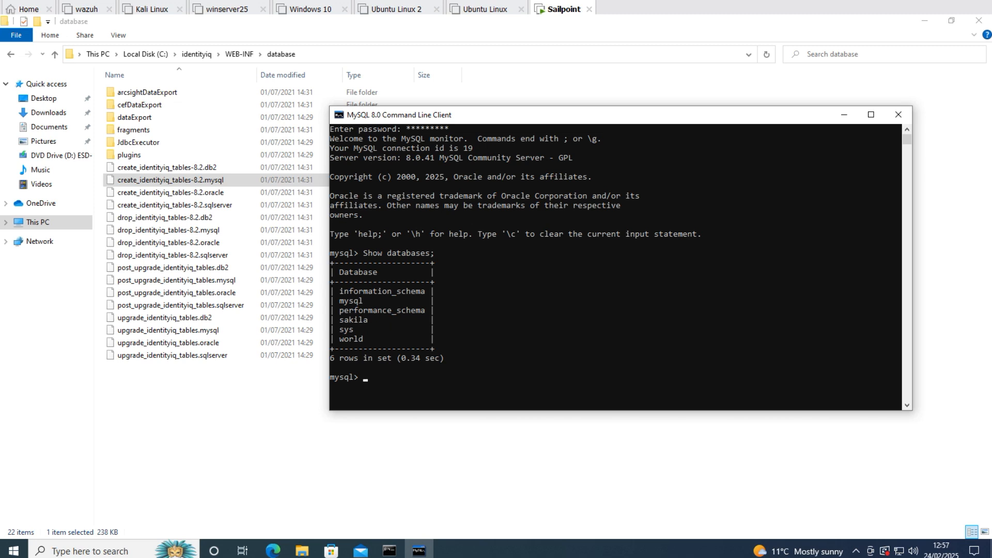
text(Sourc3e)
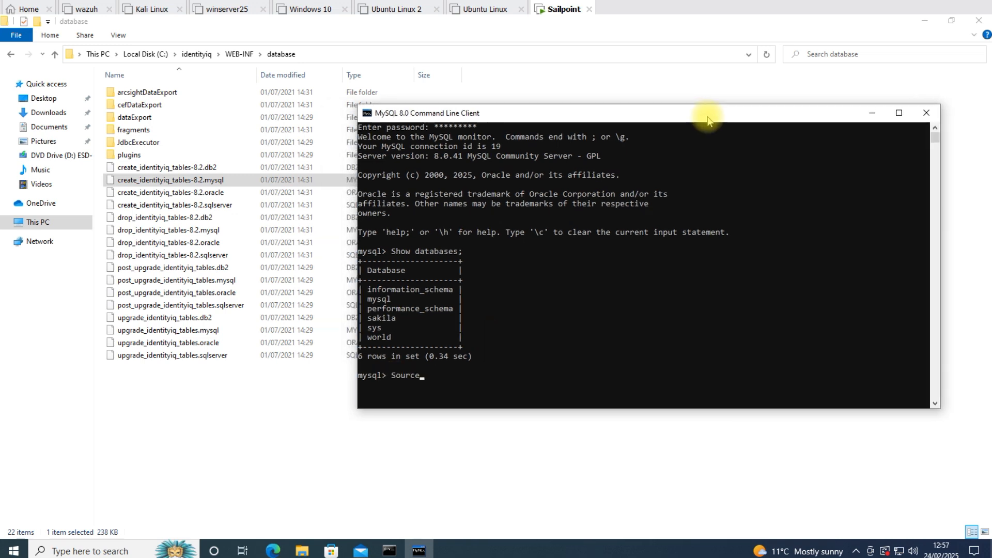
mouse_move(239, 53)
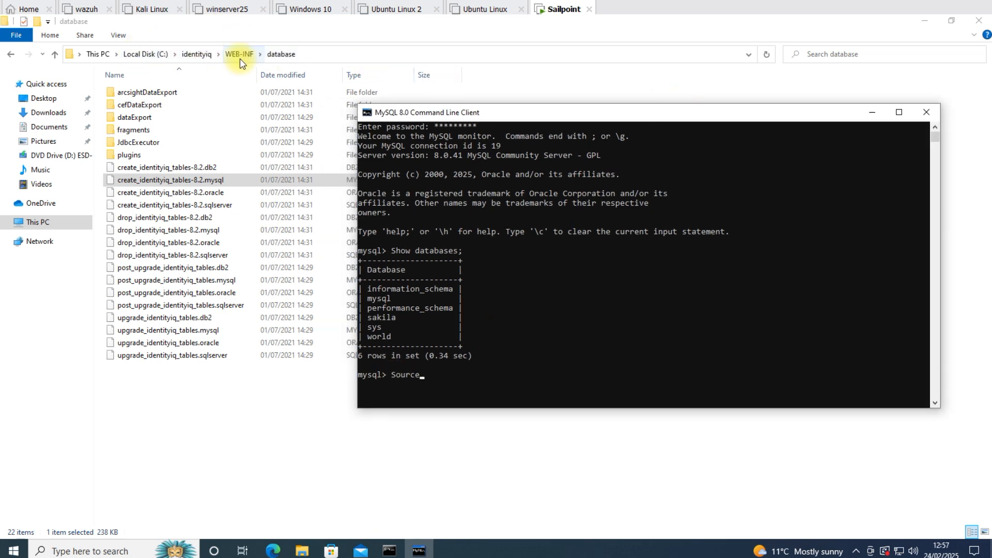
mouse_move(280, 53)
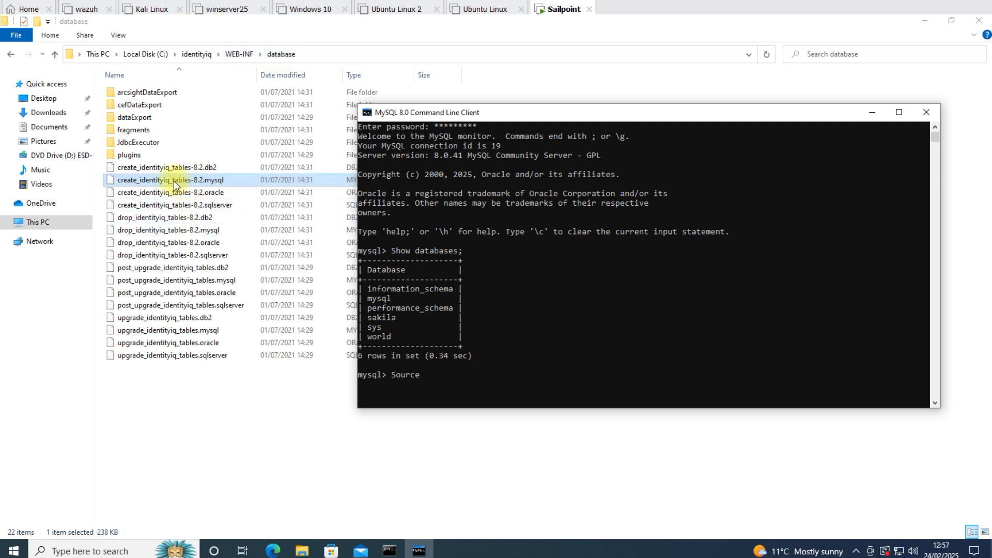
mouse_move(203, 184)
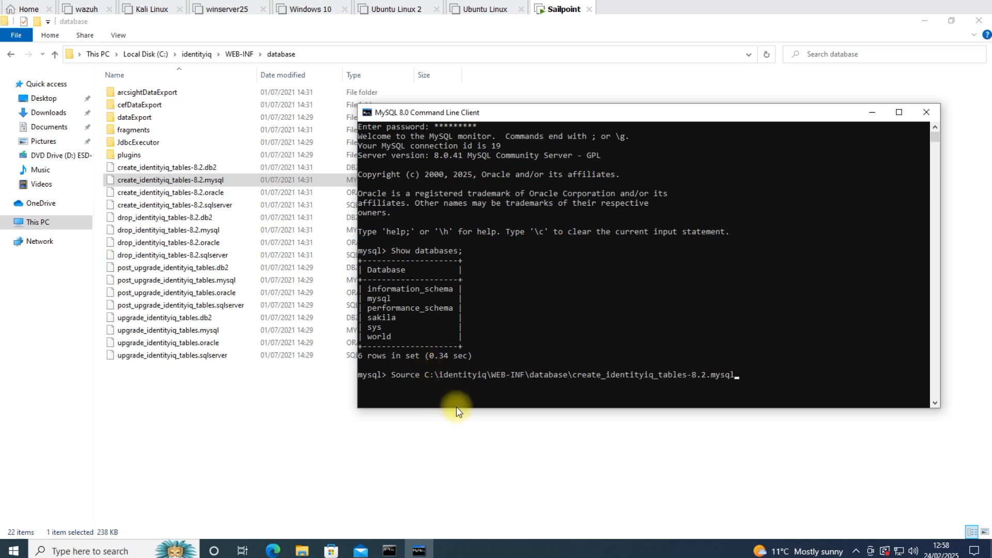
mouse_move(429, 382)
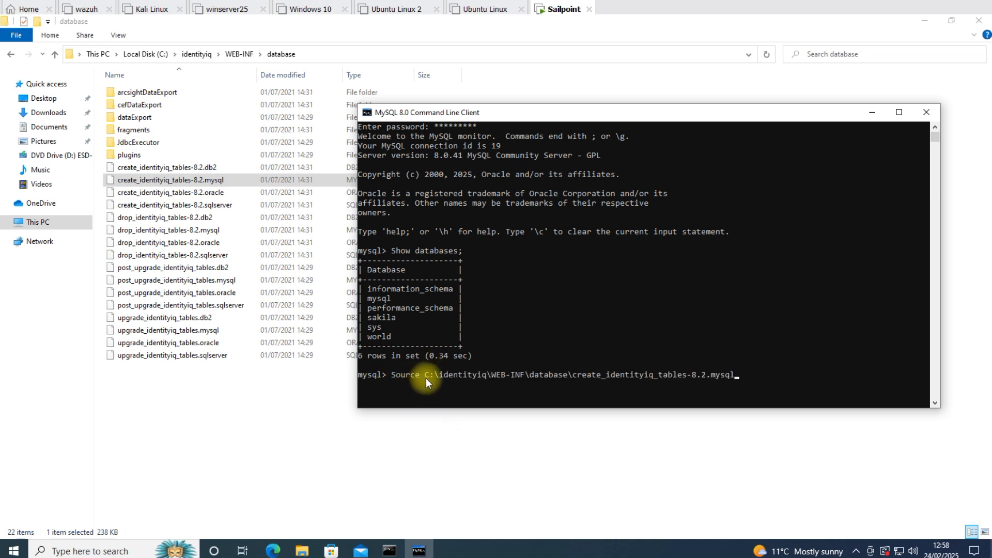
mouse_move(740, 381)
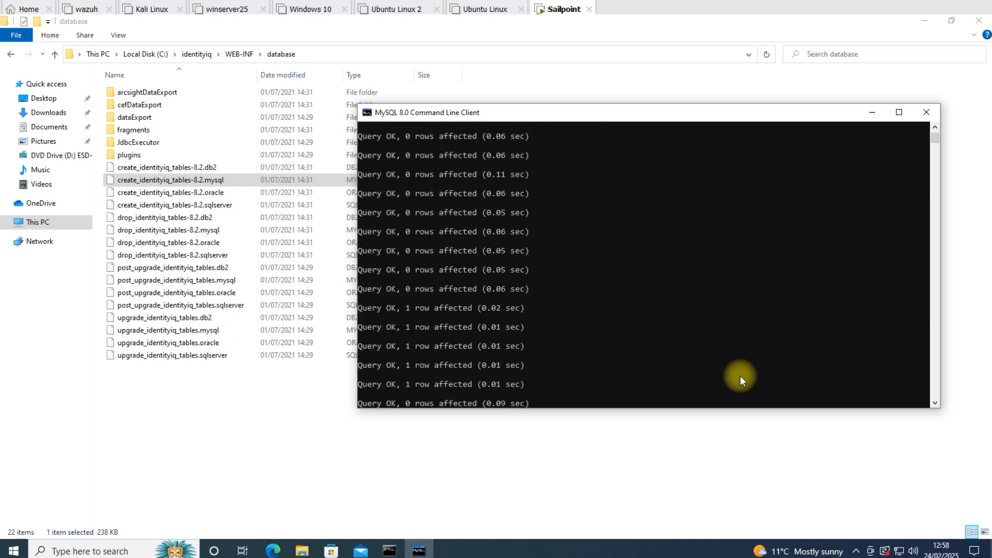
Step: Scroll through the Query OK output of the create_identityiq_tables-8.2.mysql script
scroll(down, 3)
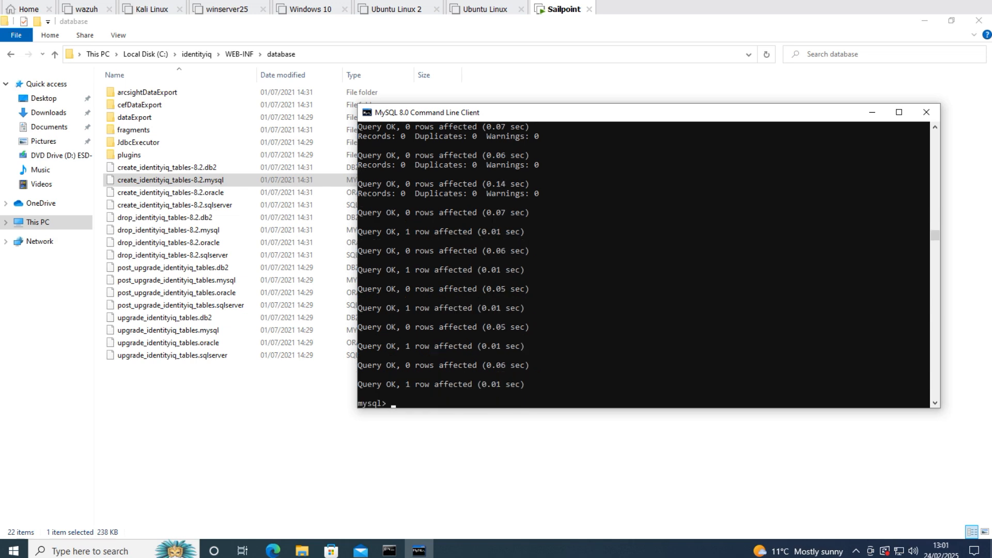
mouse_move(403, 406)
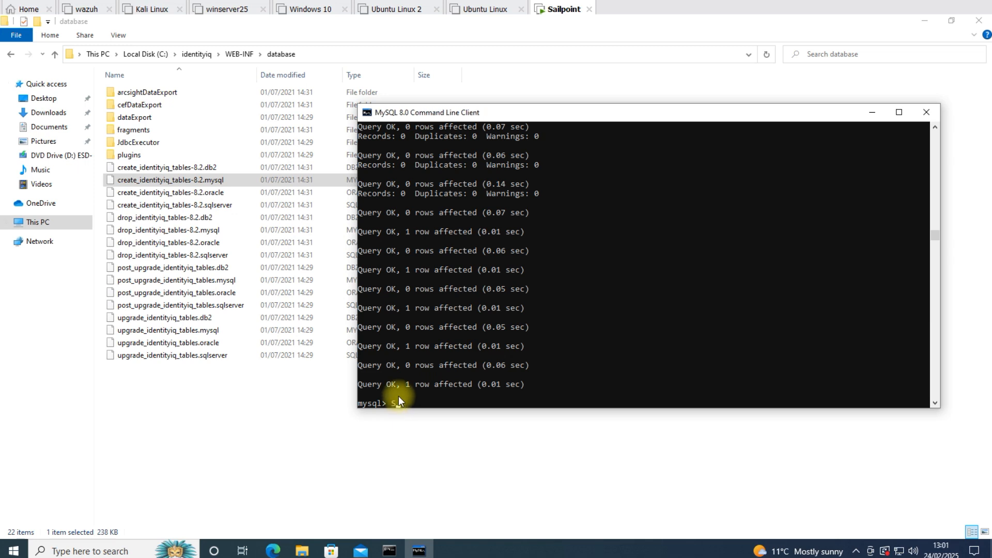
Step: Run show databases to verify identityiq and identityiqplugin now exist
text(show databases)
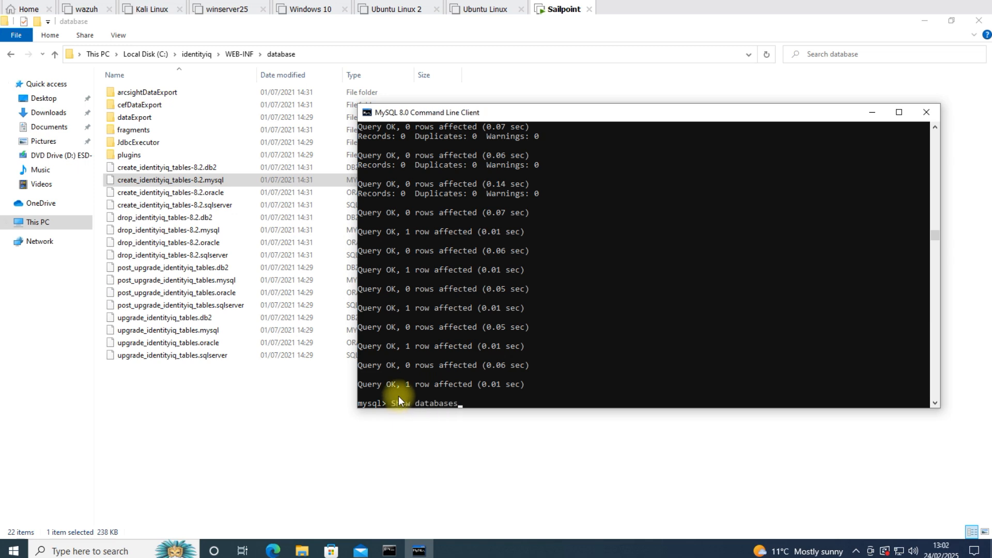
key(Return)
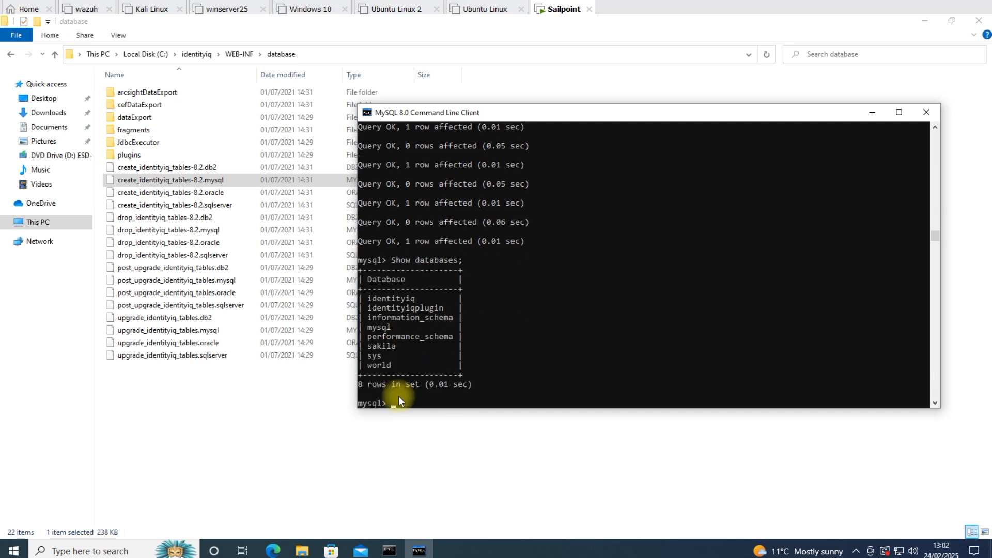
mouse_move(382, 307)
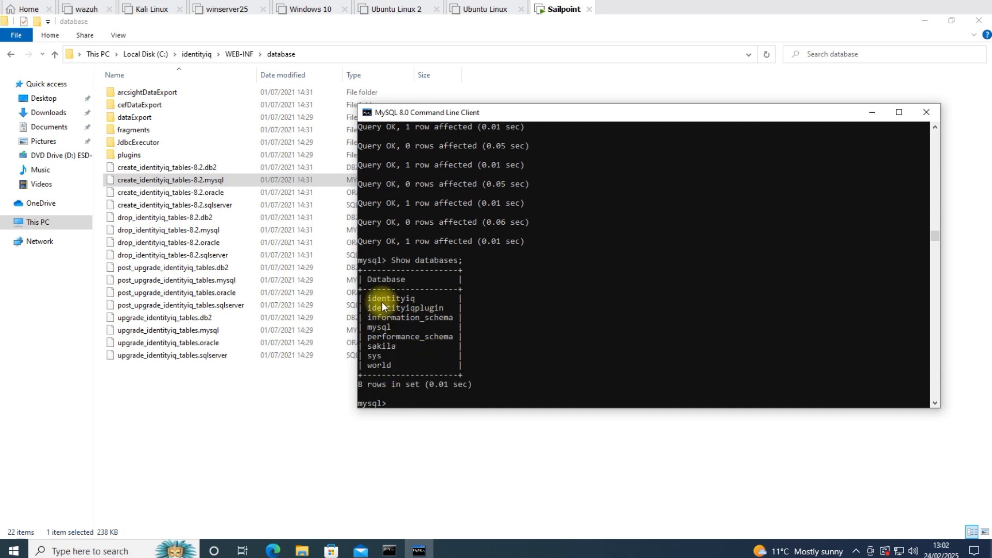
mouse_move(447, 314)
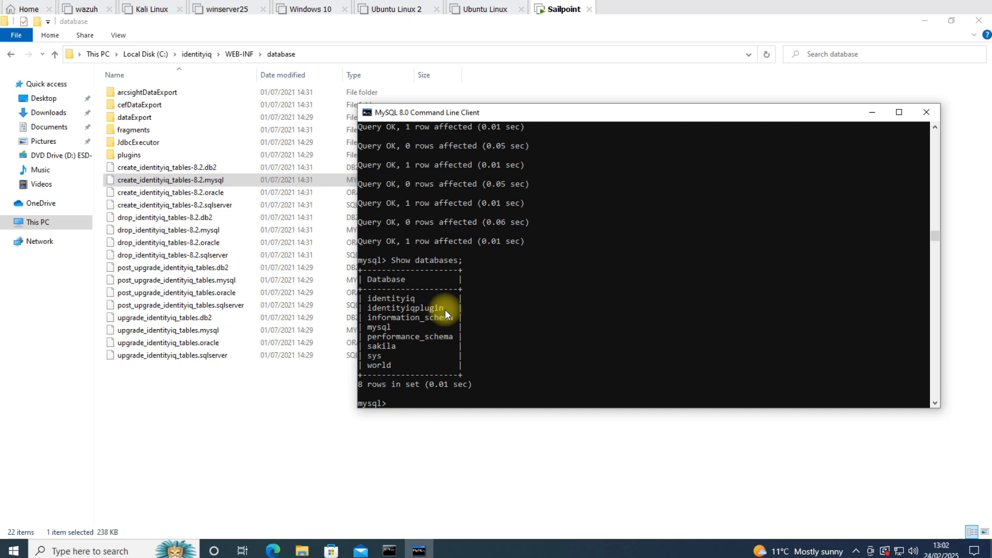
mouse_move(424, 310)
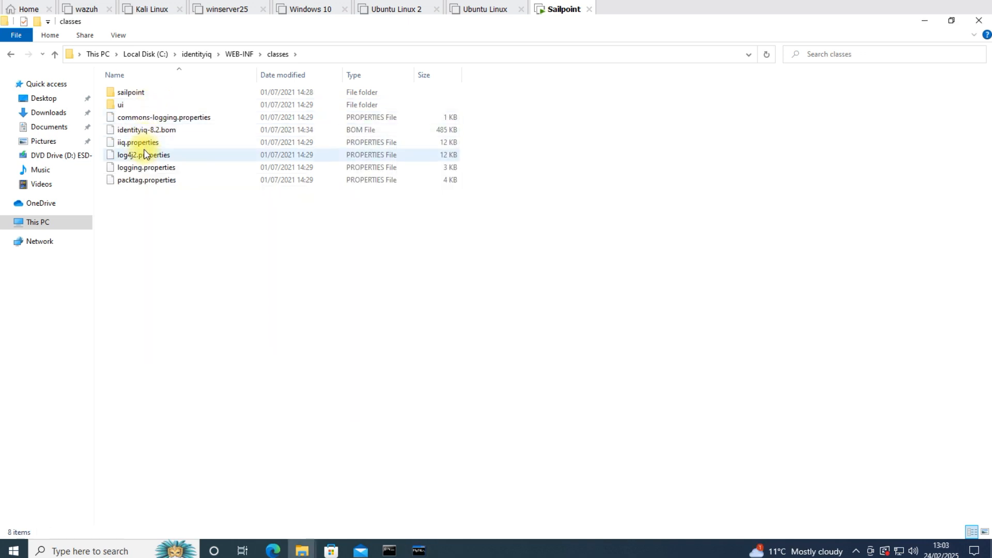
Step: Bring up the context menu for iiq.properties in WEB-INF\classes
right_click(137, 141)
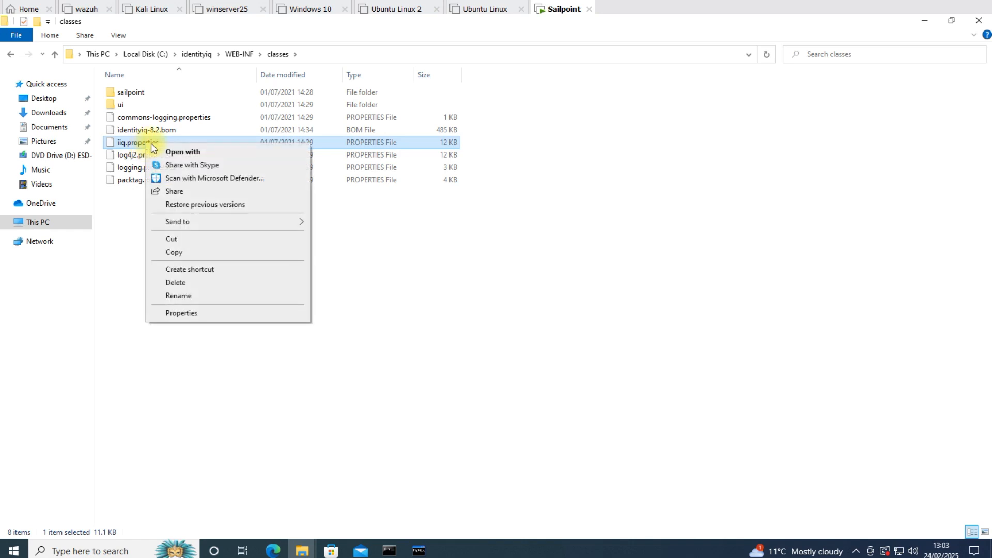
mouse_move(307, 164)
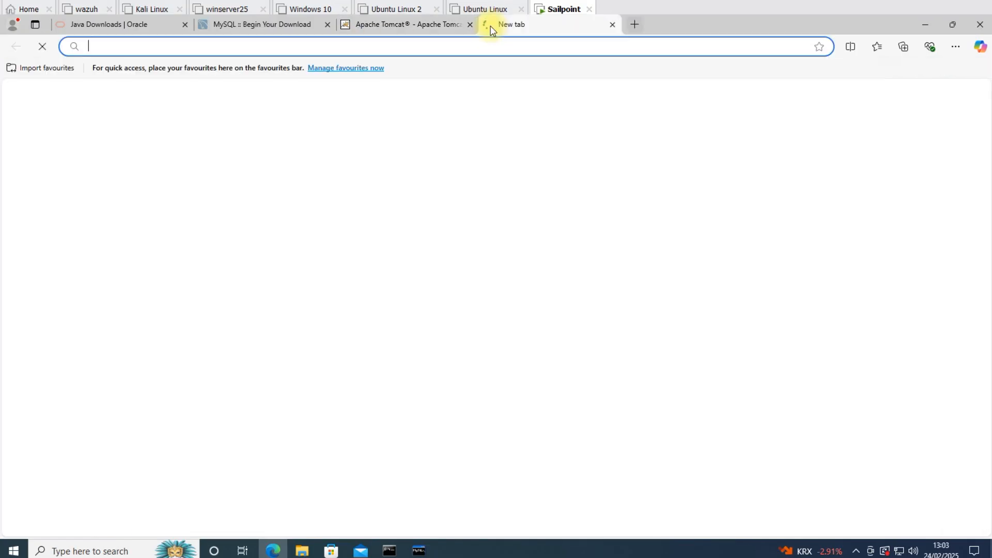
Step: Download the Notepad++ v8.7.7 x64 installer from its download page and launch it
text(dow)
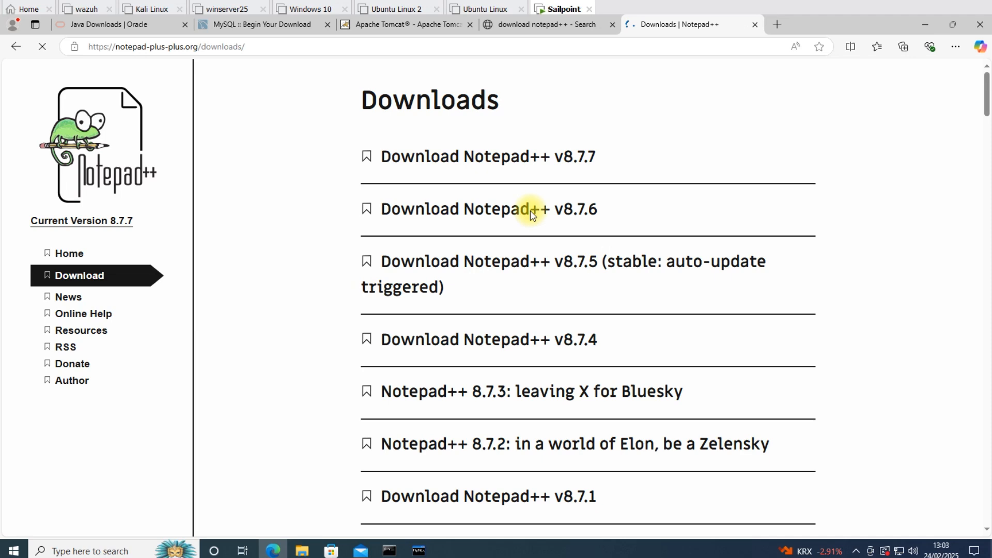
click(487, 156)
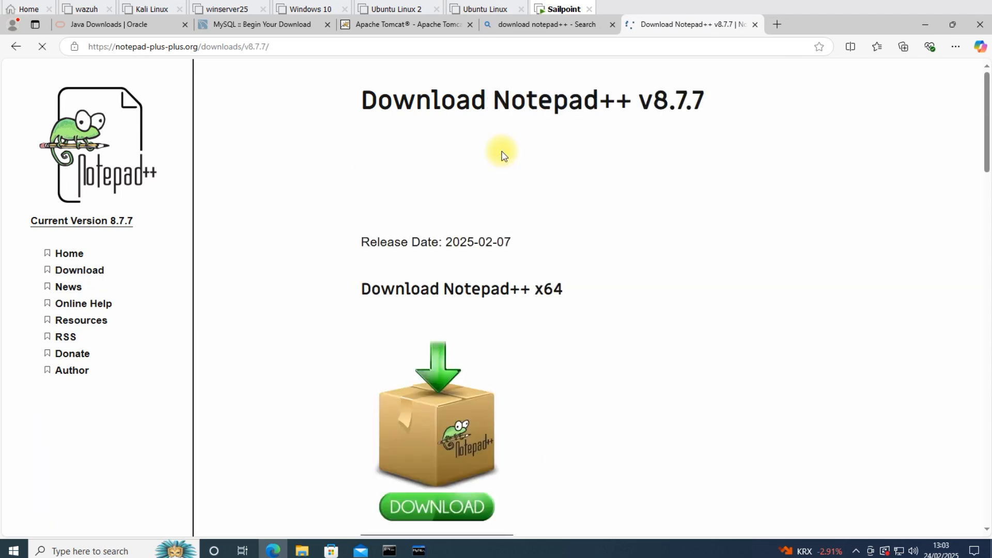
mouse_move(484, 506)
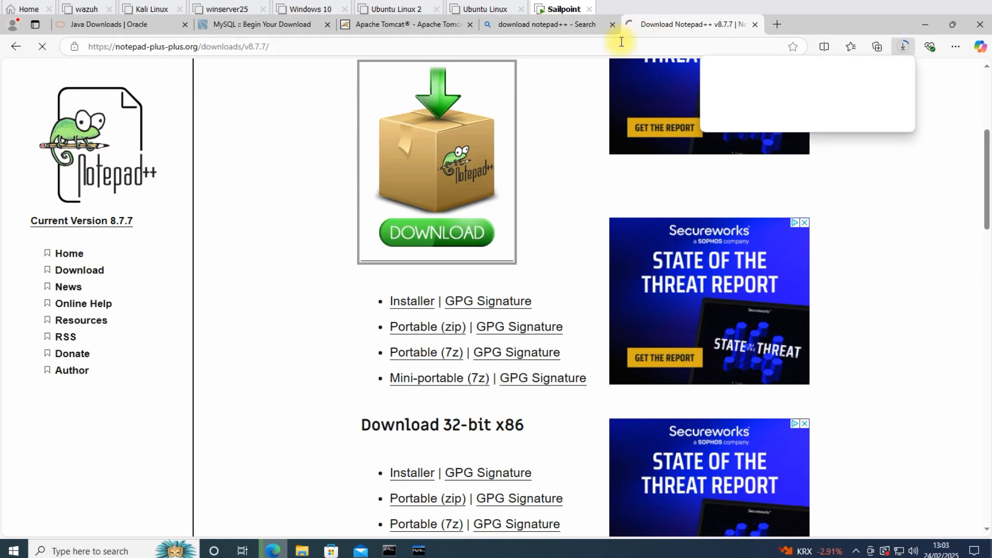
click(903, 46)
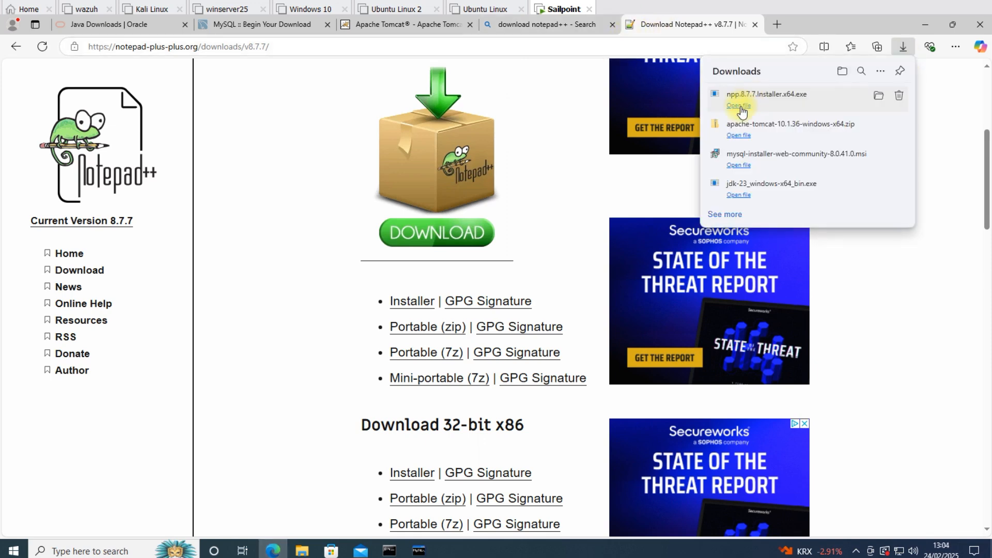
click(738, 106)
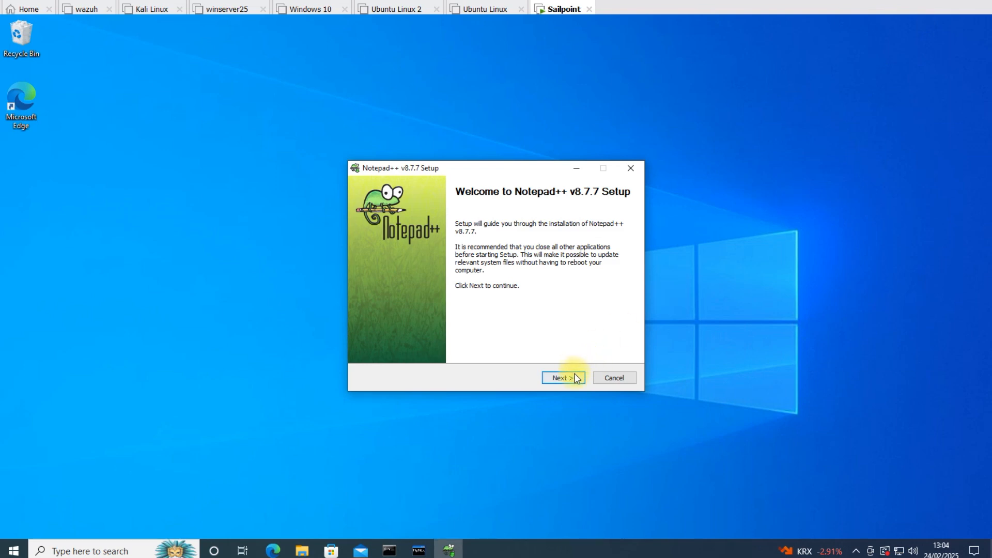
Step: Install Notepad++ 8.7.7 to the default location with a desktop shortcut and return to the classes folder
click(559, 378)
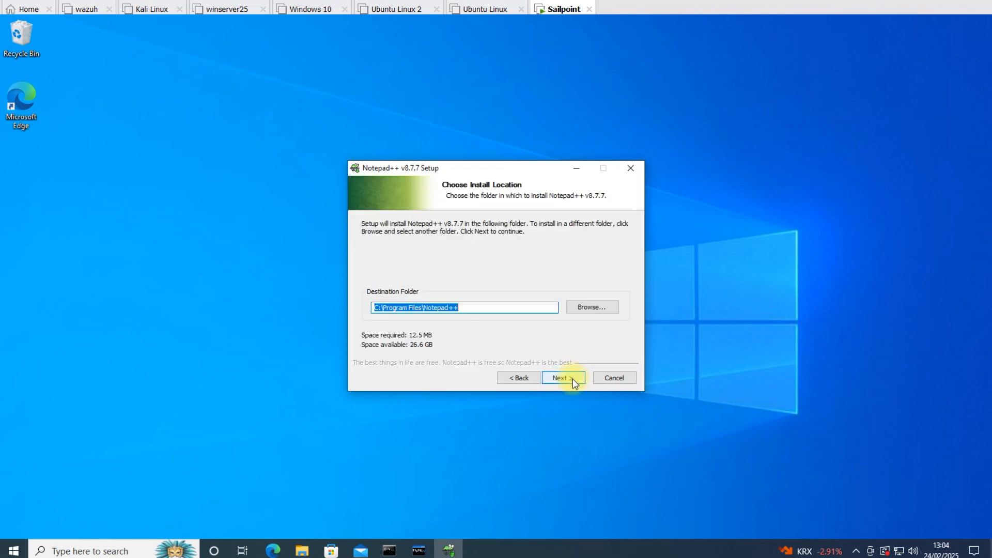
click(562, 378)
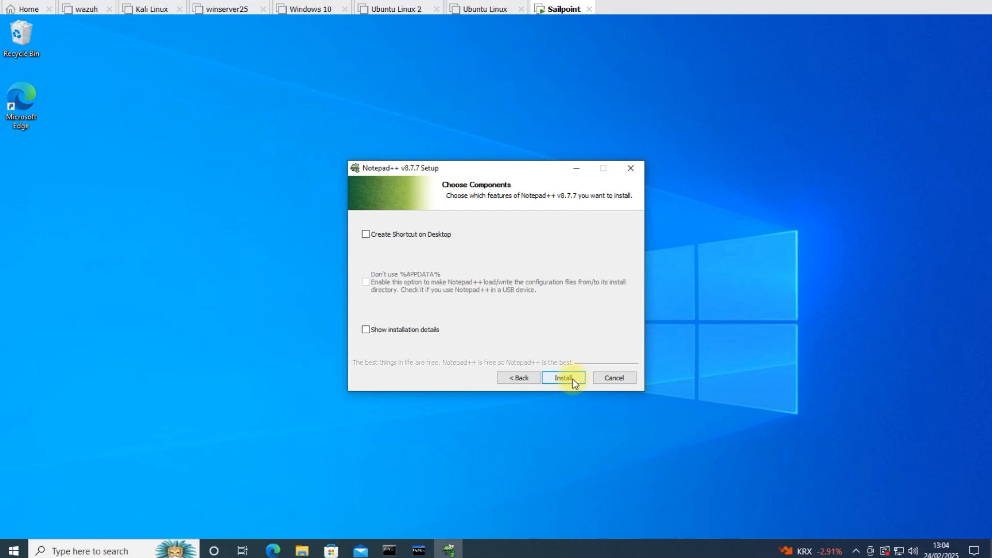
mouse_move(371, 243)
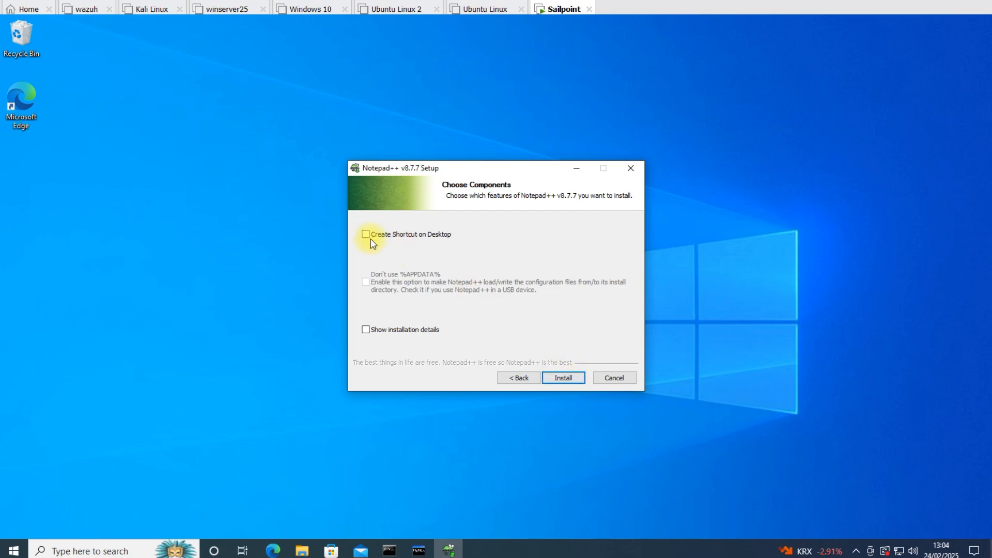
click(562, 378)
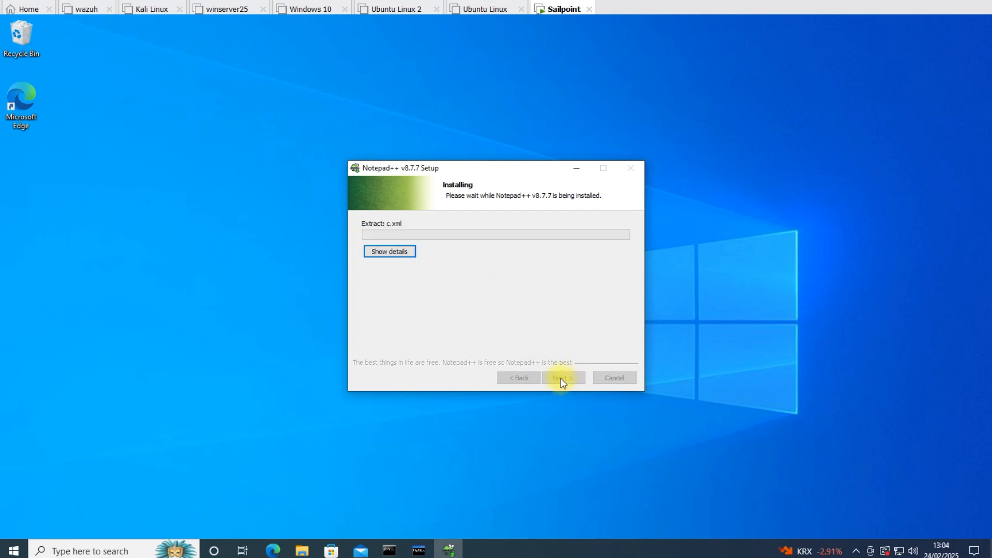
click(561, 378)
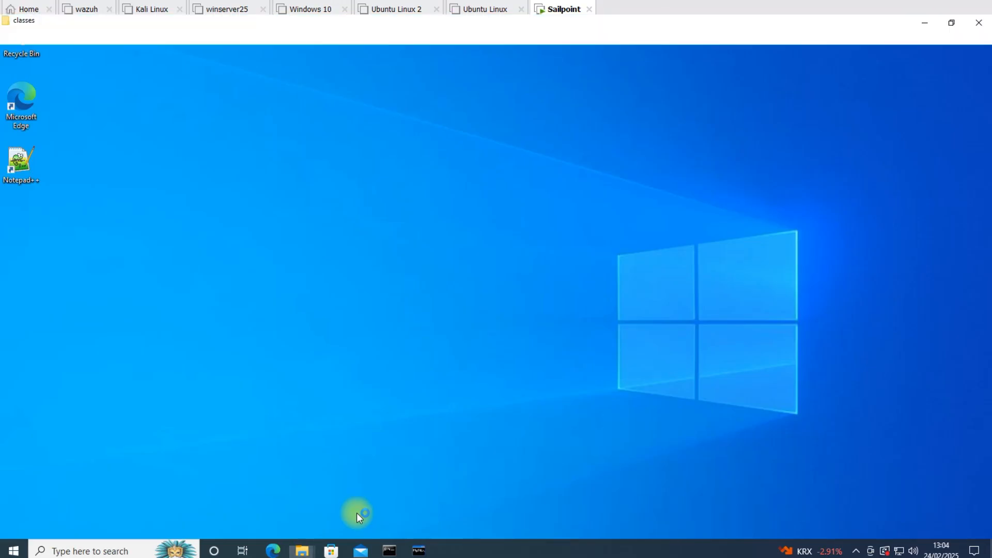
click(301, 551)
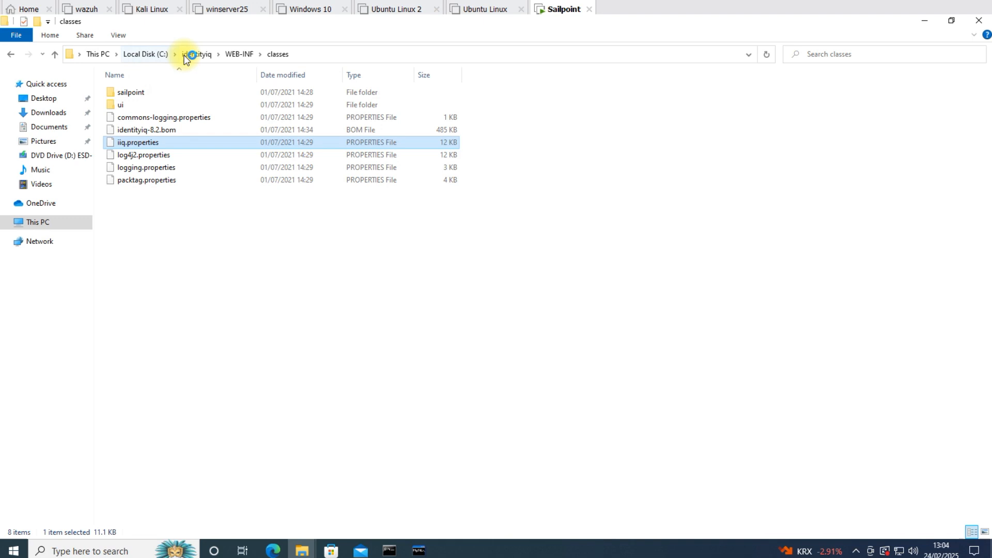
mouse_move(239, 54)
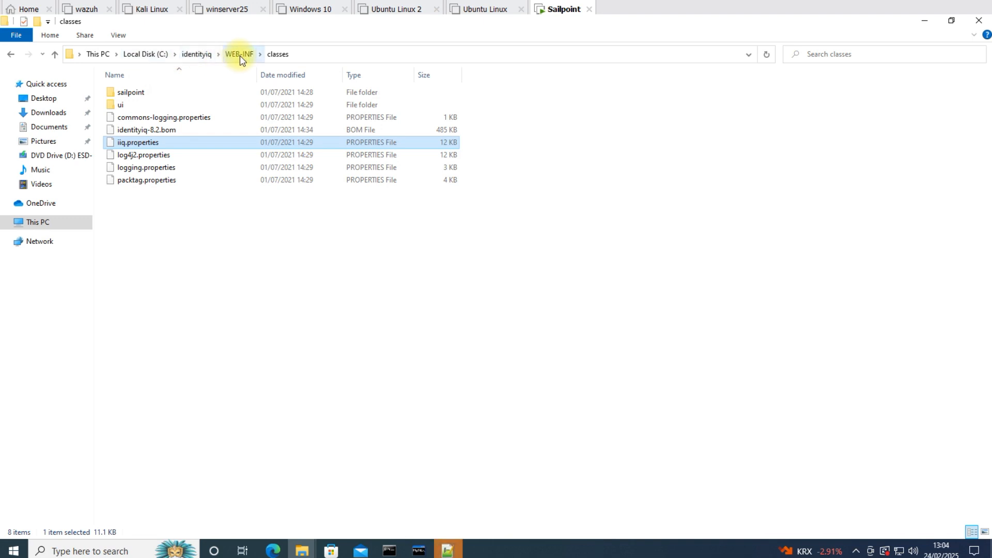
mouse_move(168, 141)
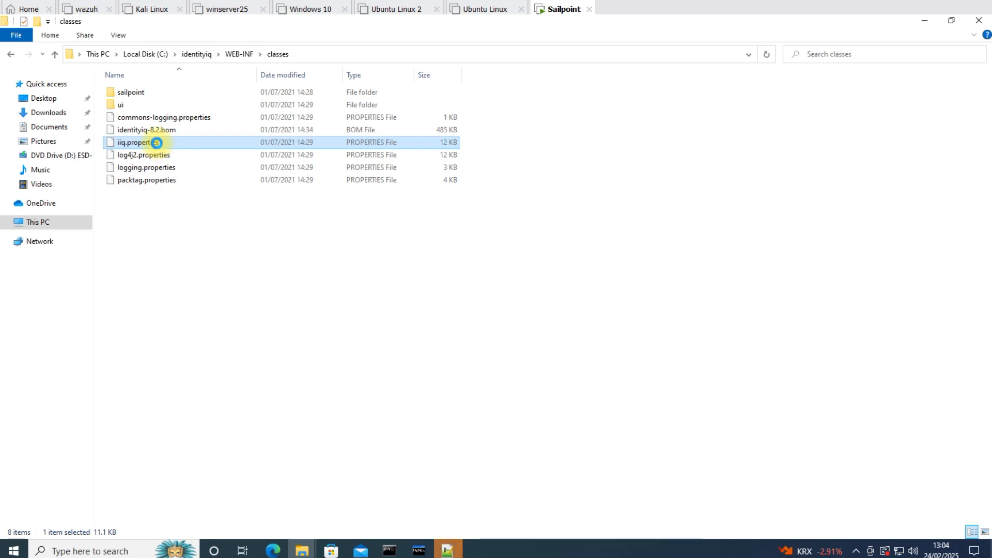
Step: Open iiq.properties from C:\identityiq\WEB-INF\classes in Notepad++
double_click(133, 143)
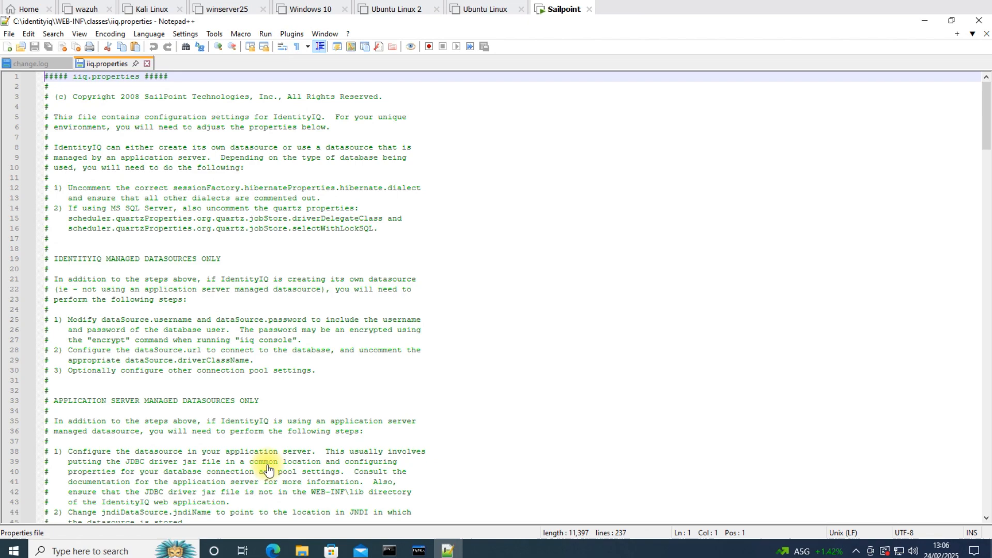
scroll(down, 3)
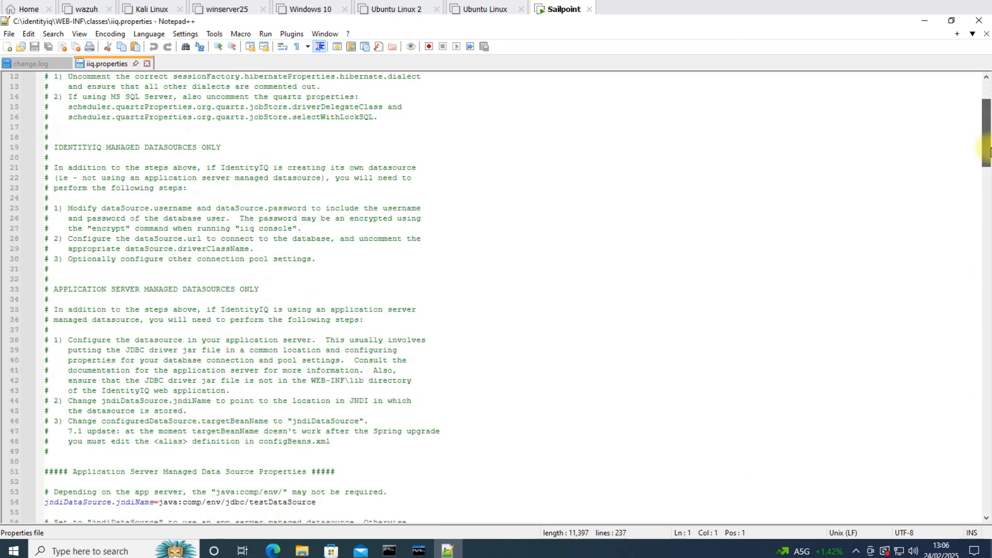
scroll(down, 3)
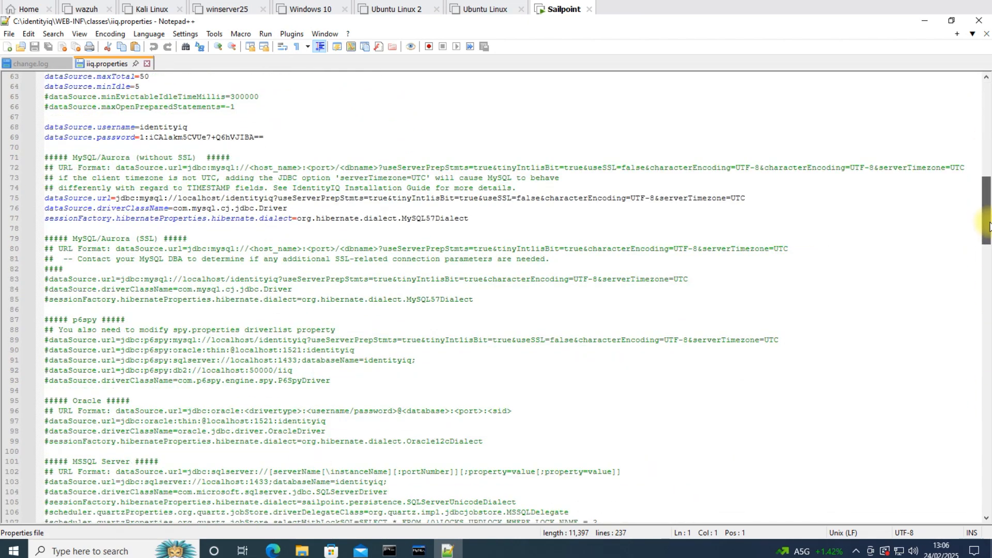
scroll(down, 3)
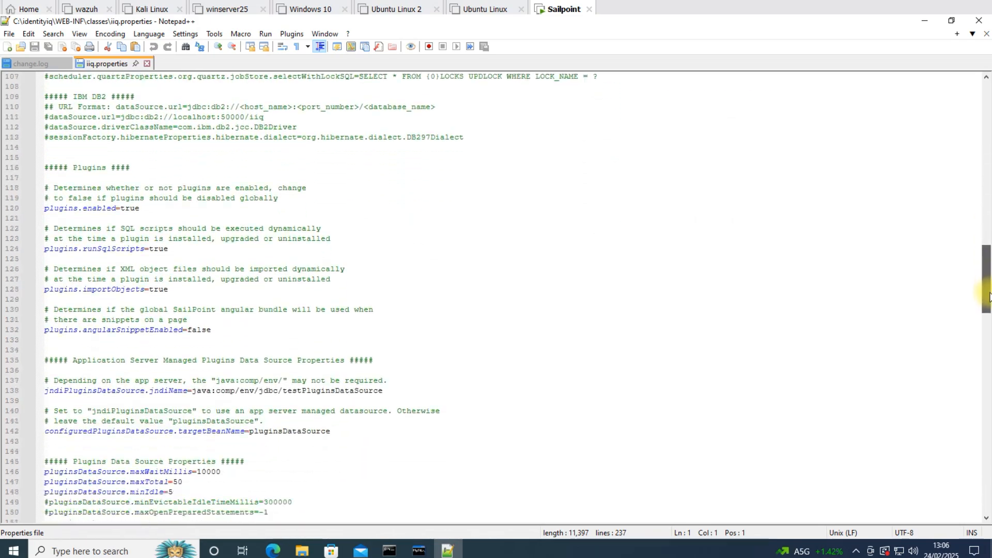
scroll(down, 3)
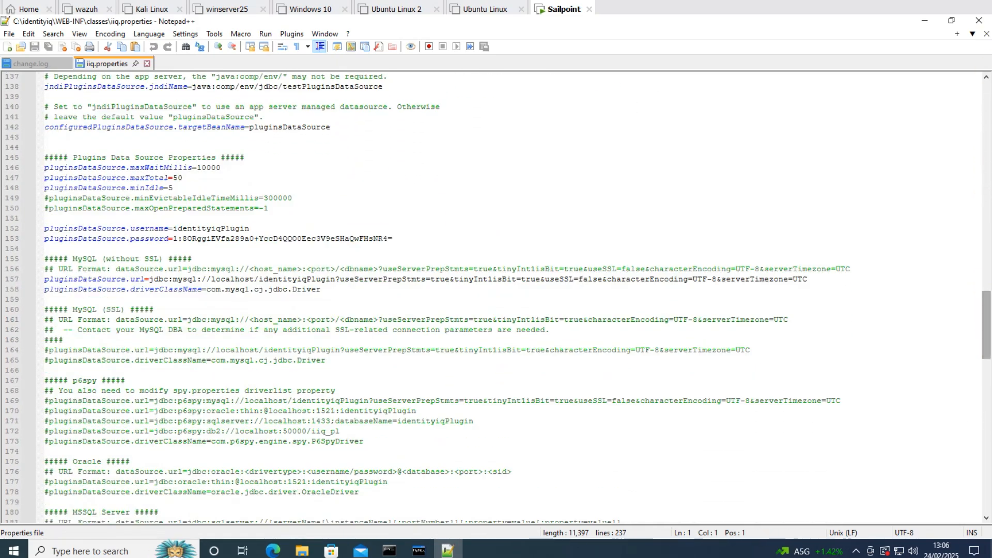
scroll(down, 3)
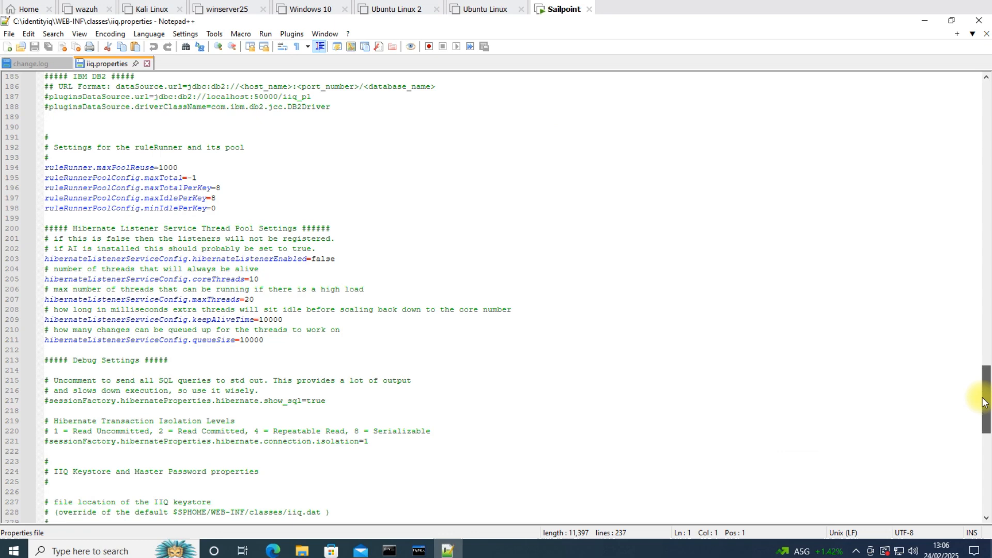
scroll(up, 3)
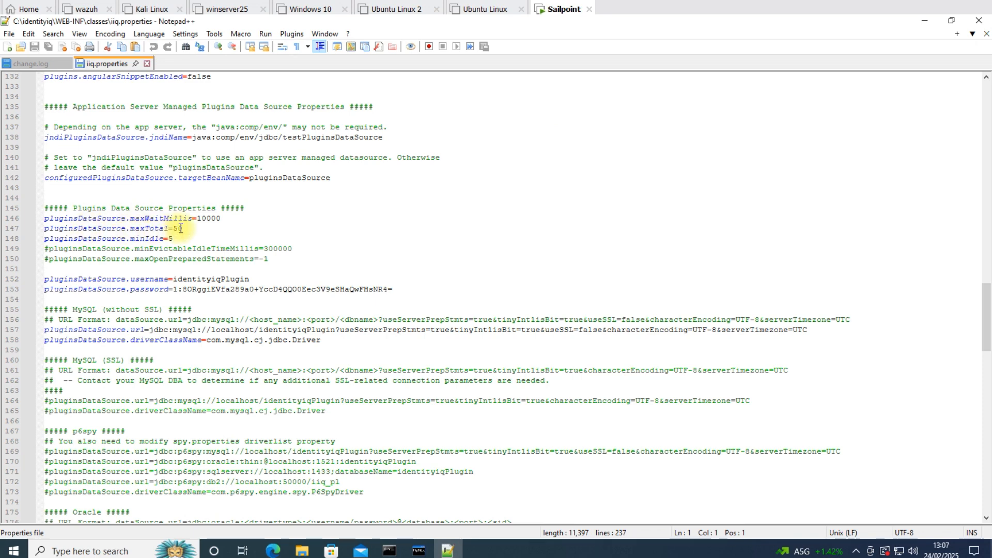
scroll(up, 3)
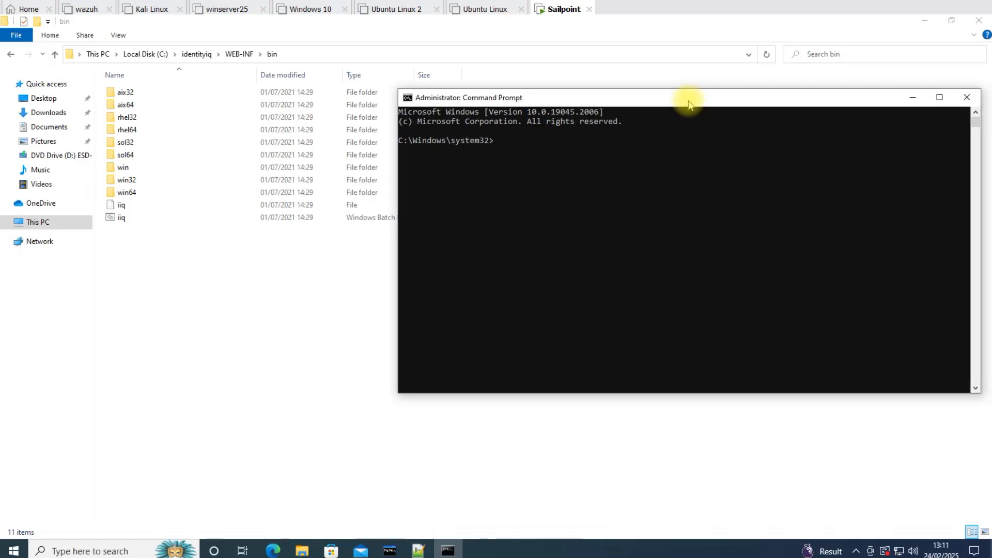
Step: Change into C:\identityiq\WEB-INF\bin, run iiq console and maximize the window
text(cd C:\identityiq\WEB-INF\bin)
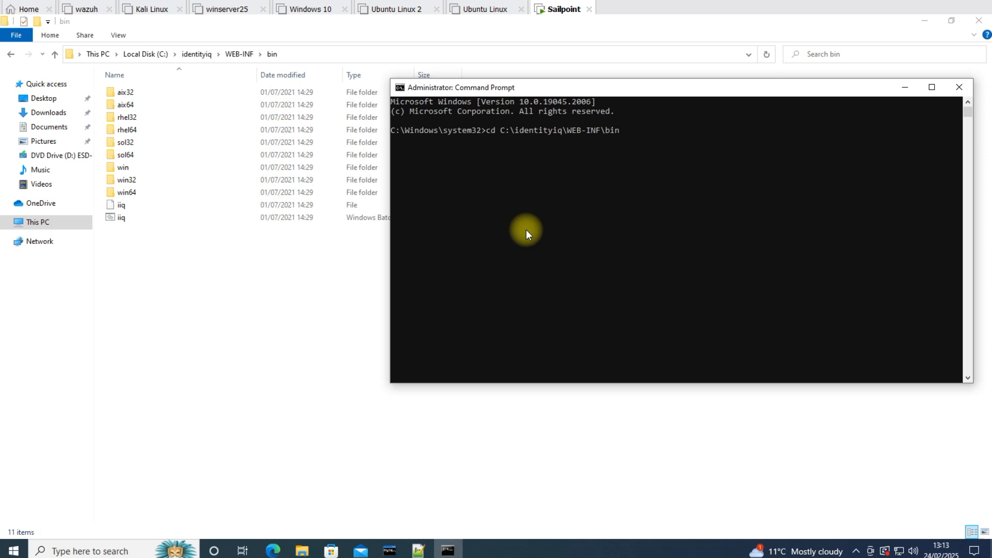
key(Return)
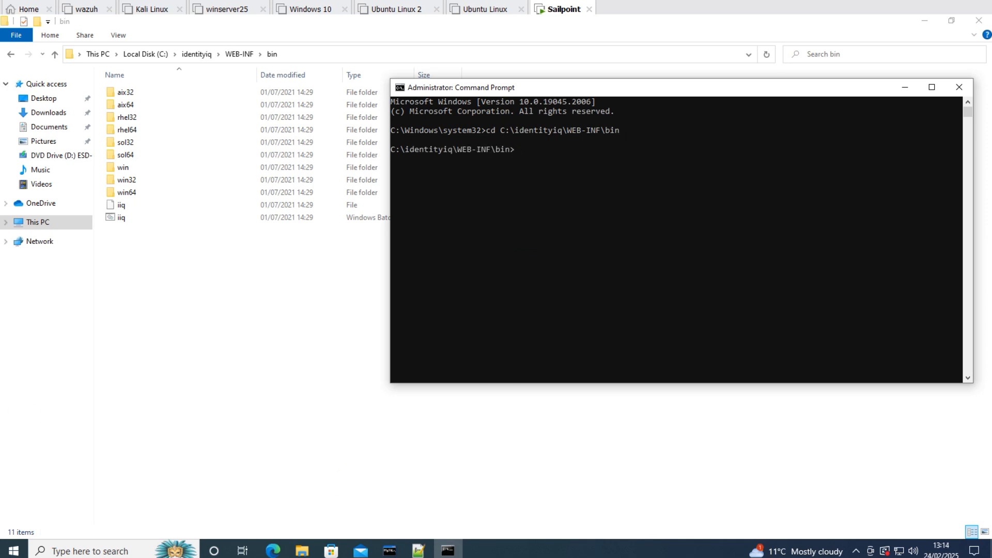
mouse_move(548, 184)
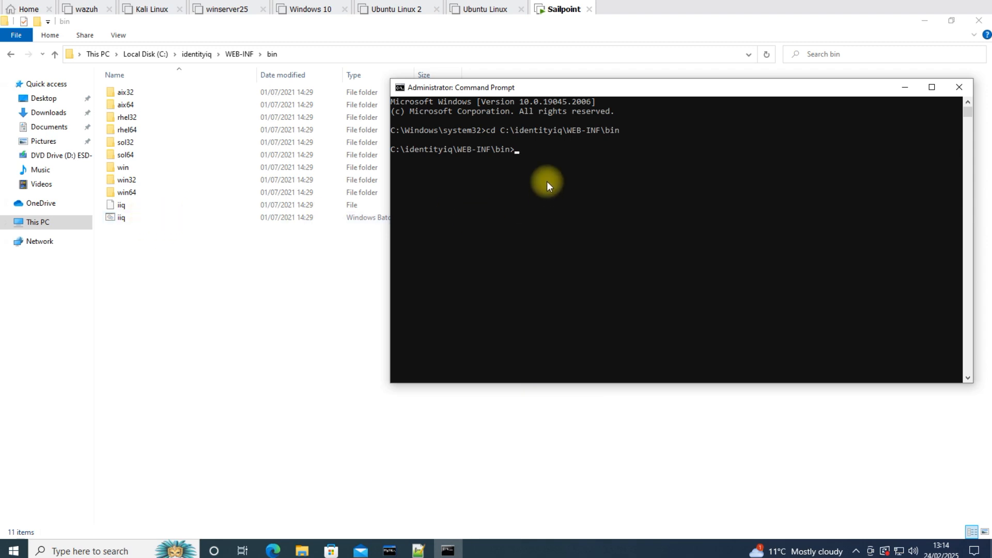
text(iiq)
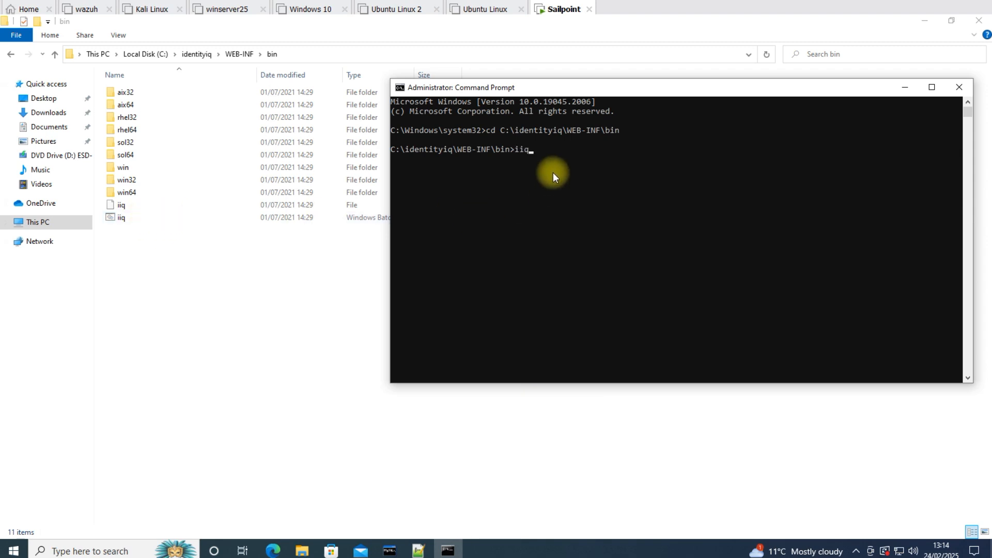
text(console)
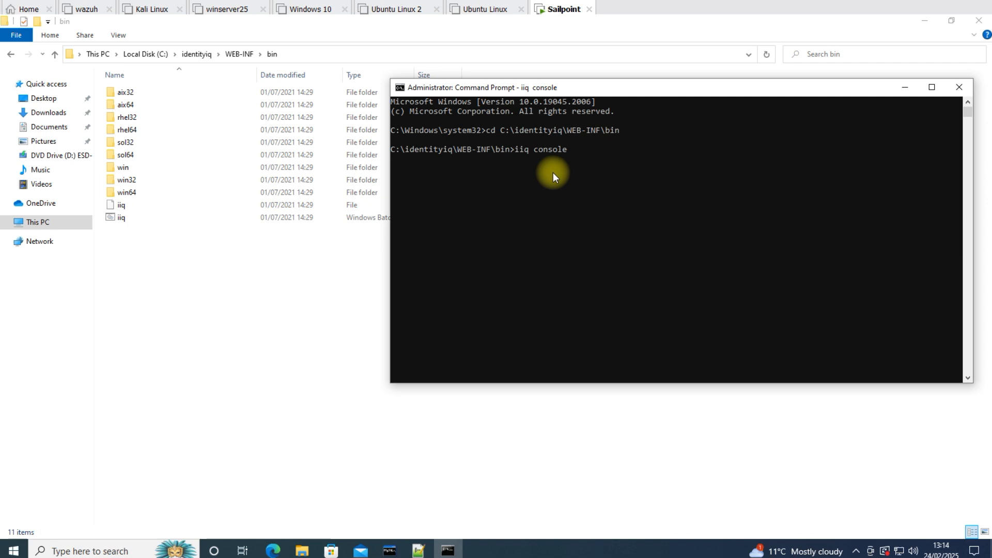
click(931, 86)
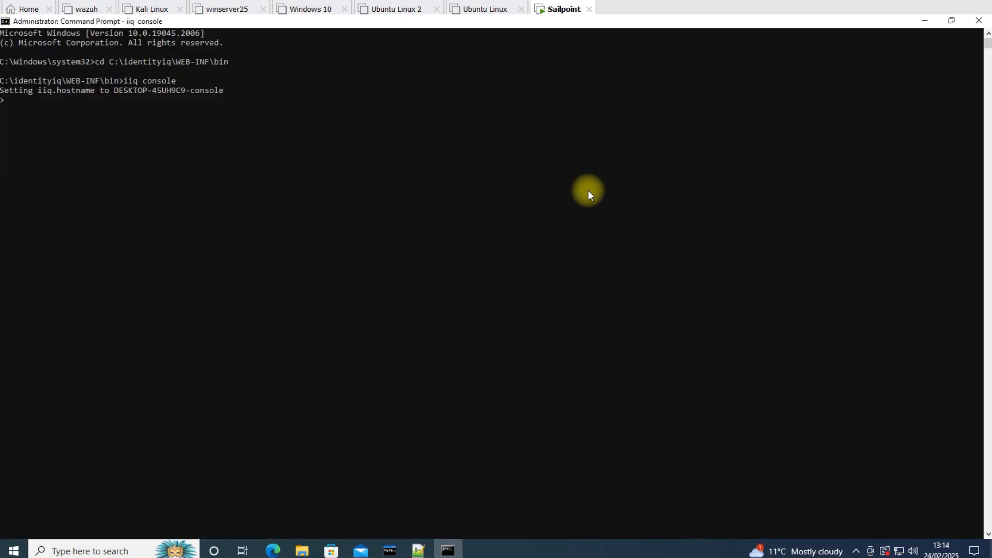
mouse_move(4, 103)
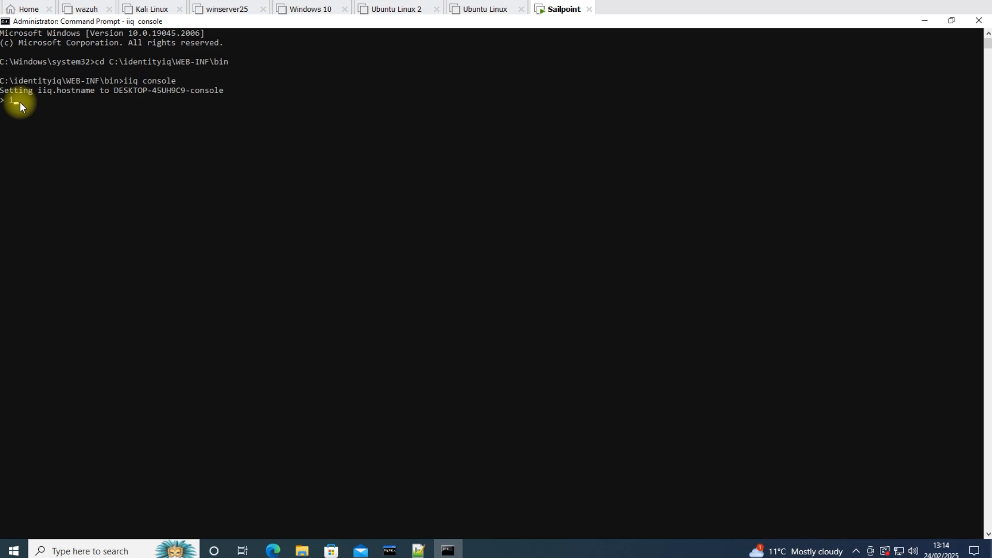
Step: Run import init.xml in the iiq console and follow its output to completion
text(import init.xml)
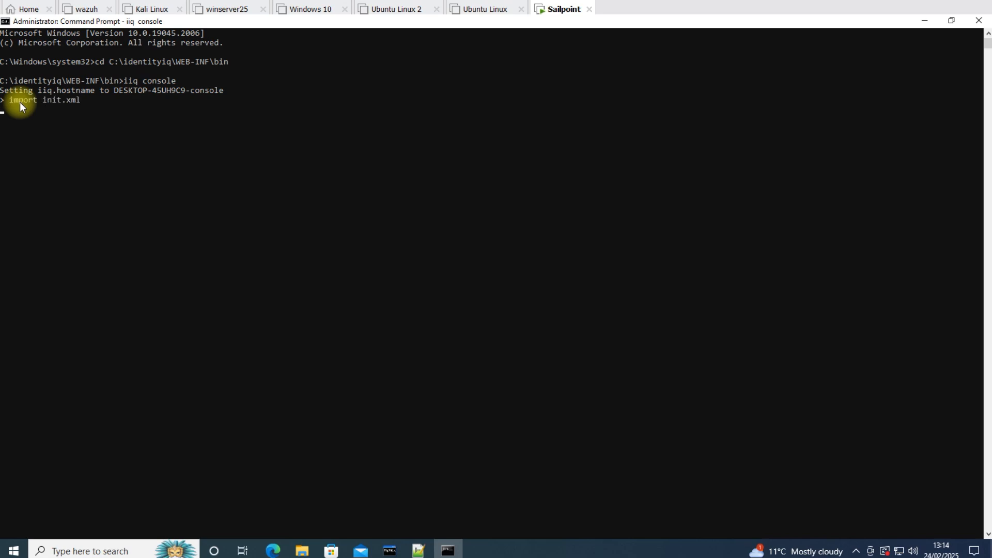
key(Return)
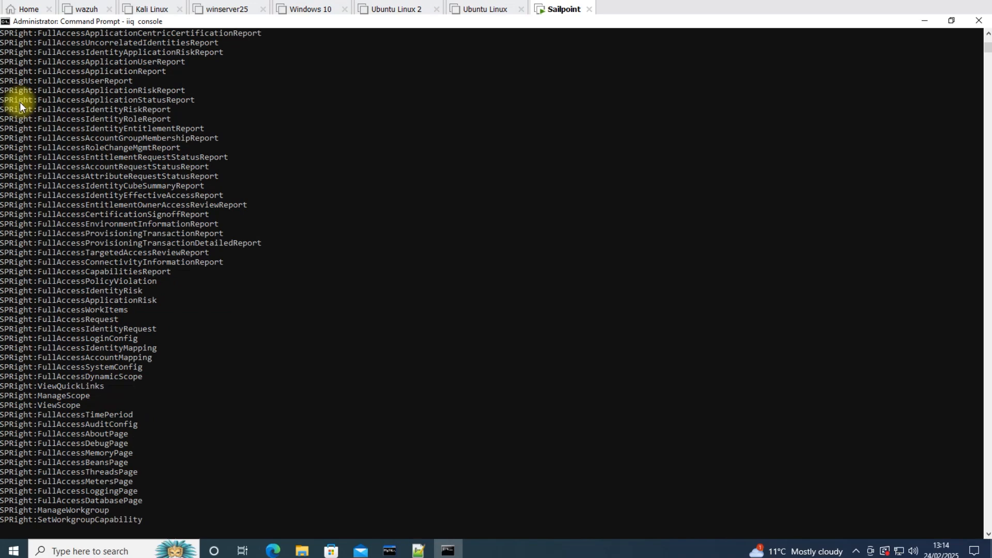
scroll(down, 3)
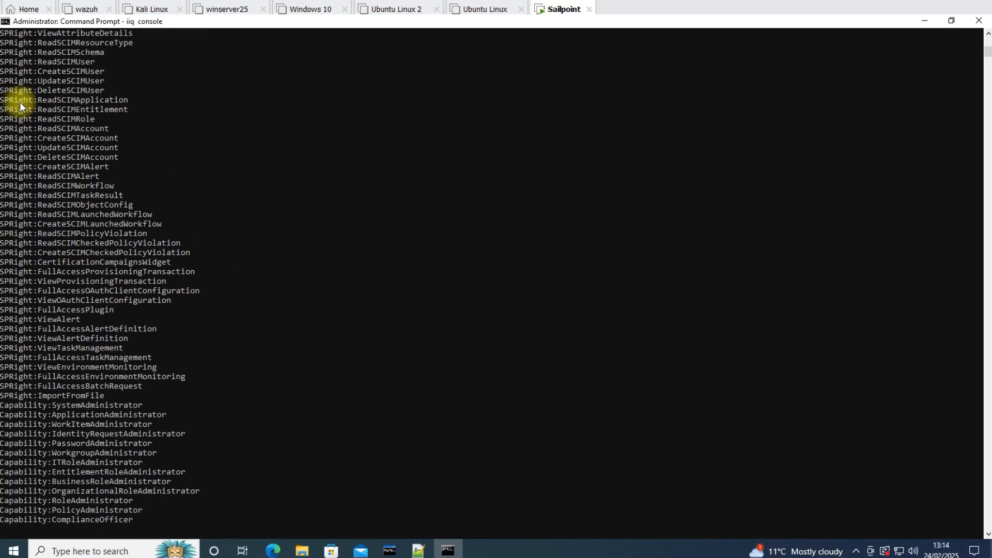
scroll(down, 3)
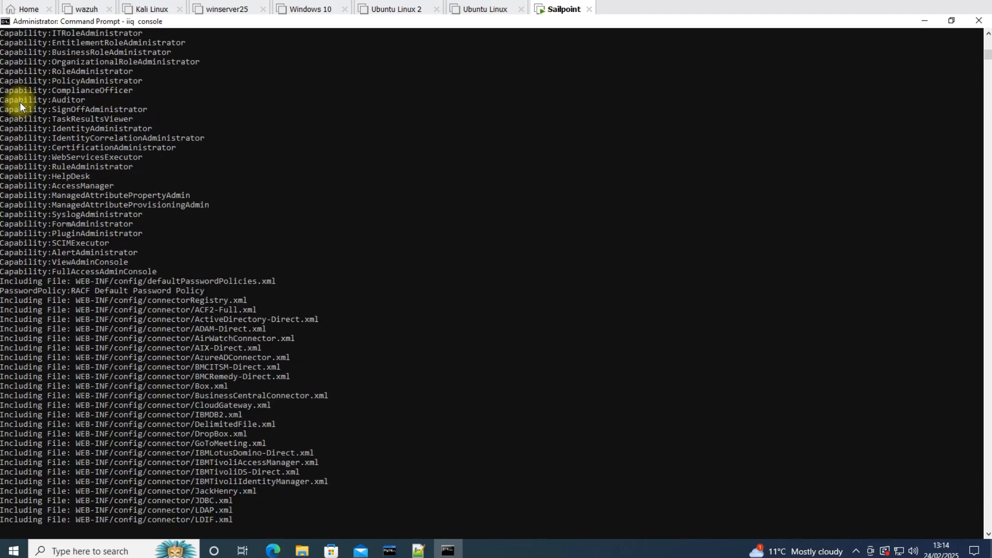
scroll(down, 3)
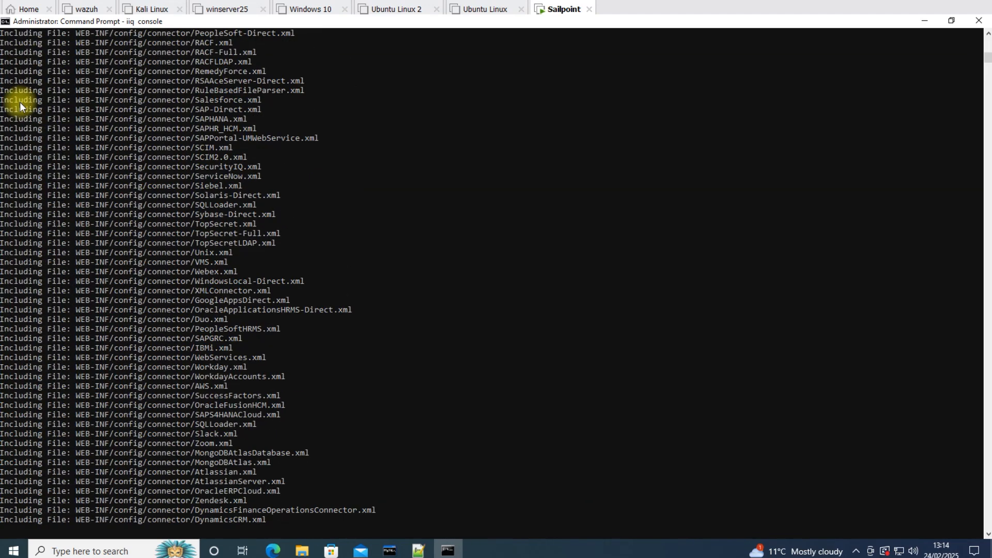
scroll(down, 3)
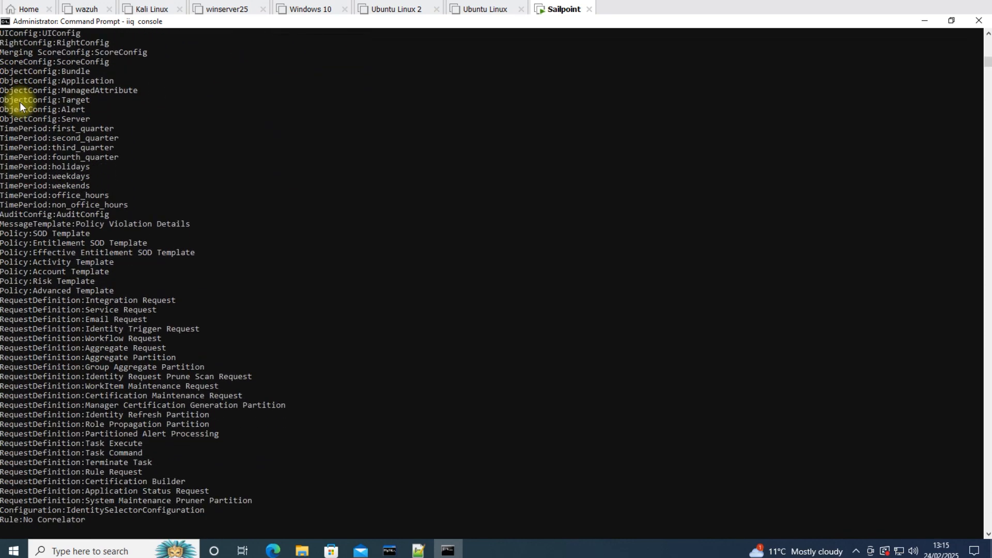
scroll(down, 3)
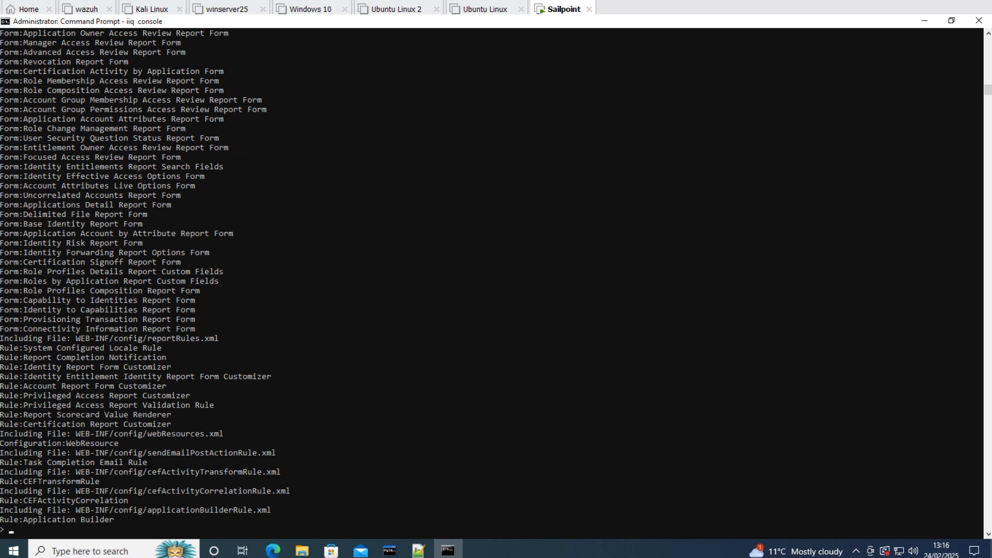
mouse_move(116, 529)
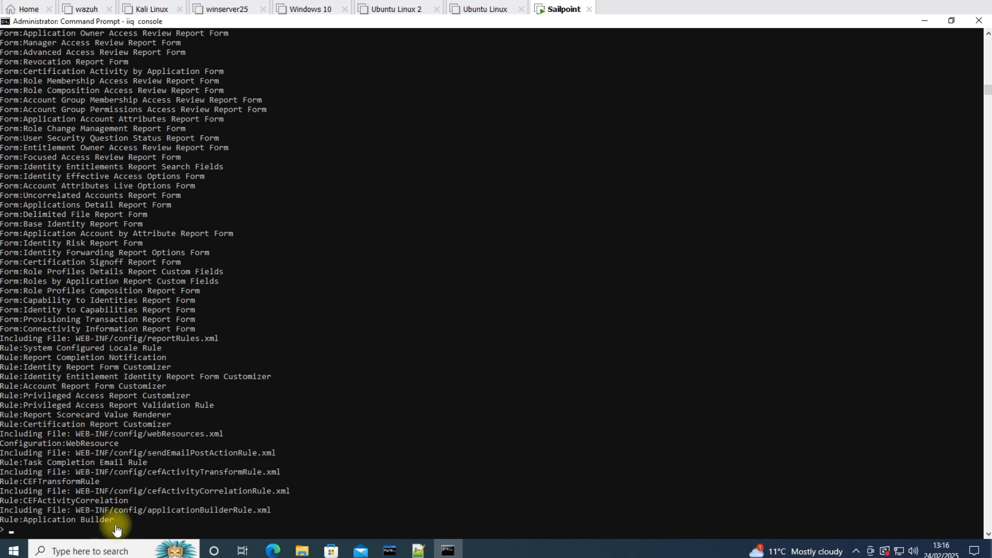
mouse_move(122, 491)
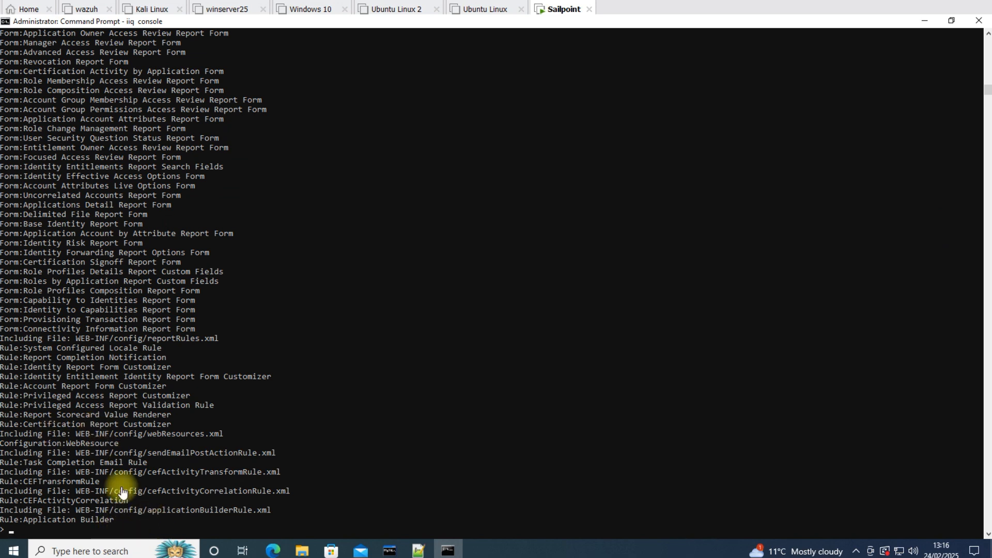
mouse_move(12, 507)
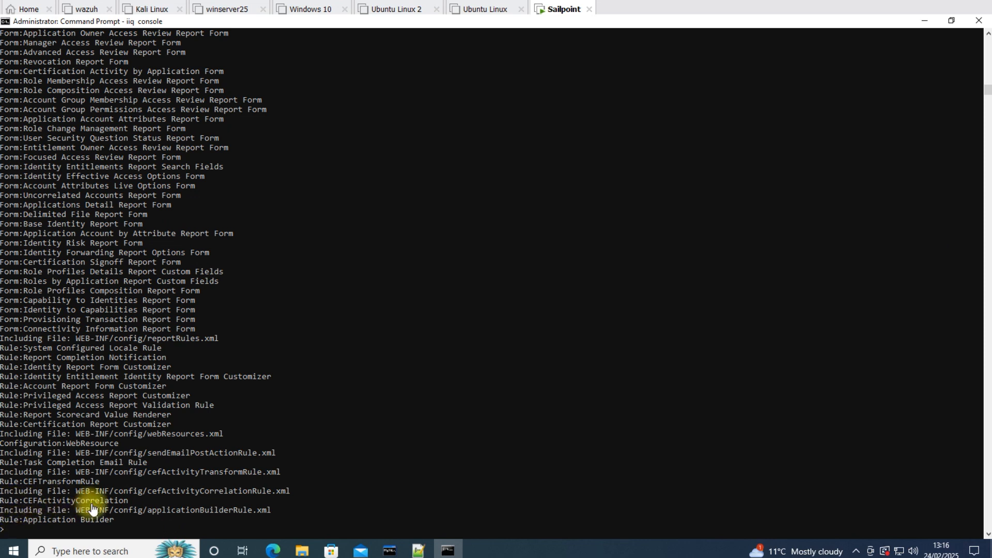
mouse_move(132, 528)
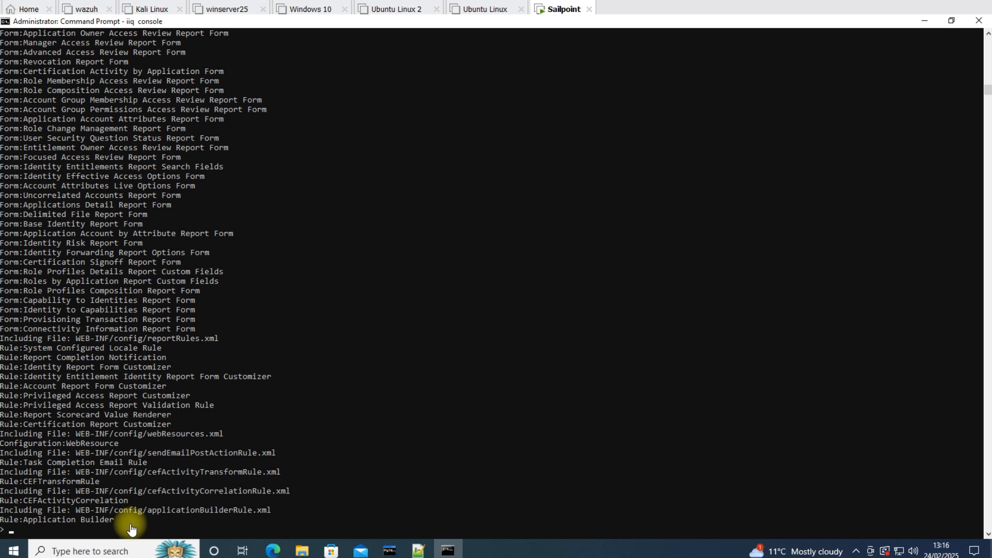
mouse_move(93, 523)
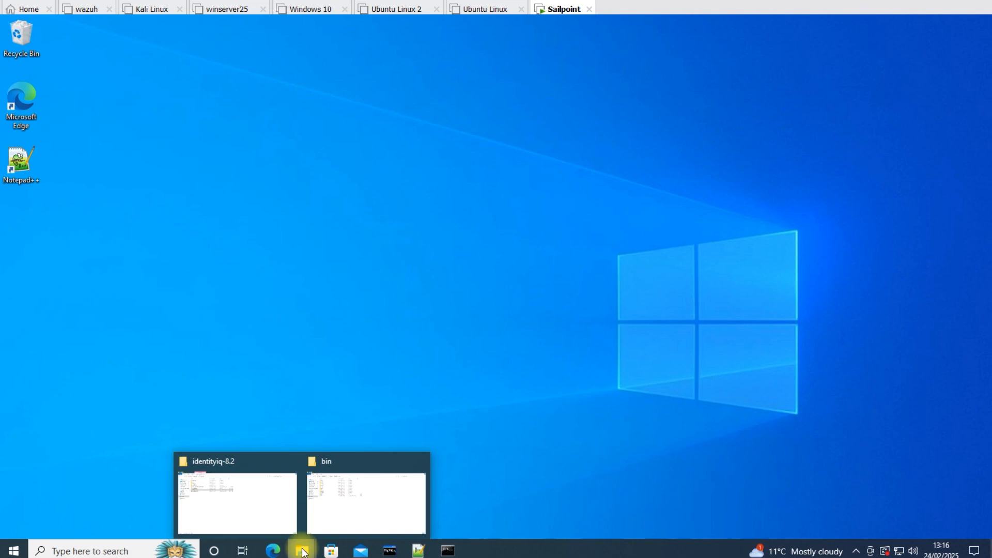
Step: Copy the identityiq folder from the C drive and open the Tomcat 9.0.100 zip in Downloads for extraction
click(236, 504)
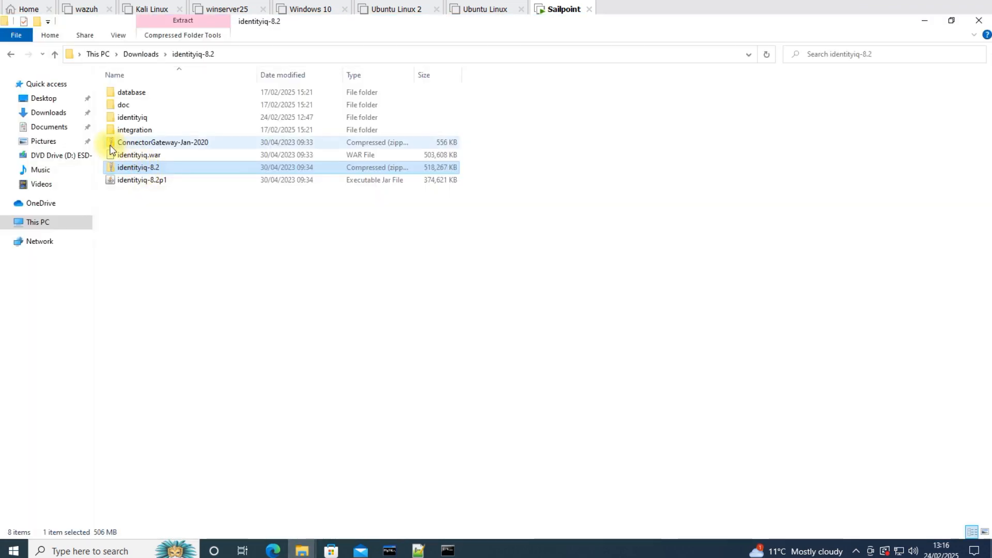
click(10, 54)
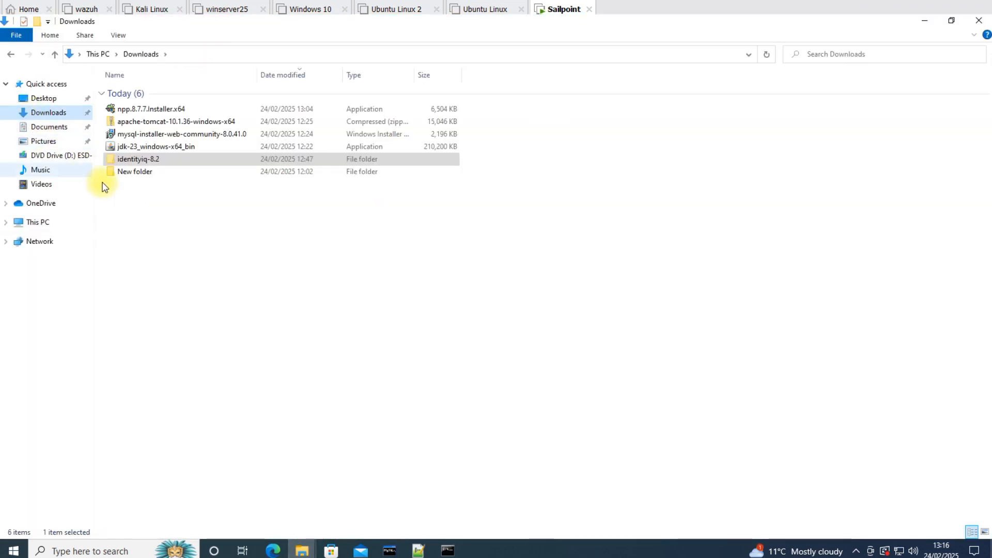
mouse_move(155, 121)
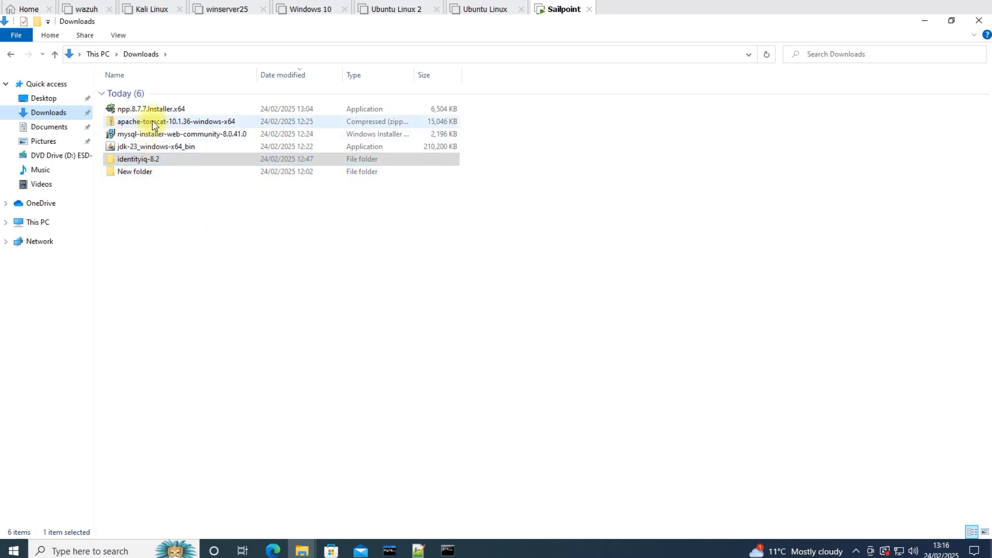
mouse_move(176, 122)
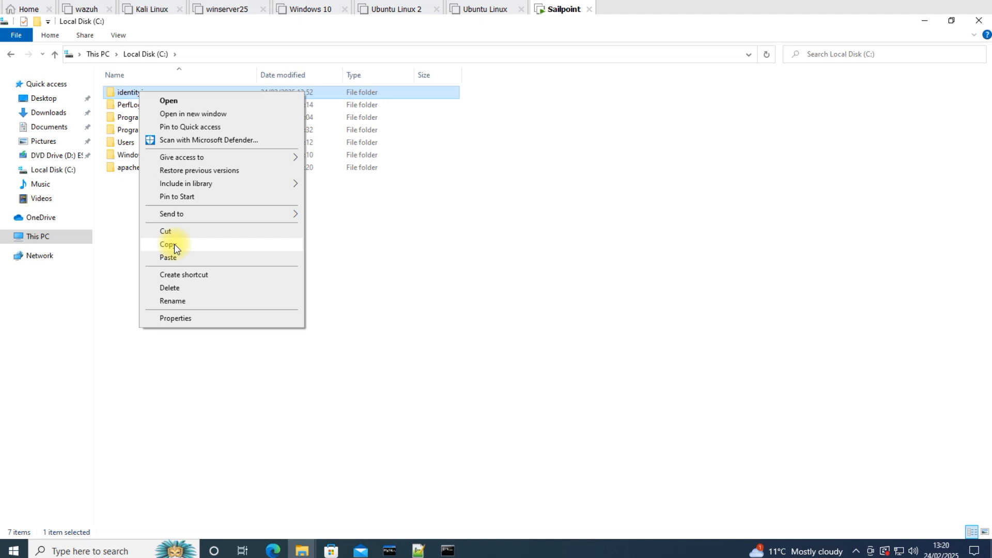
click(168, 245)
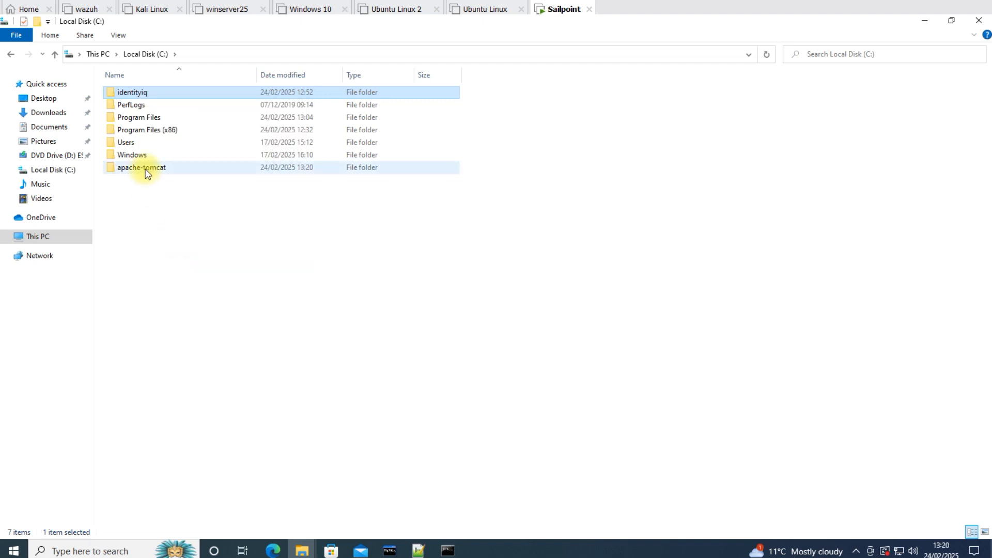
double_click(142, 167)
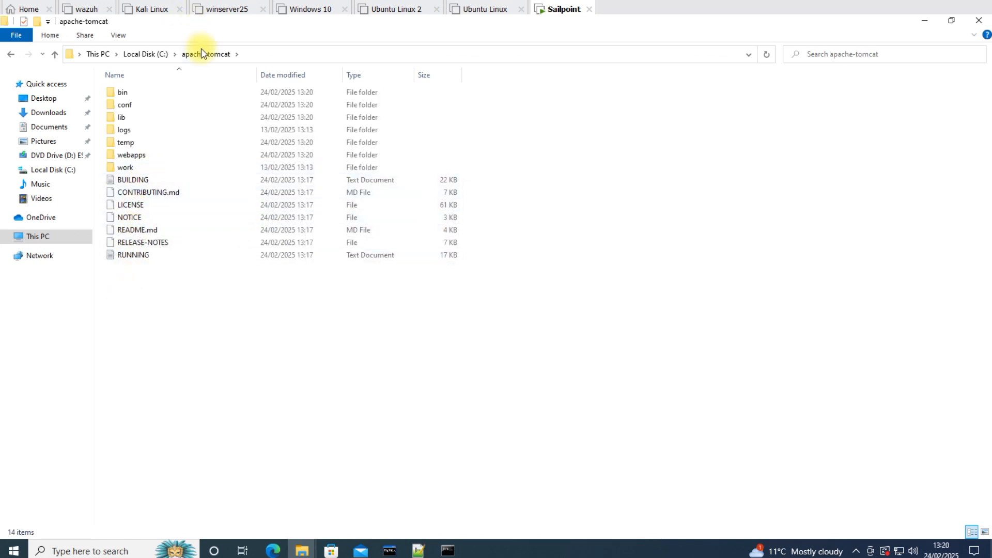
mouse_move(148, 178)
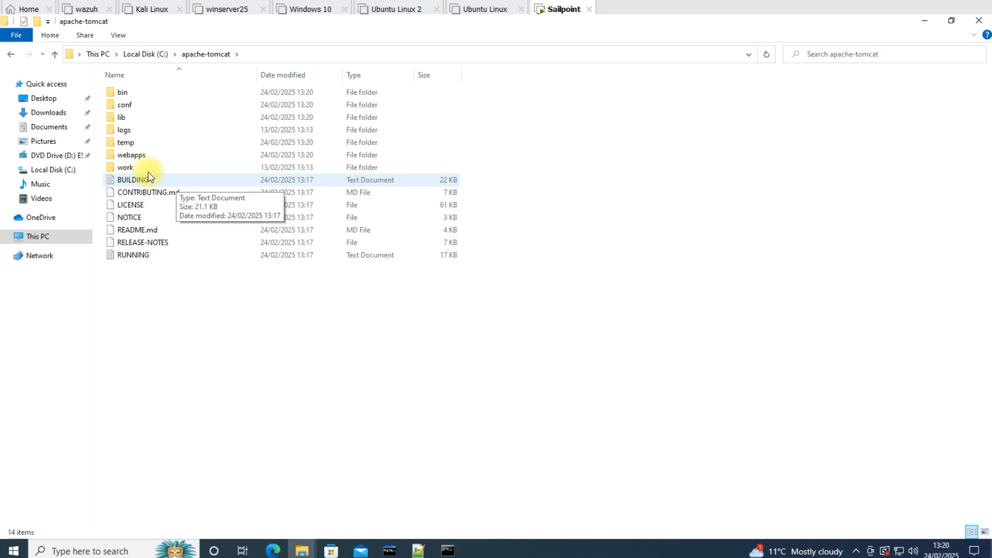
double_click(130, 155)
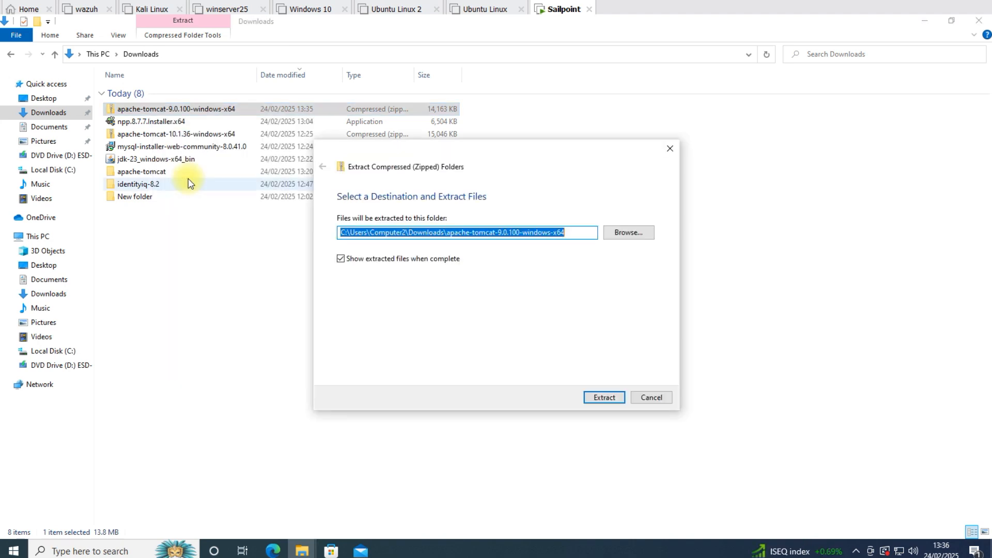
Step: Extract the Tomcat 9.0.100 archive into Downloads and copy the extracted apache-tomcat-9.0.100 folder
click(603, 397)
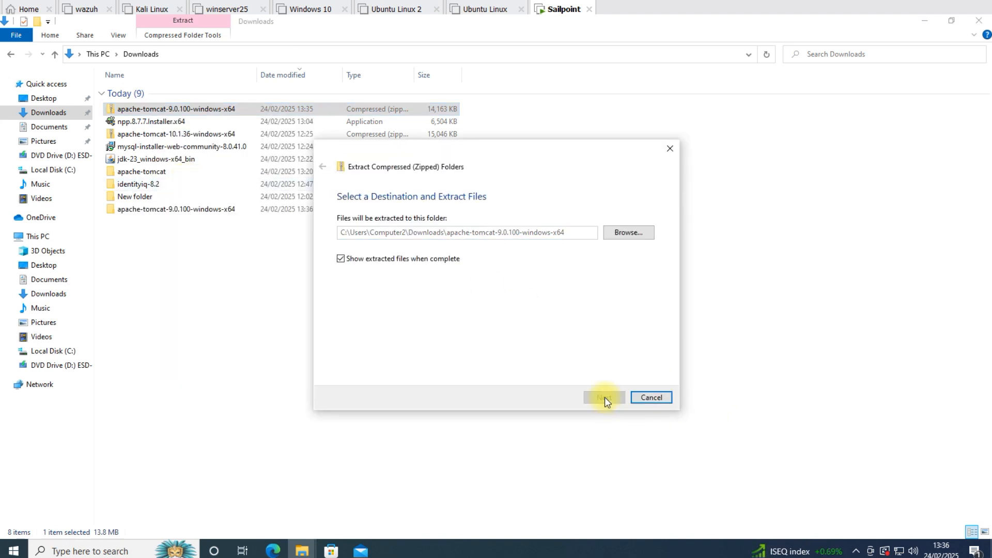
click(603, 397)
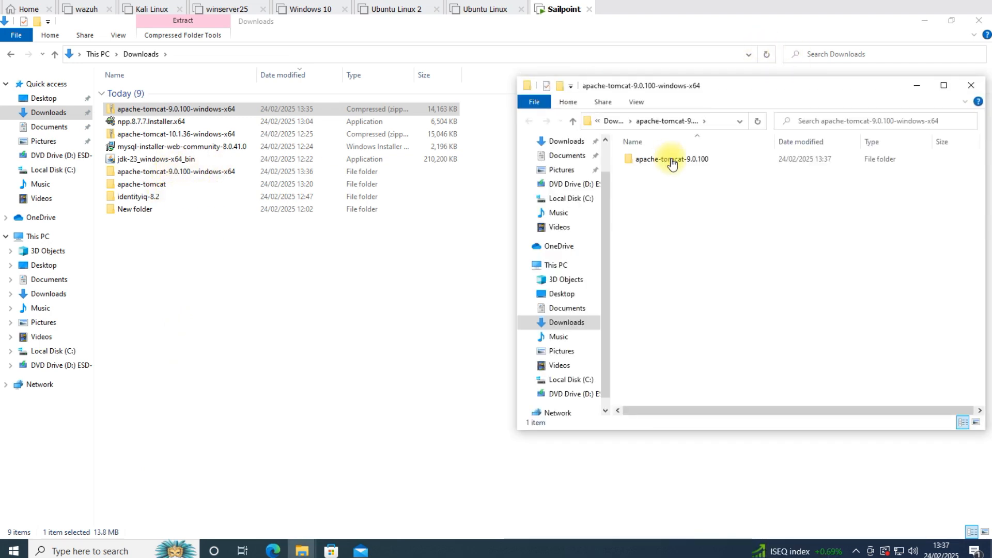
right_click(671, 159)
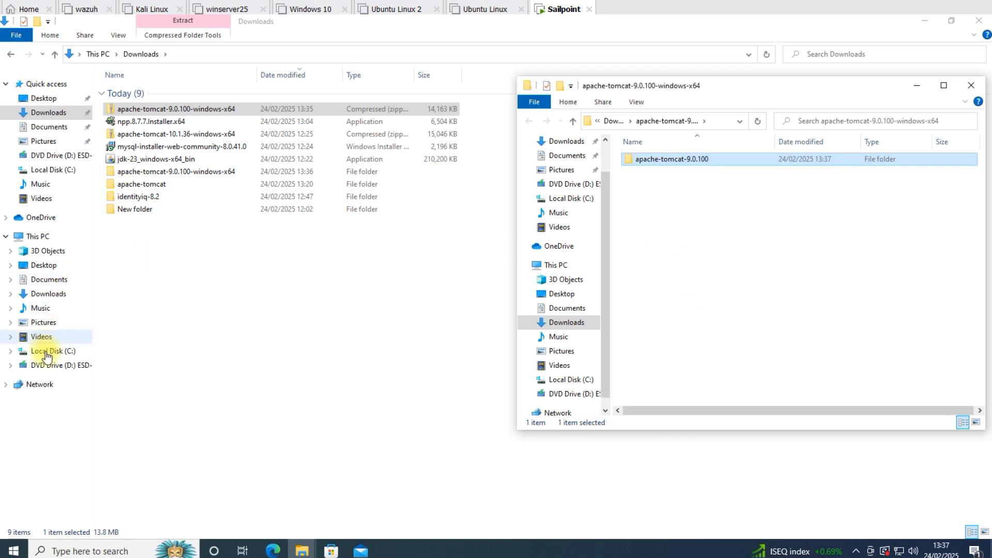
Step: Paste the apache-tomcat-9.0.100 folder onto Local Disk (C:)
click(53, 351)
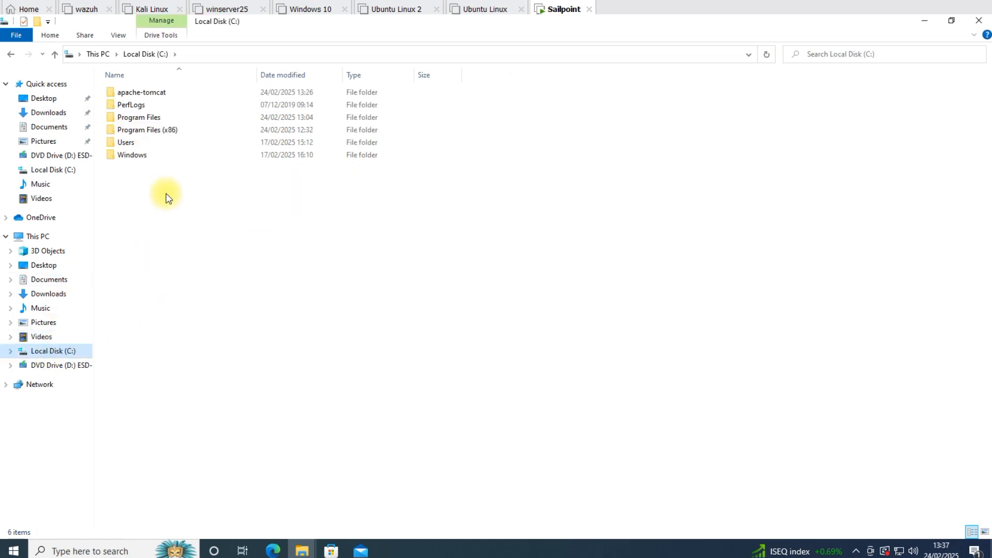
click(140, 92)
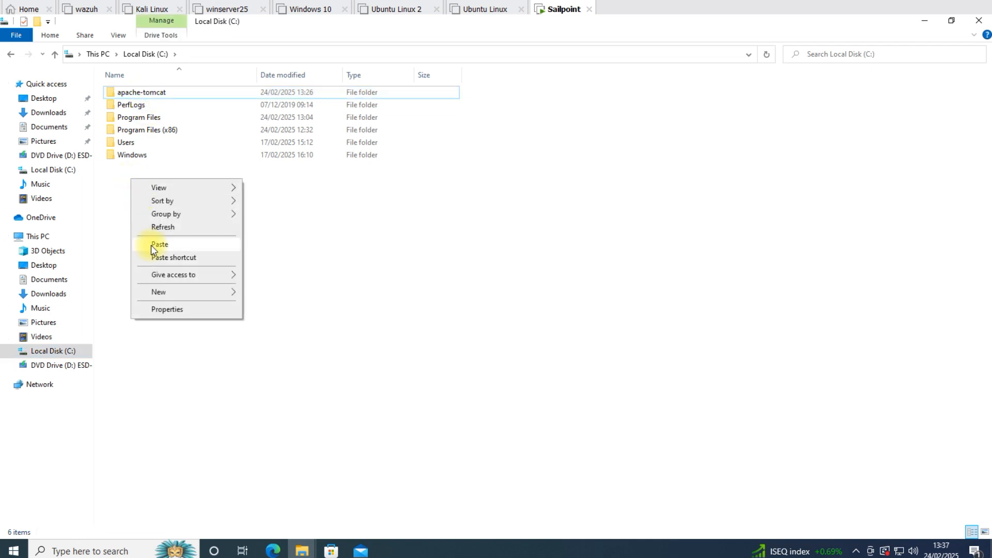
click(159, 244)
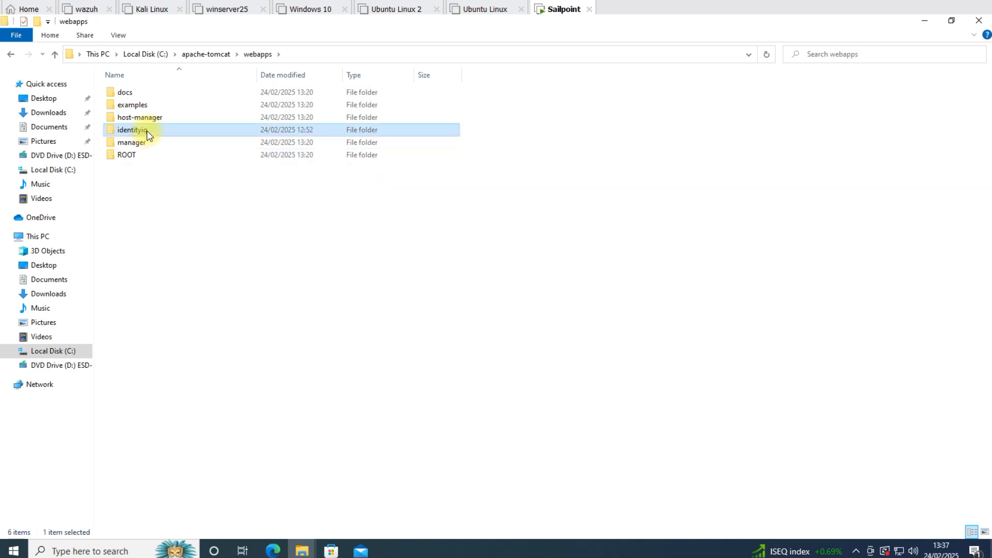
Step: Copy the identityiq folder into C:\apache-tomcat-9.0.100\webapps
click(145, 54)
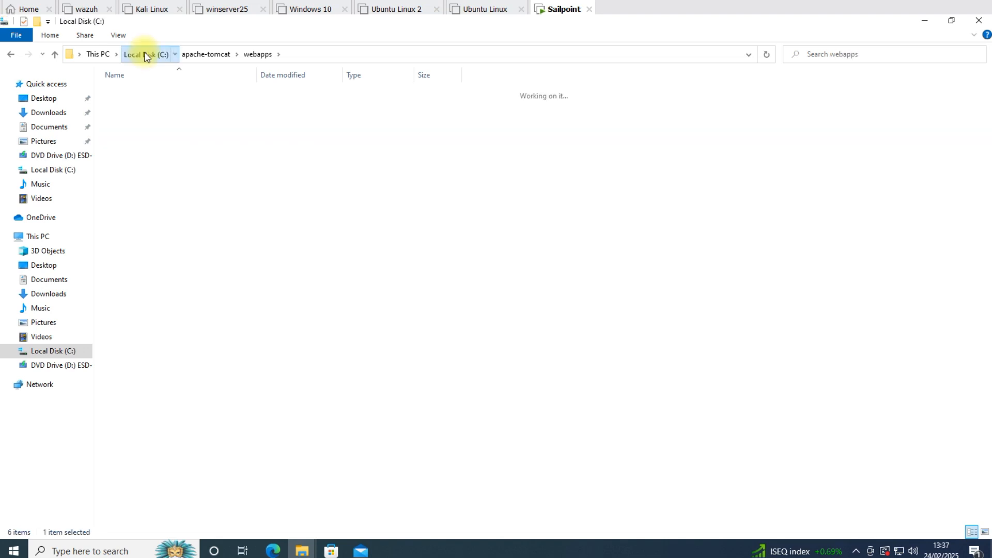
click(145, 54)
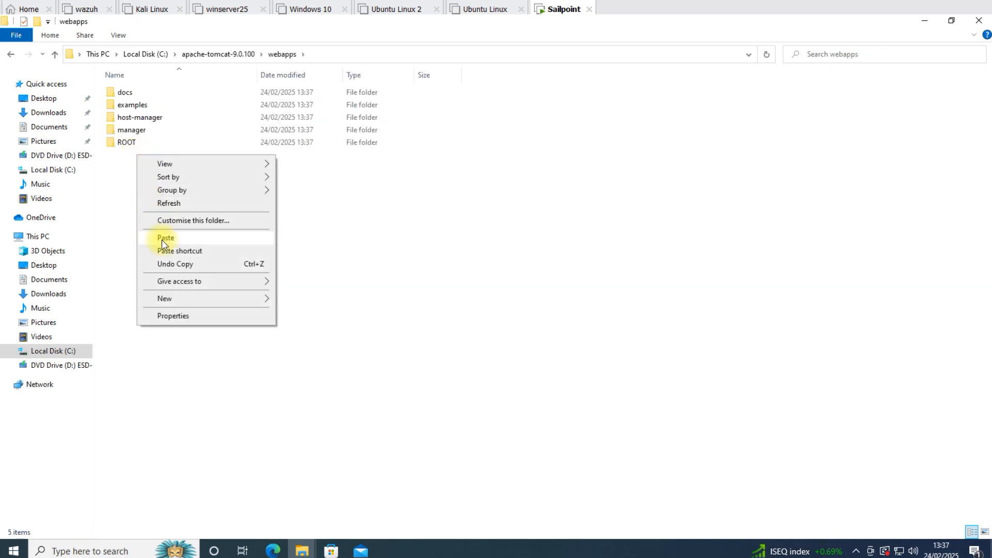
click(165, 238)
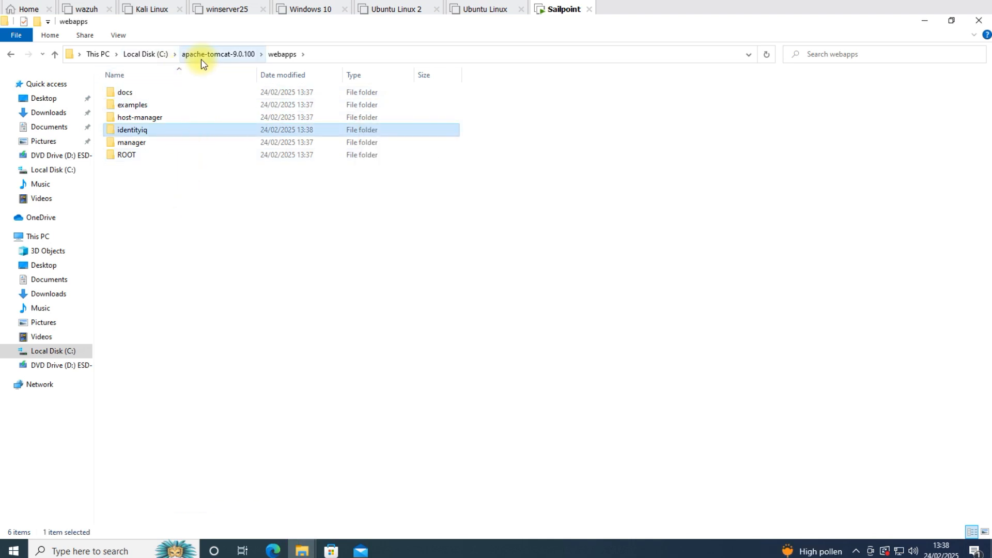
mouse_move(283, 53)
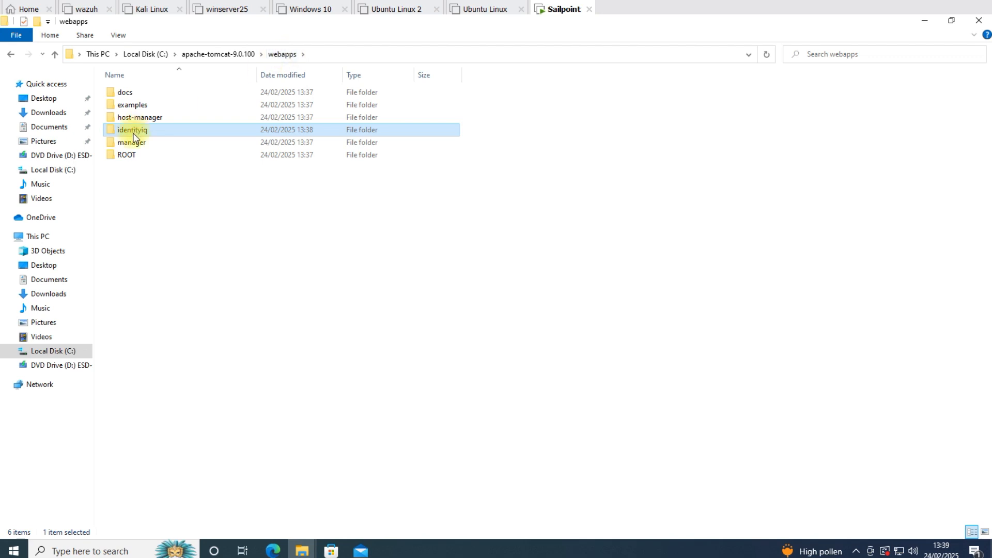
Step: Go to the apache-tomcat-9.0.100 bin folder containing the startup scripts
click(132, 130)
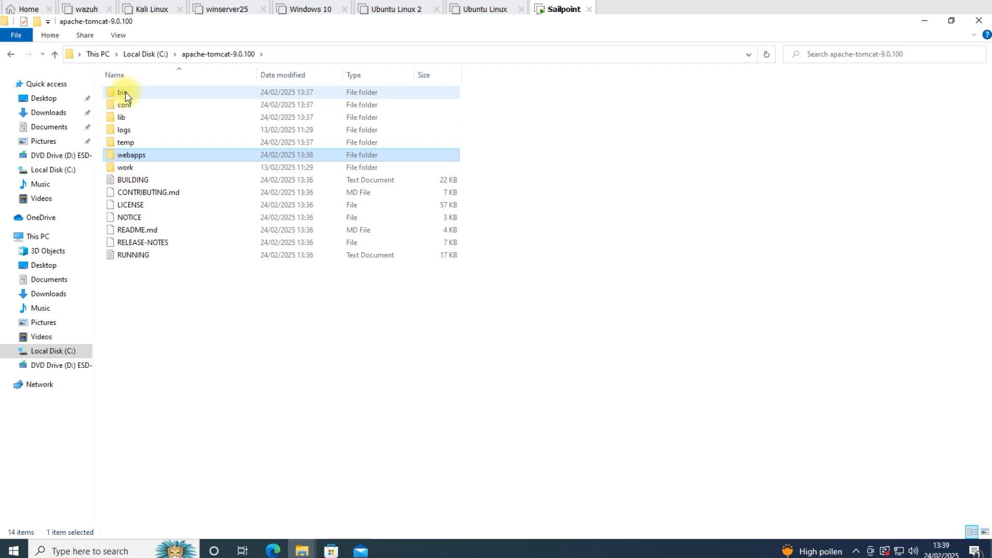
double_click(121, 92)
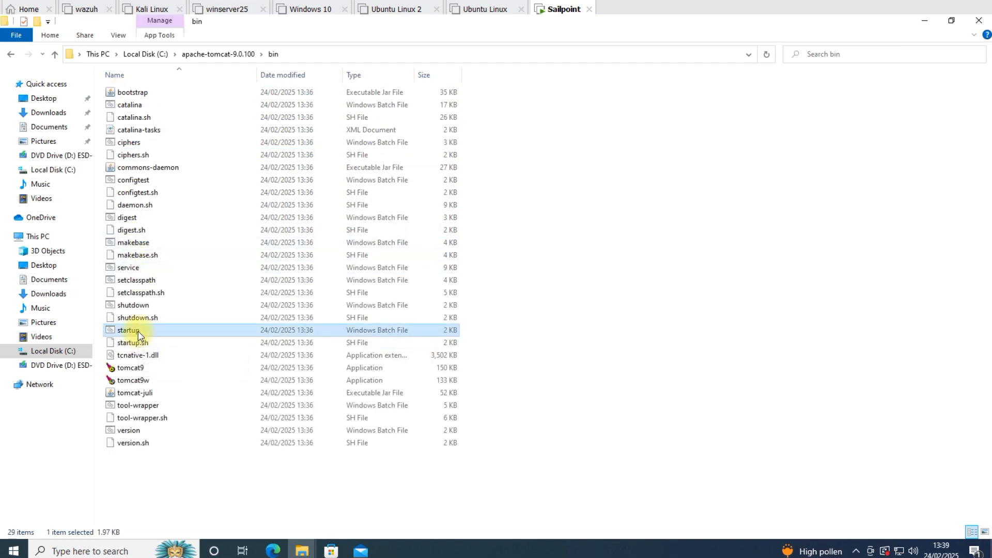
Step: Run startup.bat so Tomcat serves IdentityIQ at localhost:8080/identityiq
double_click(131, 330)
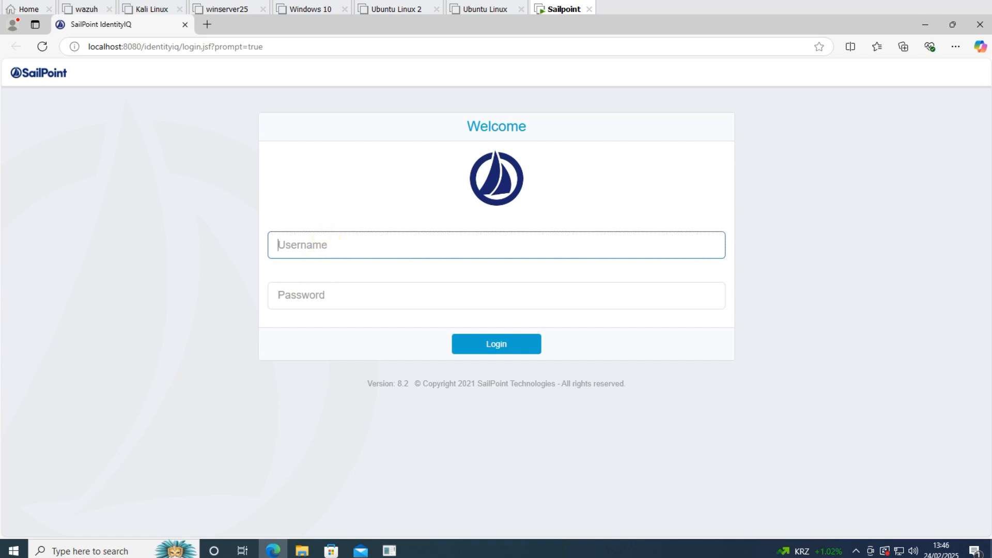
Step: Log in to IdentityIQ with username spadmin and its password
text(s)
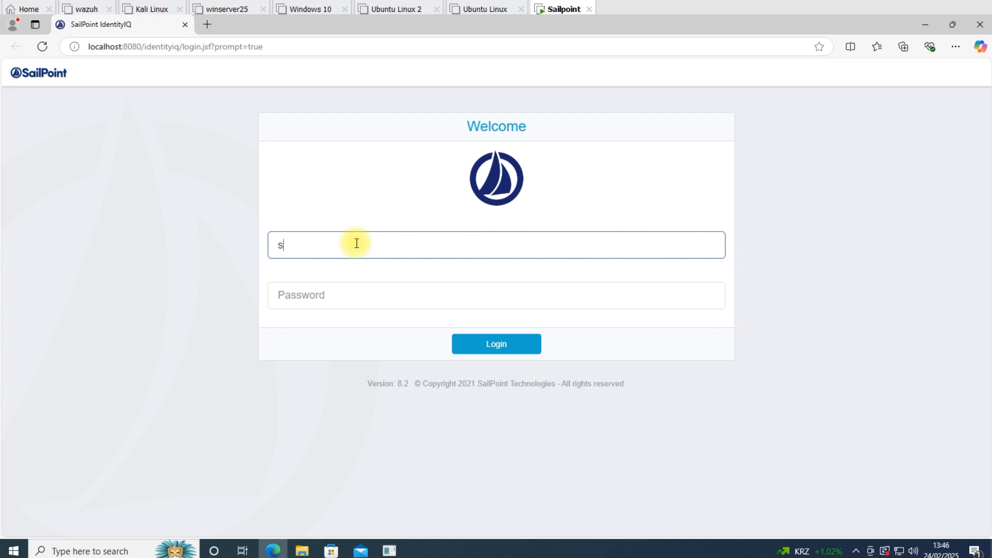
text(padmin)
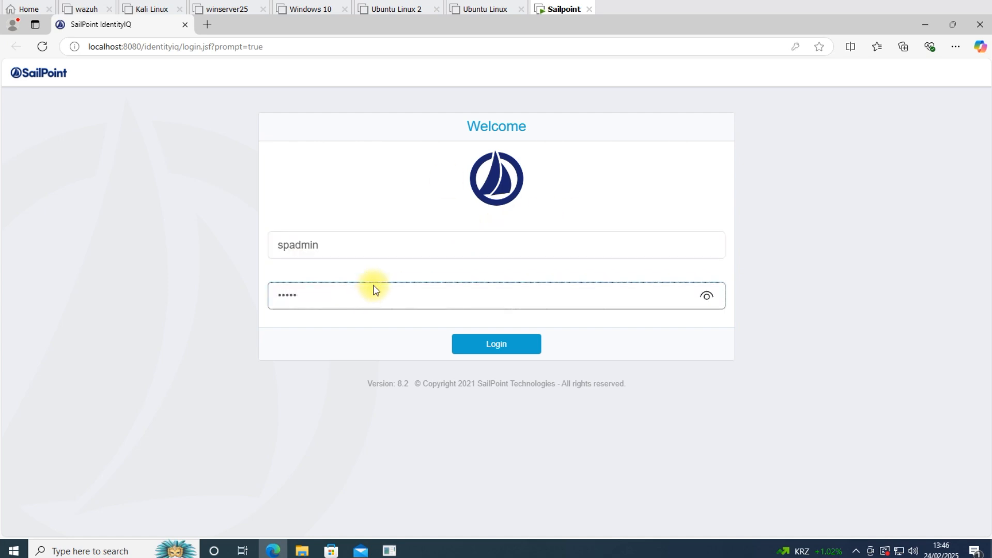
click(496, 343)
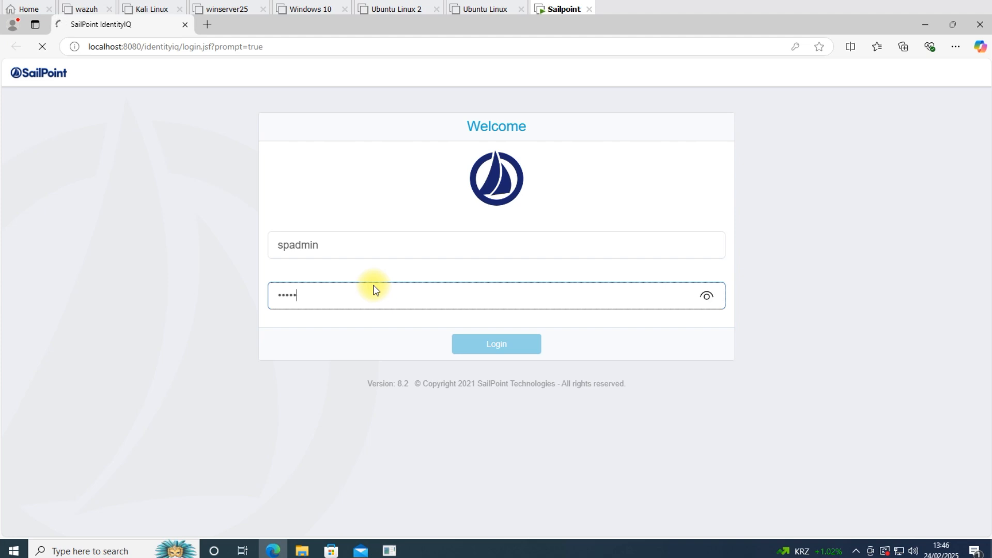
click(496, 343)
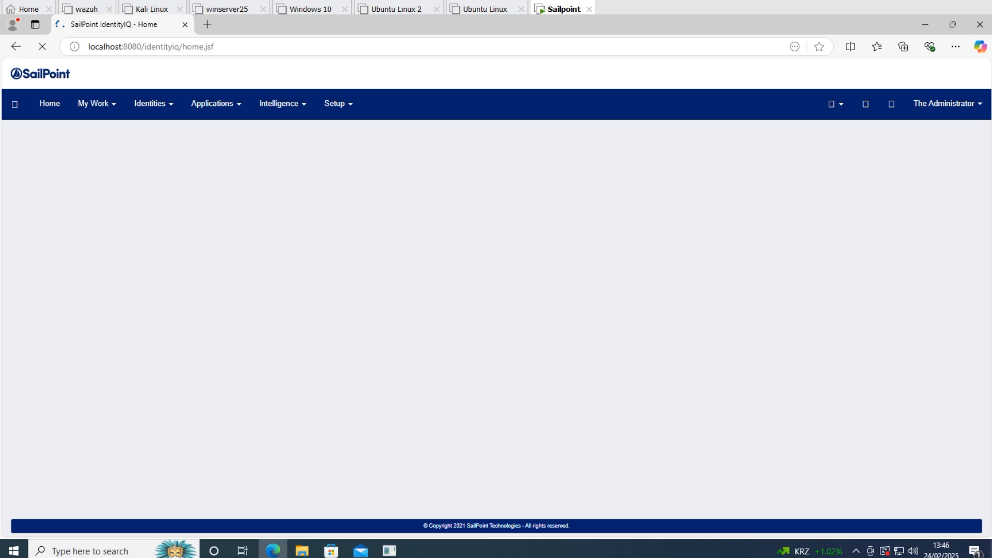